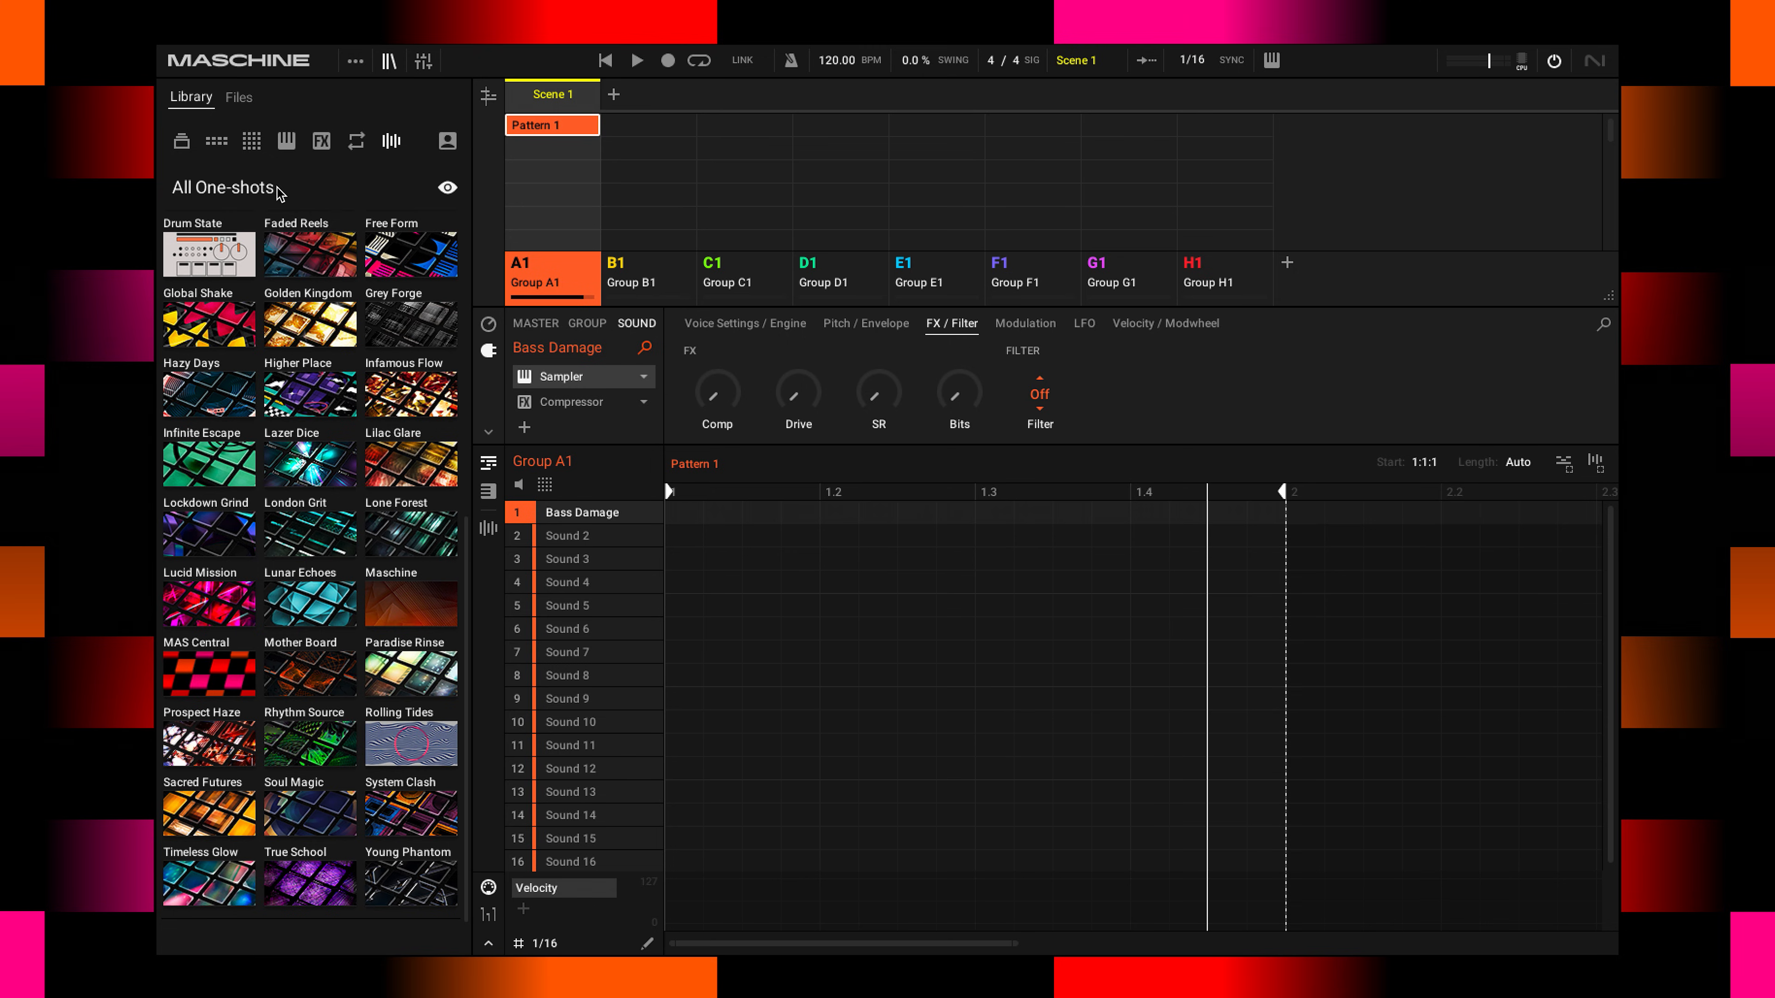
mouse_move(202, 684)
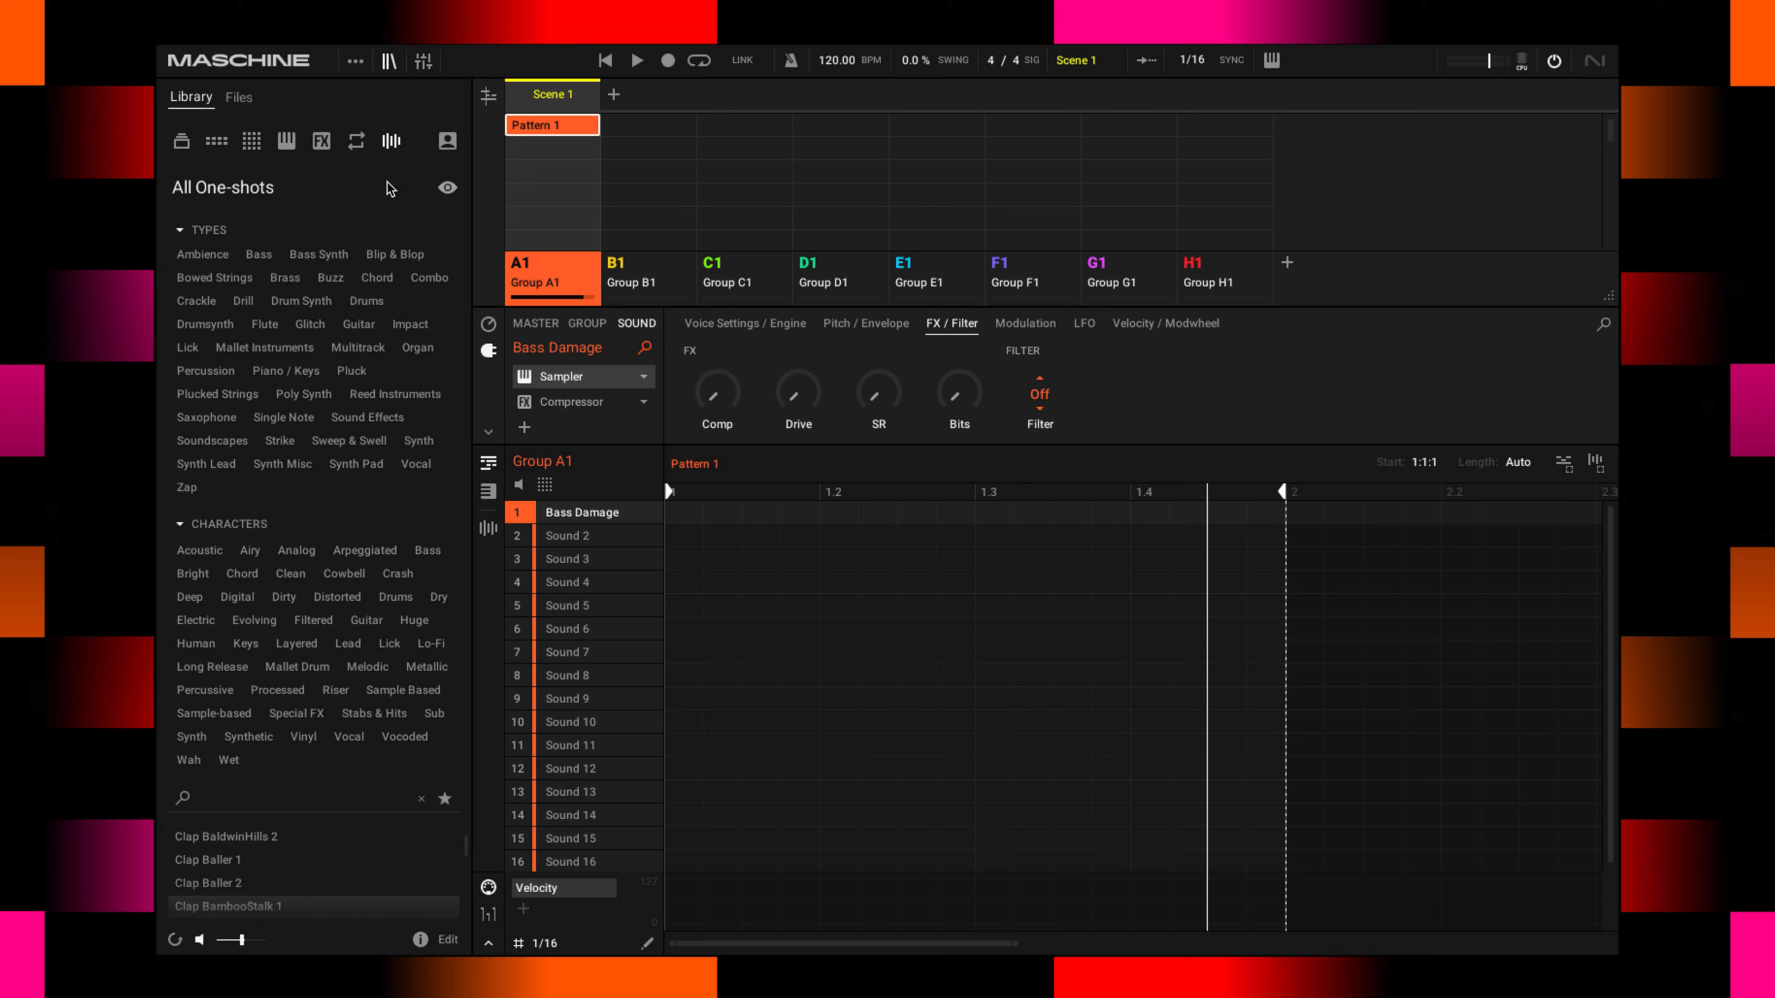
Browse the Maschine Central Exp product's one-shots in the Library.
left_click(448, 188)
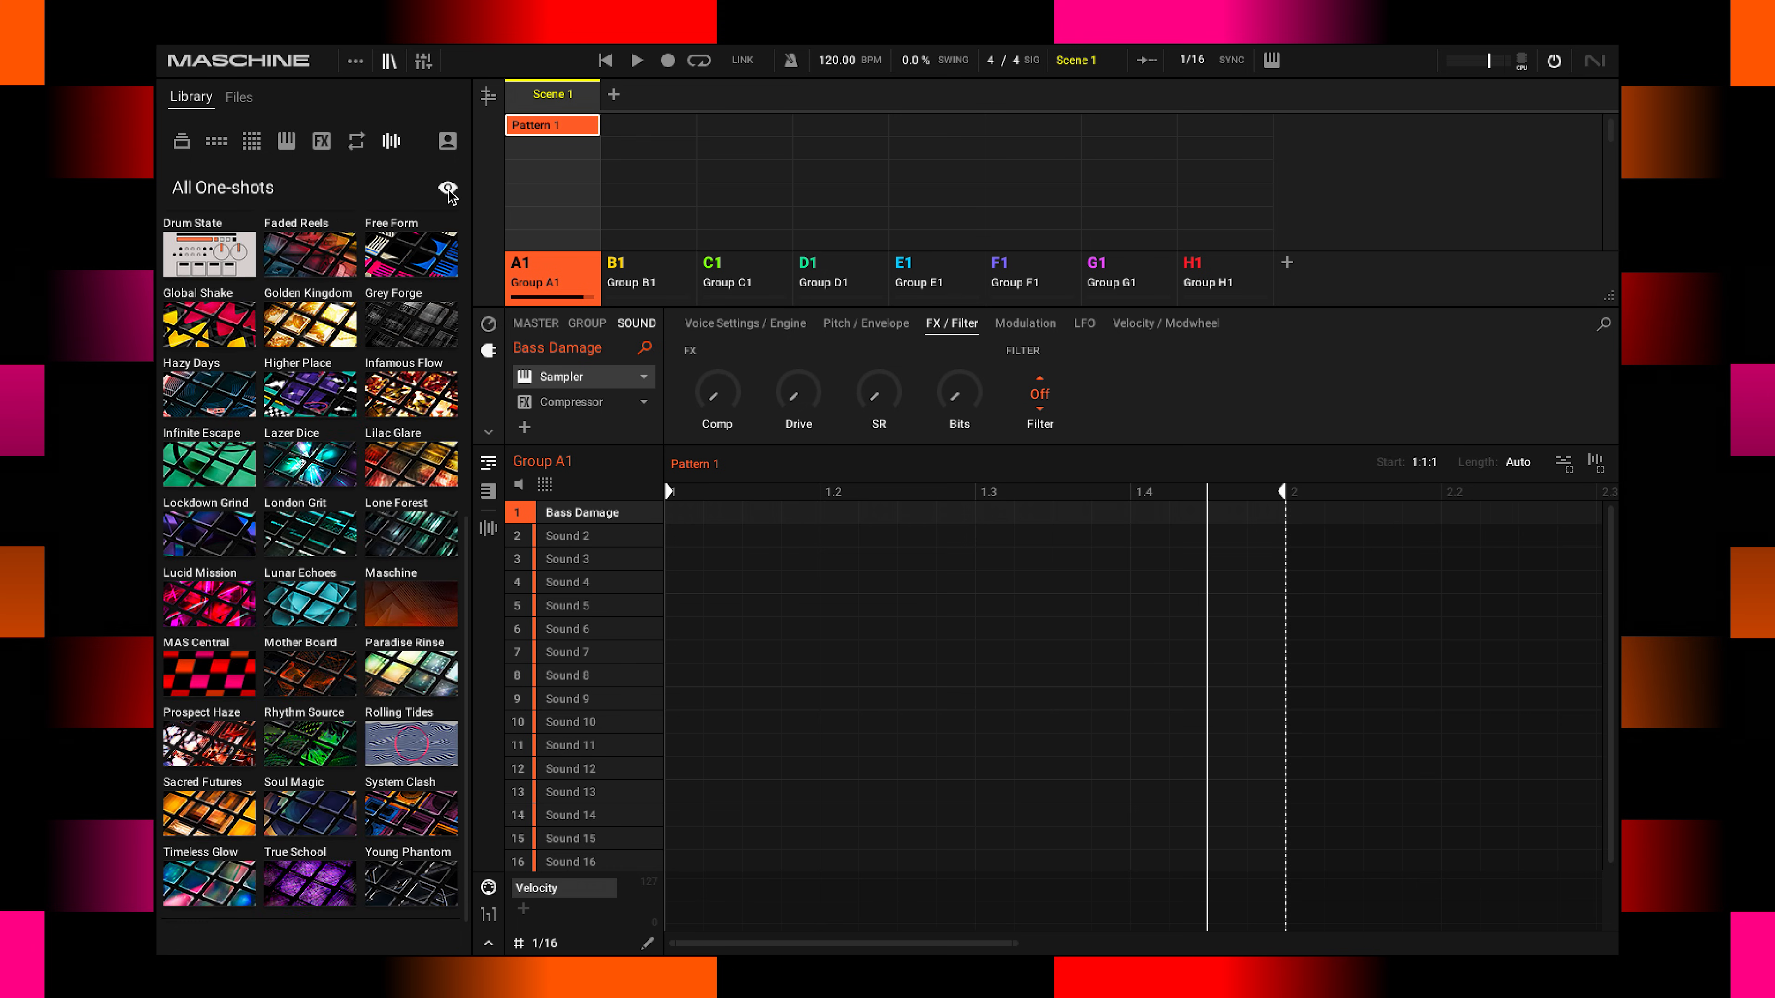
left_click(448, 188)
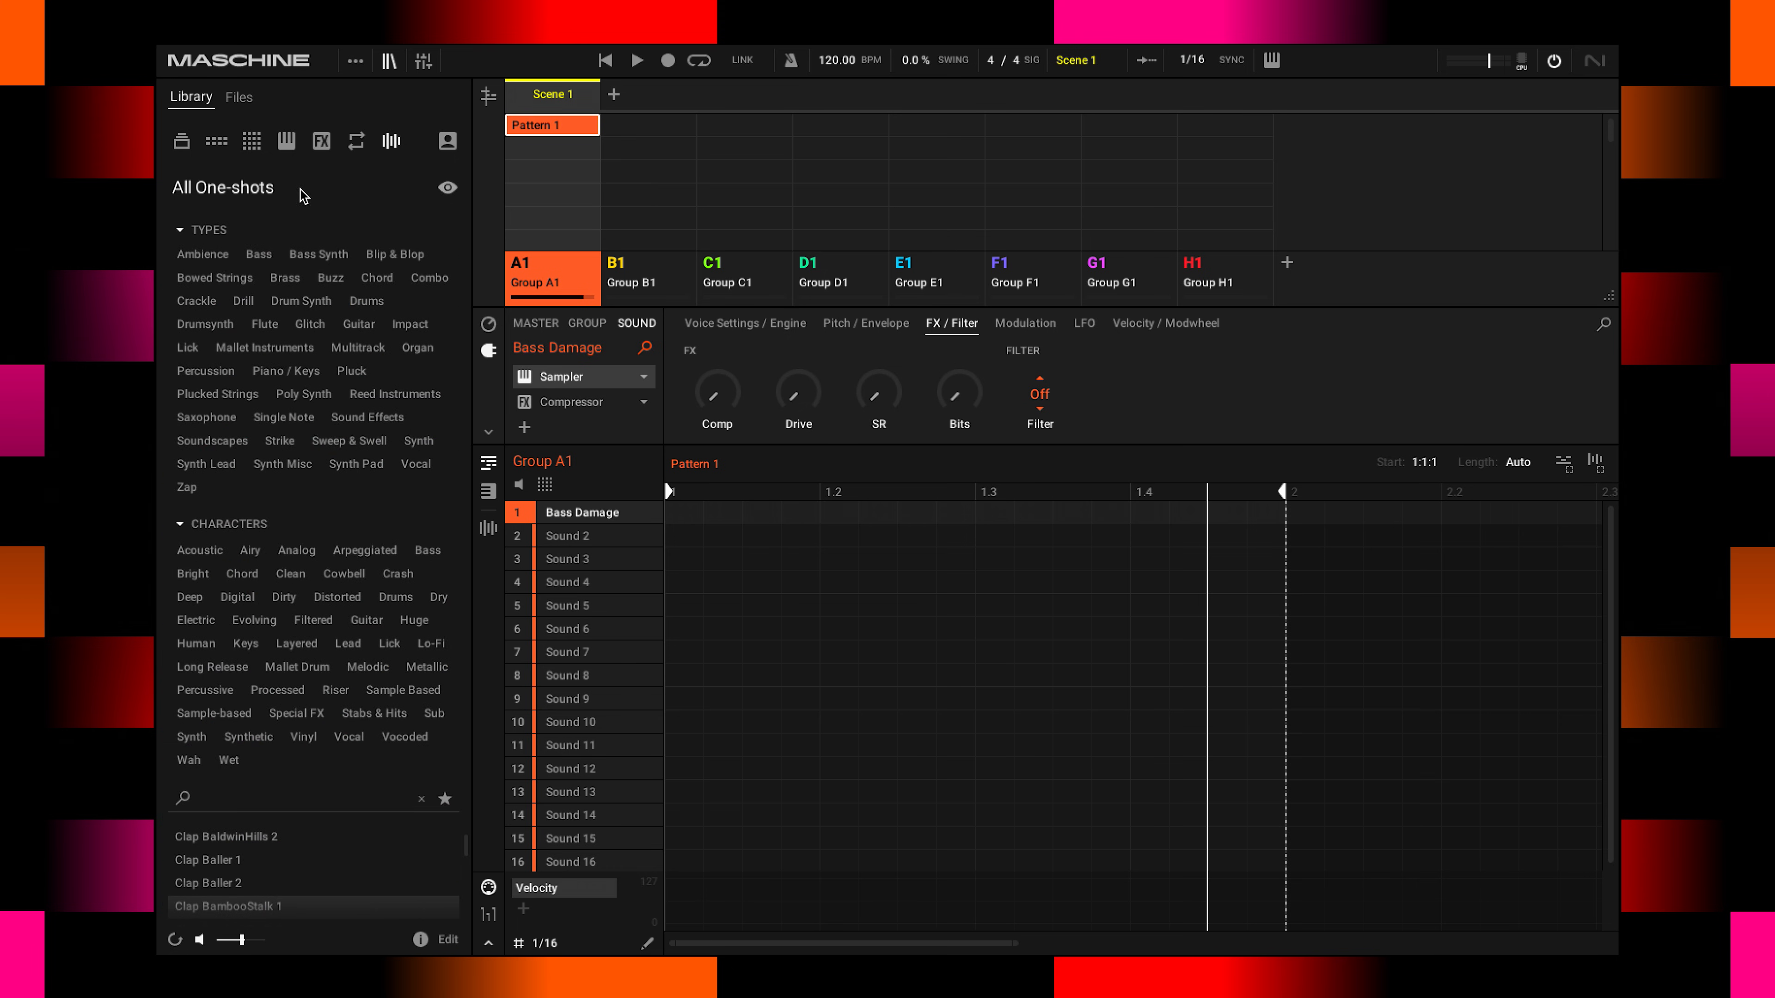
left_click(448, 188)
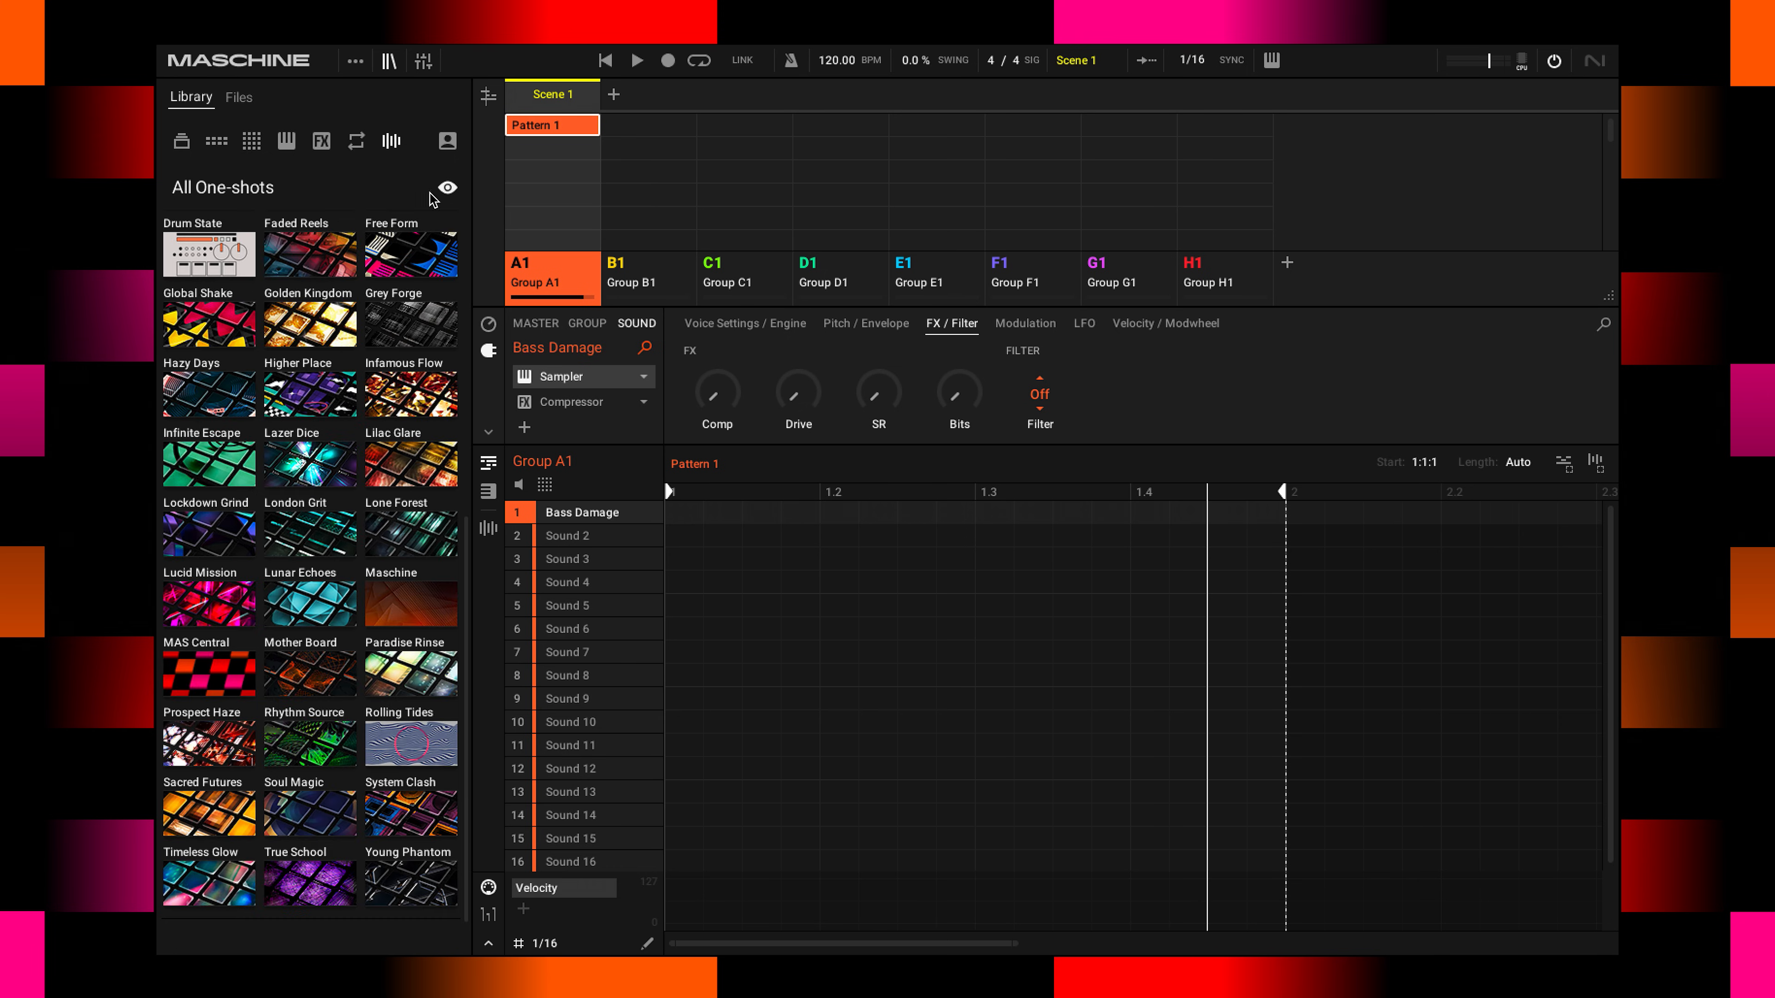
mouse_move(418, 549)
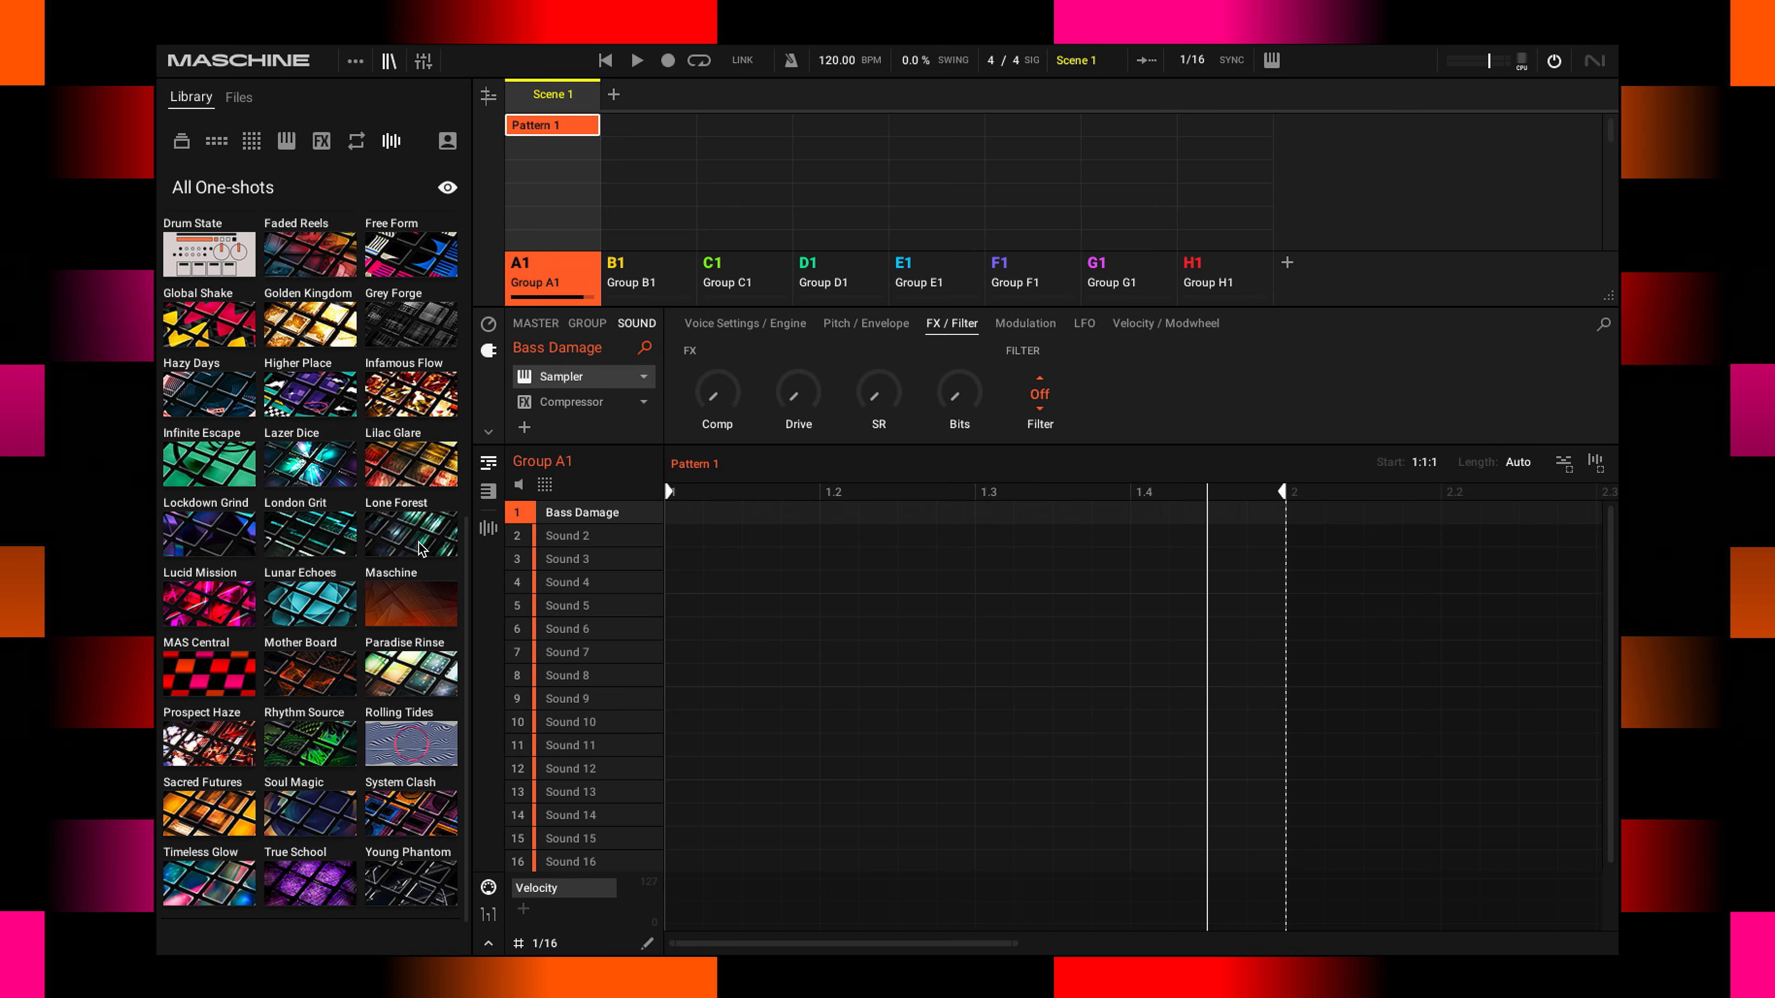
mouse_move(360, 409)
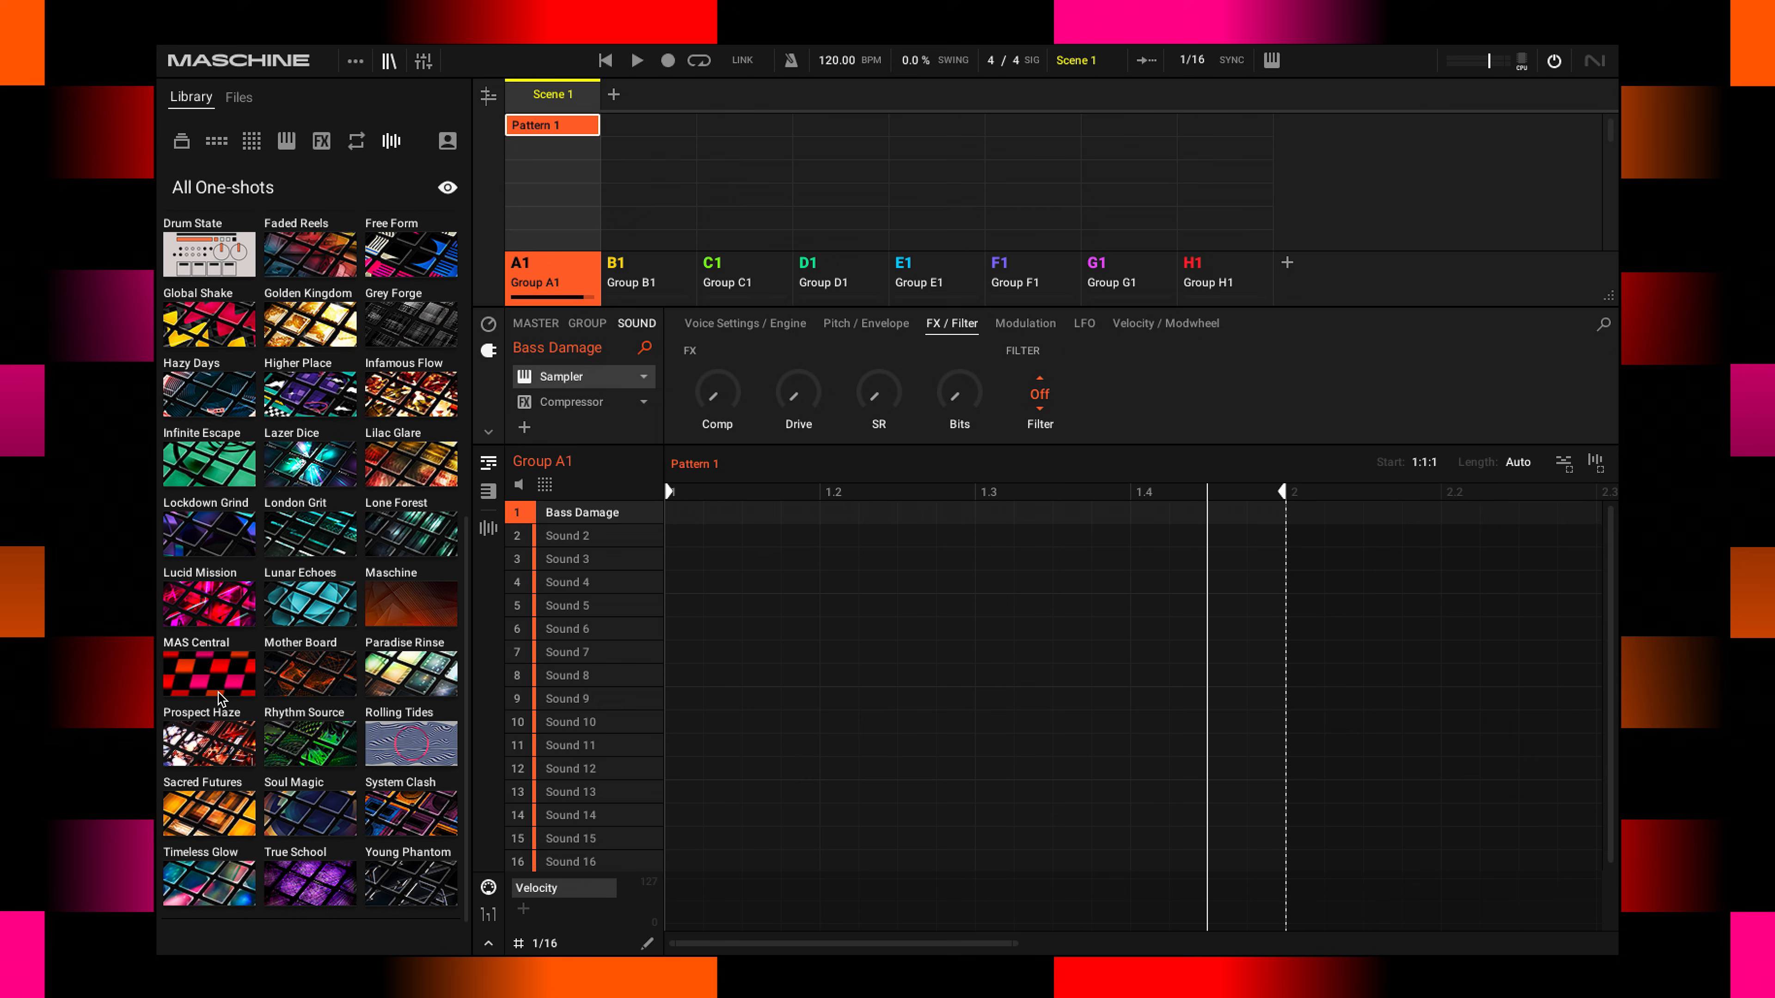
mouse_move(423, 606)
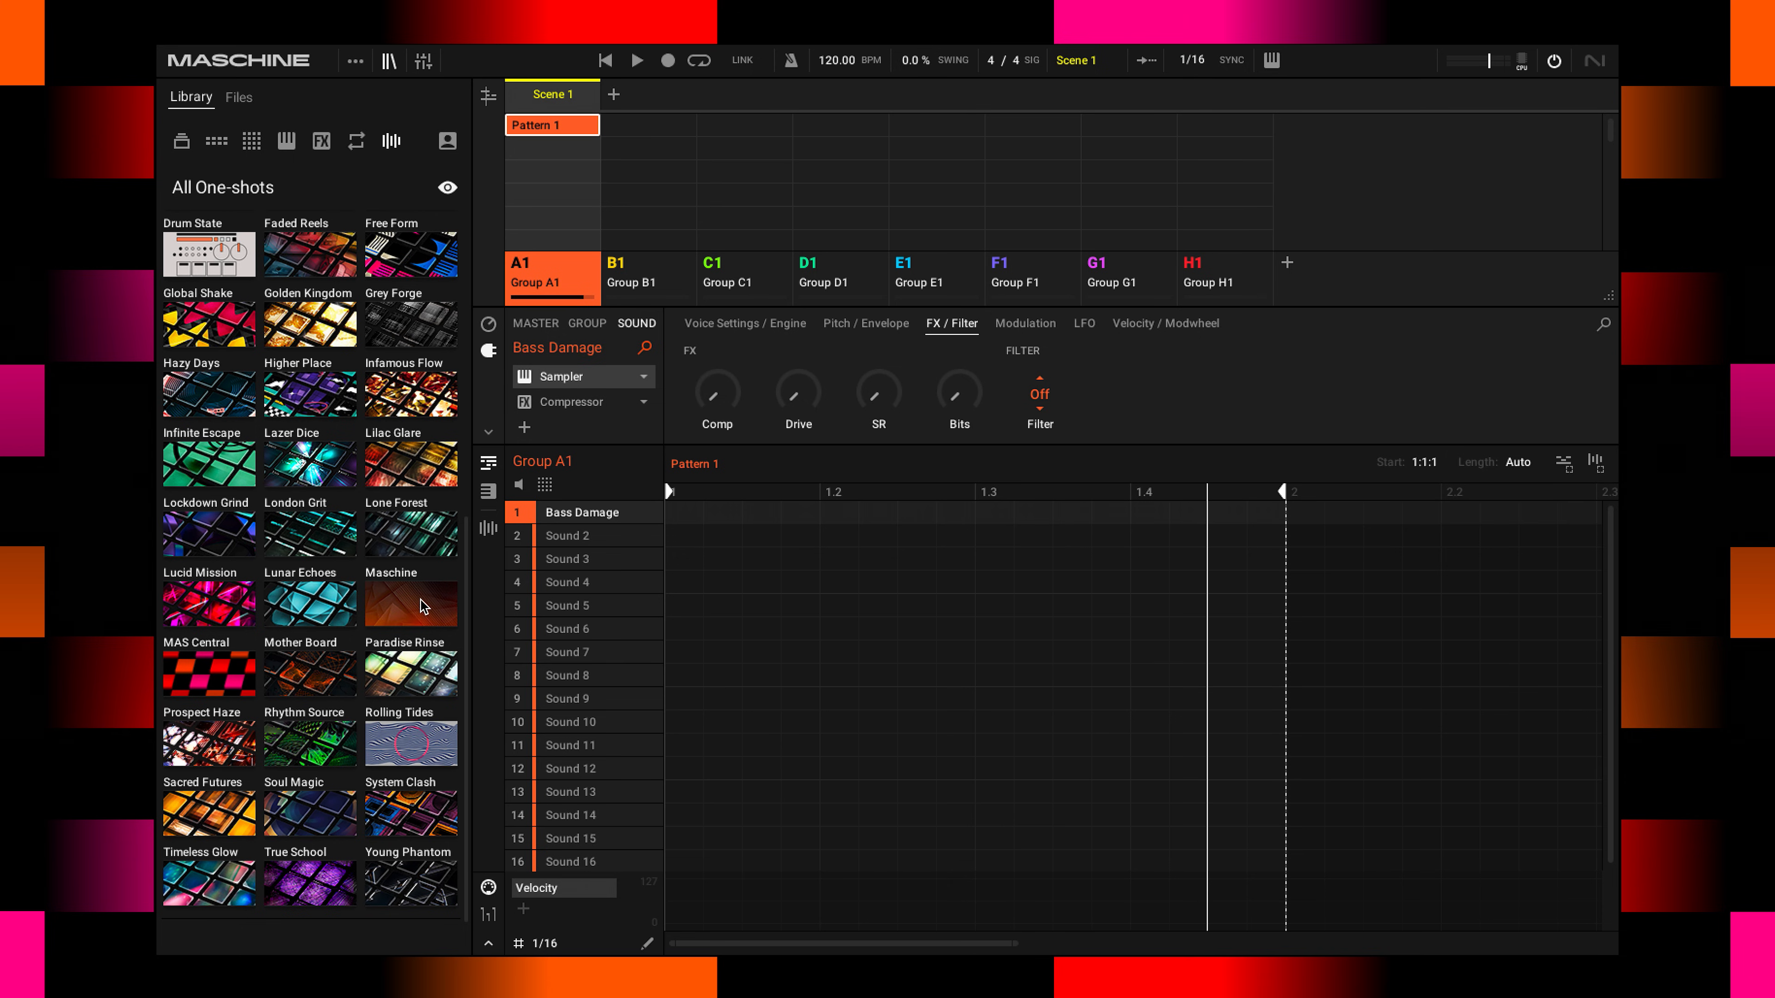
mouse_move(409, 609)
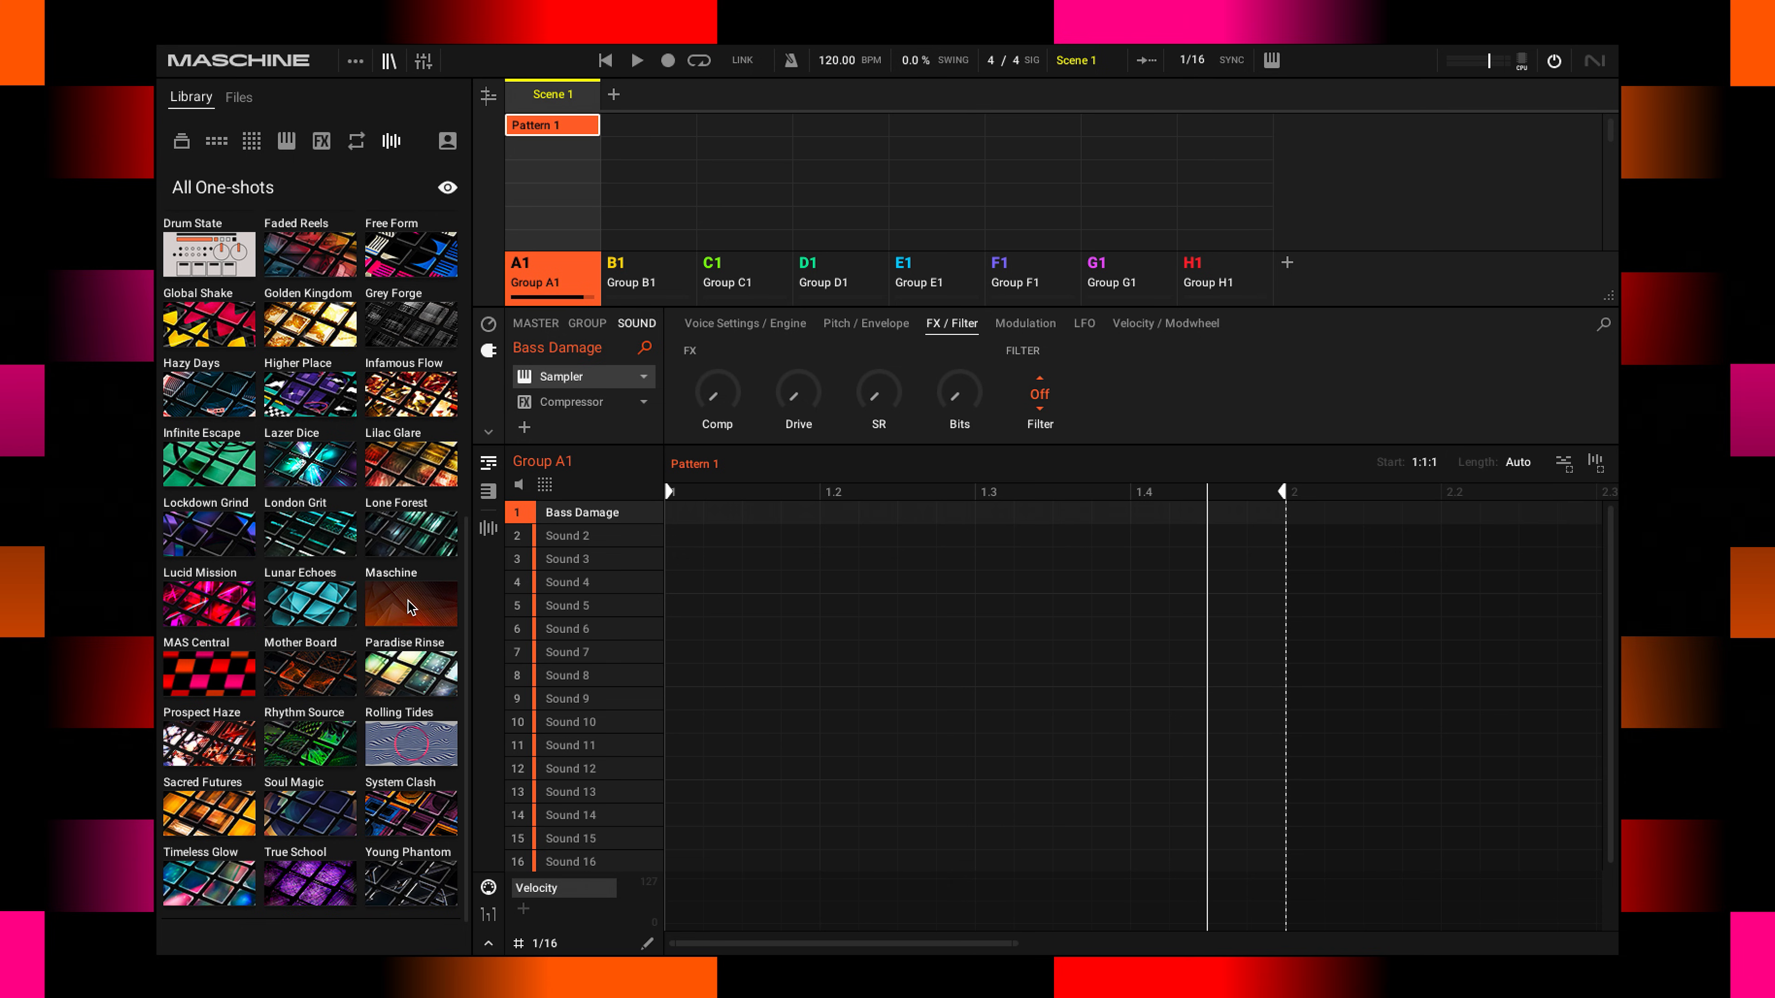
mouse_move(362, 630)
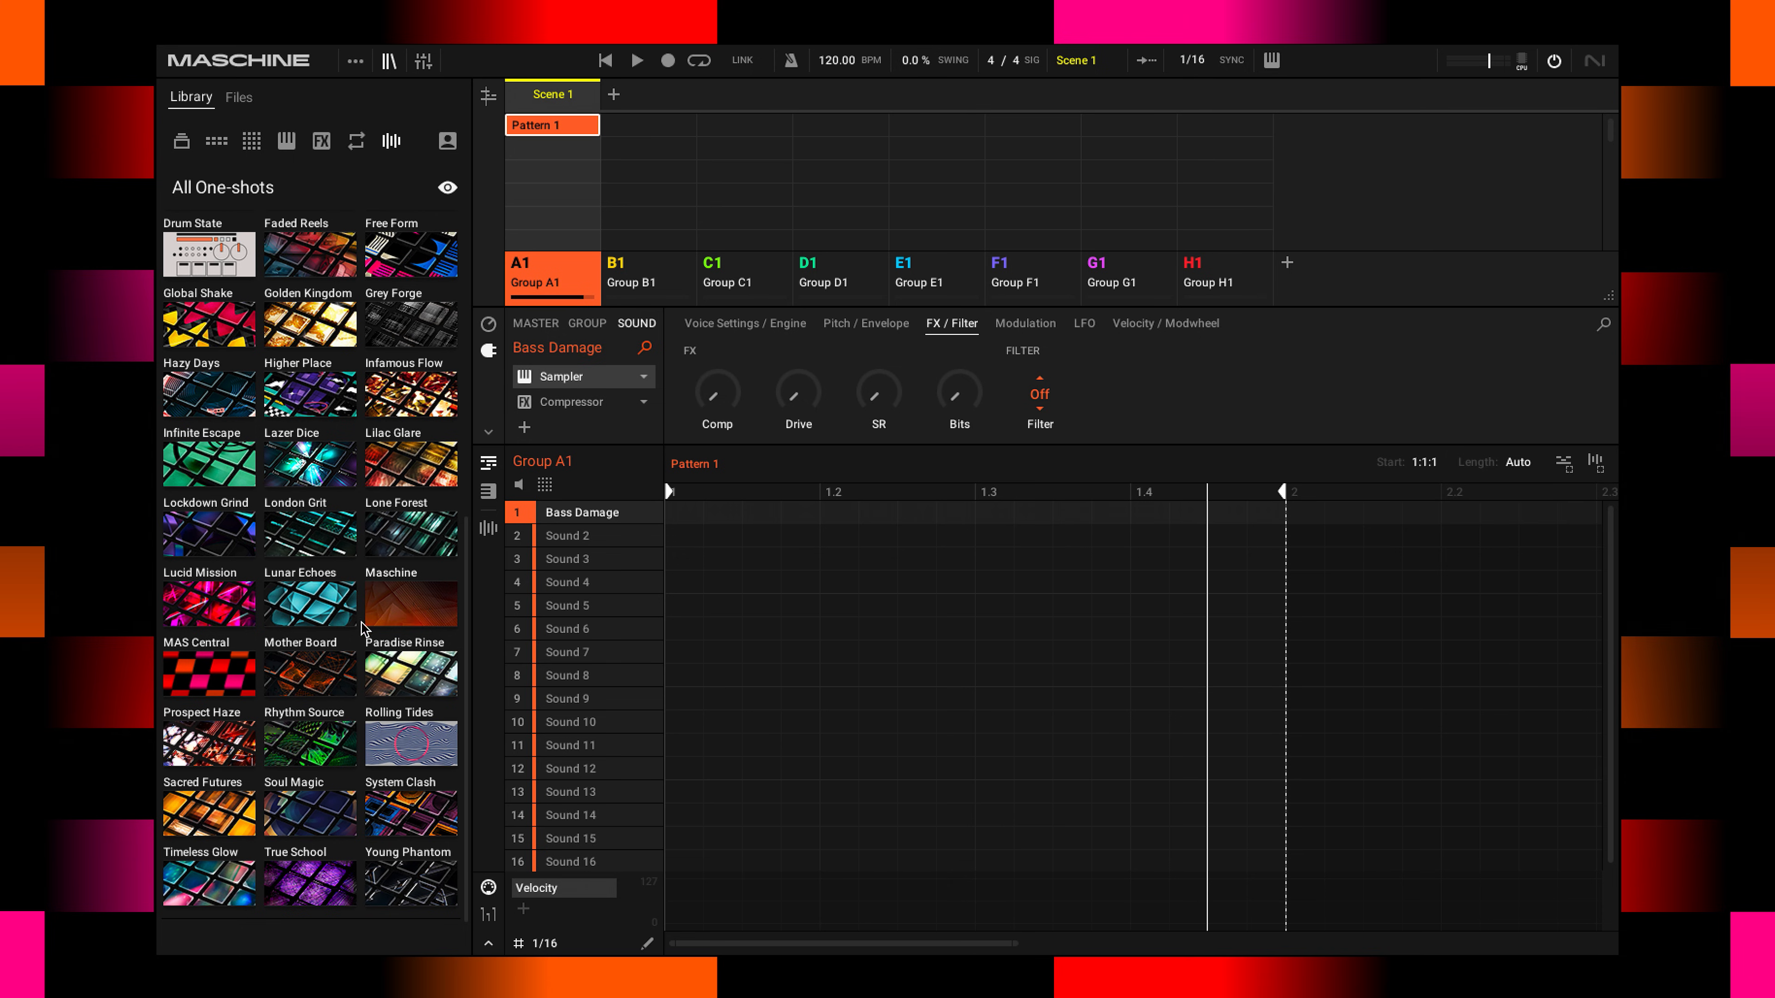
mouse_move(213, 683)
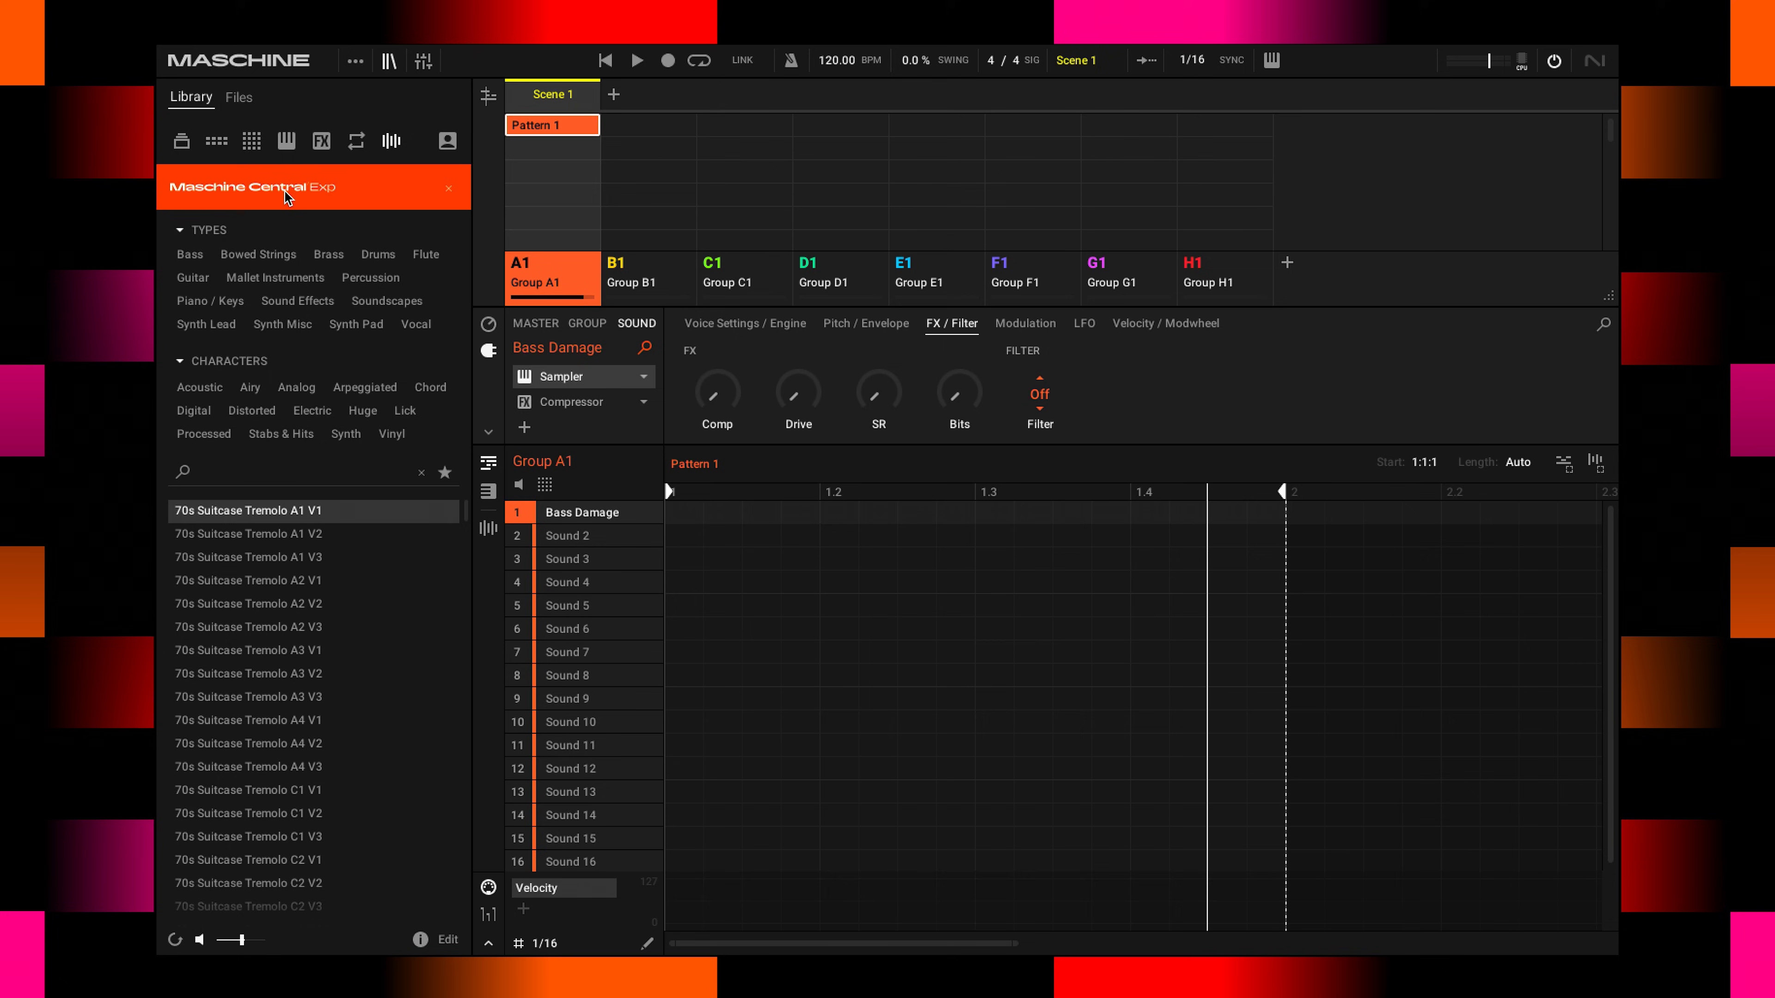
mouse_move(257, 205)
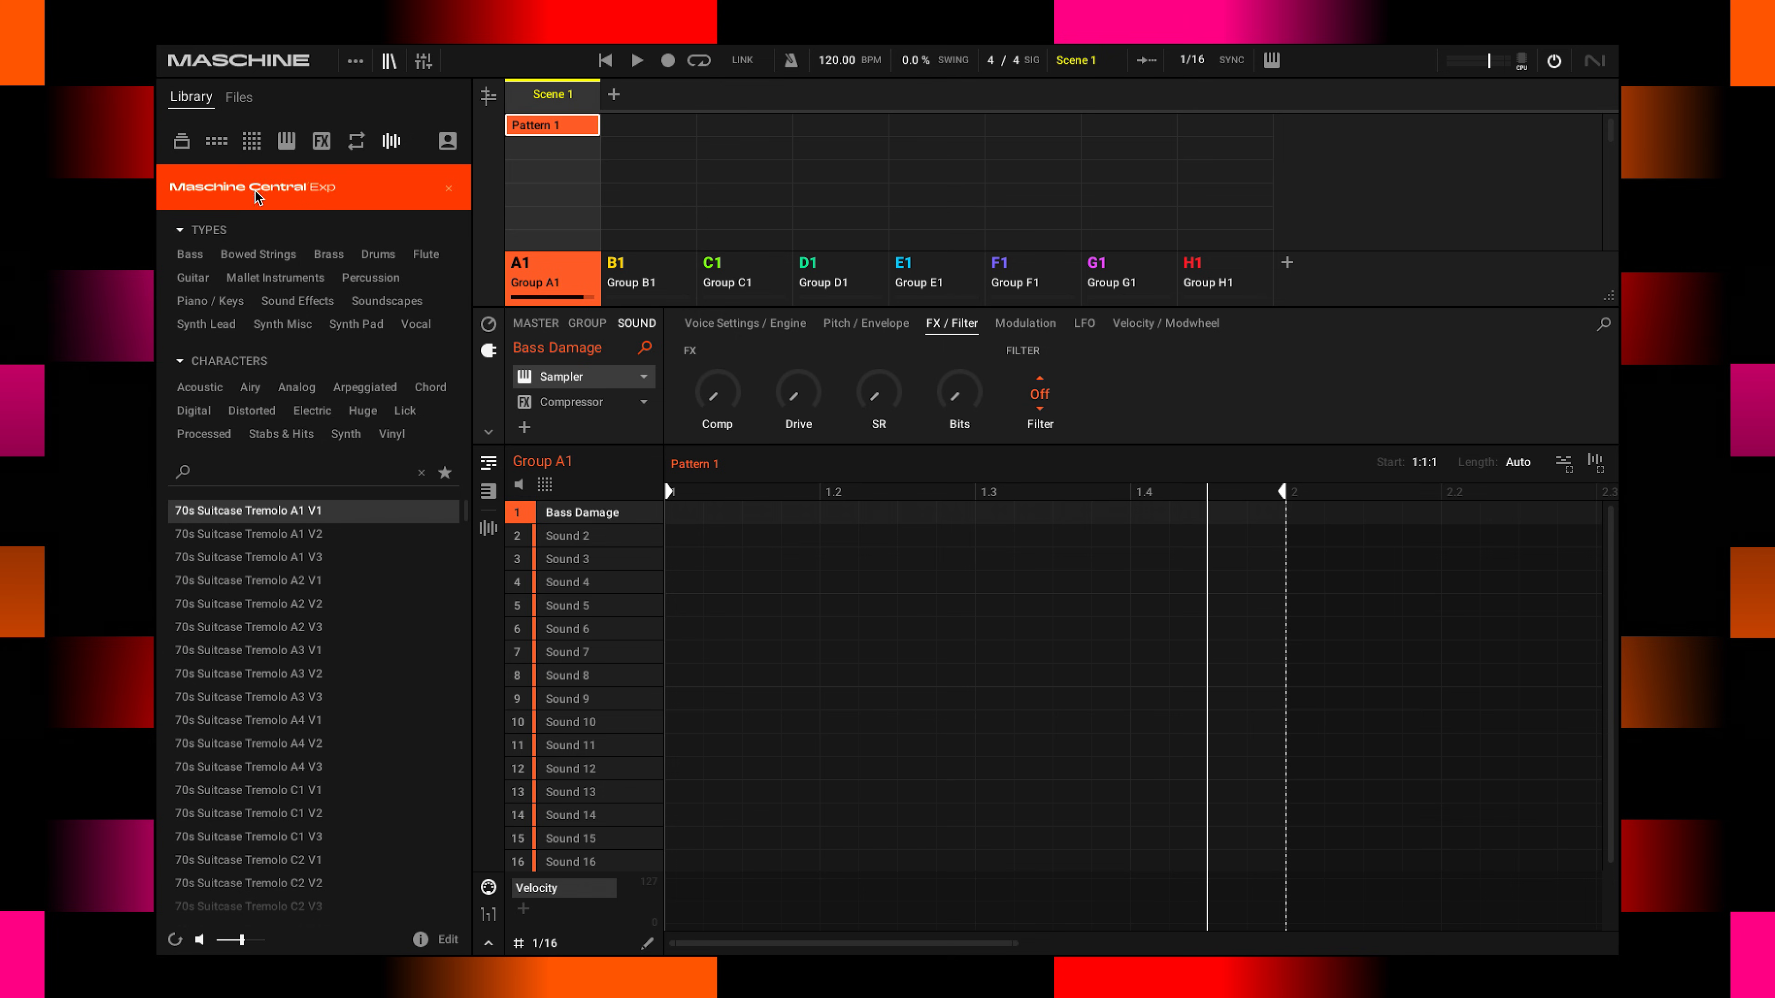
mouse_move(363, 246)
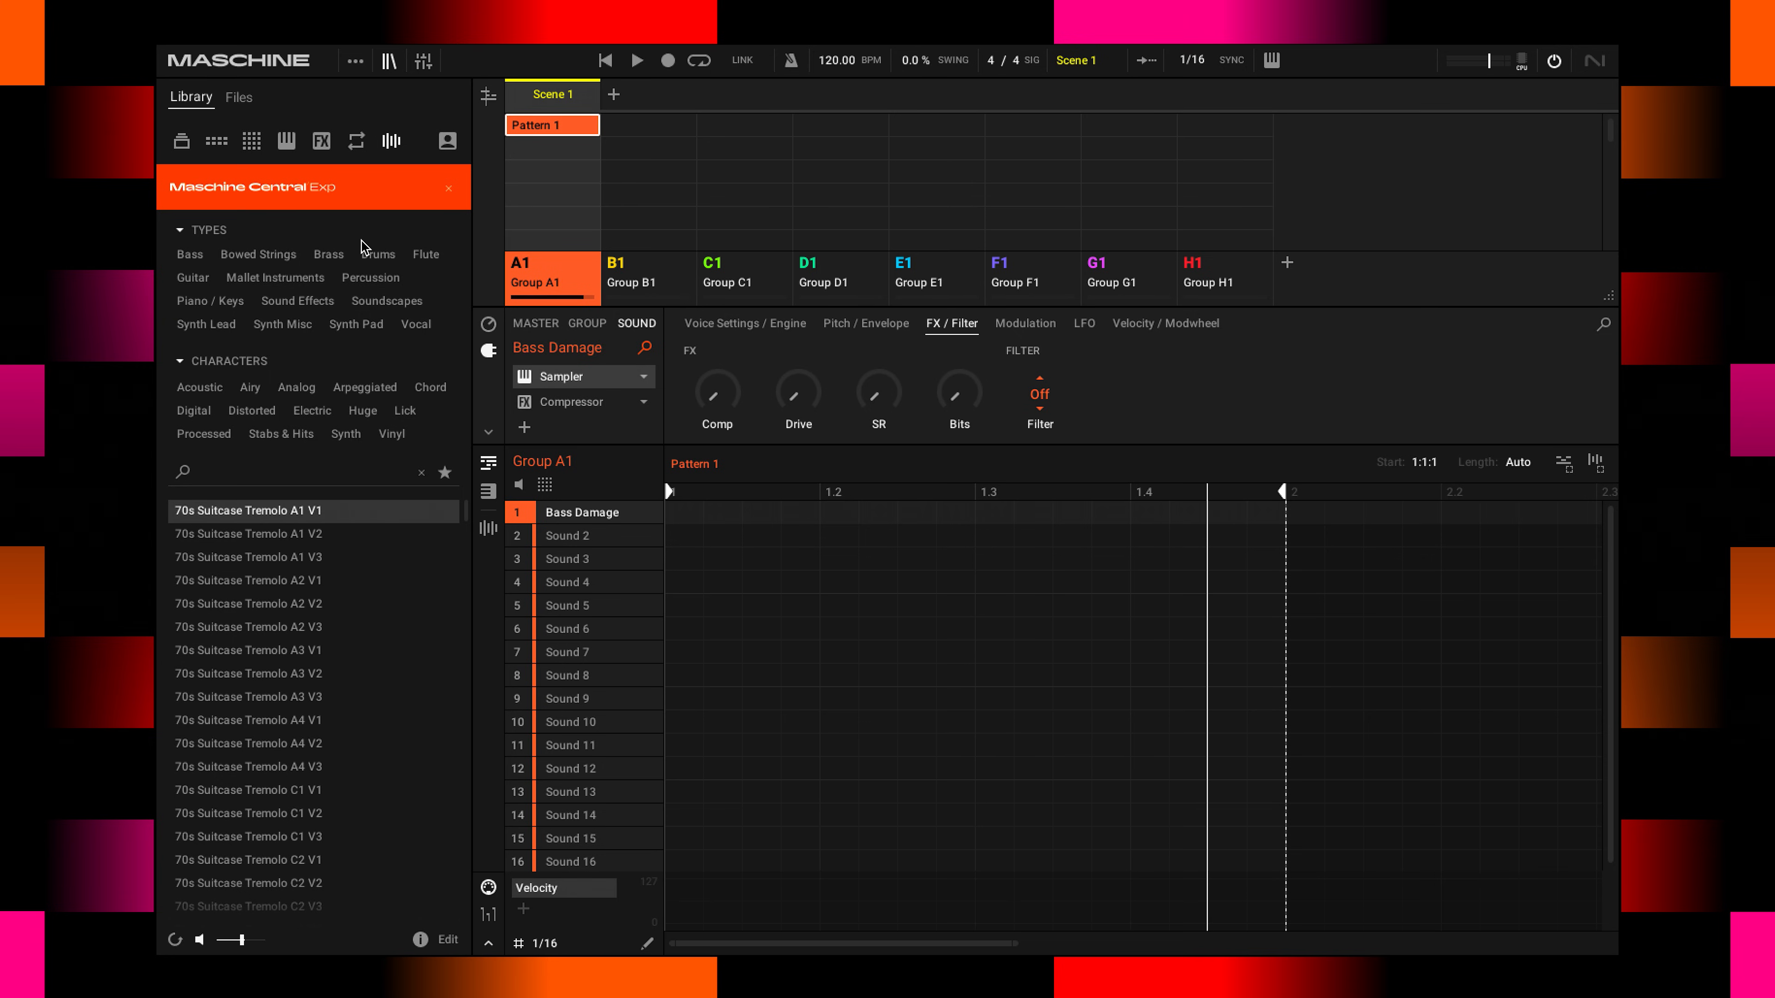
Filter to the Chord character and audition the Chord Keys TwoTone and next Chord Keys samples.
left_click(431, 388)
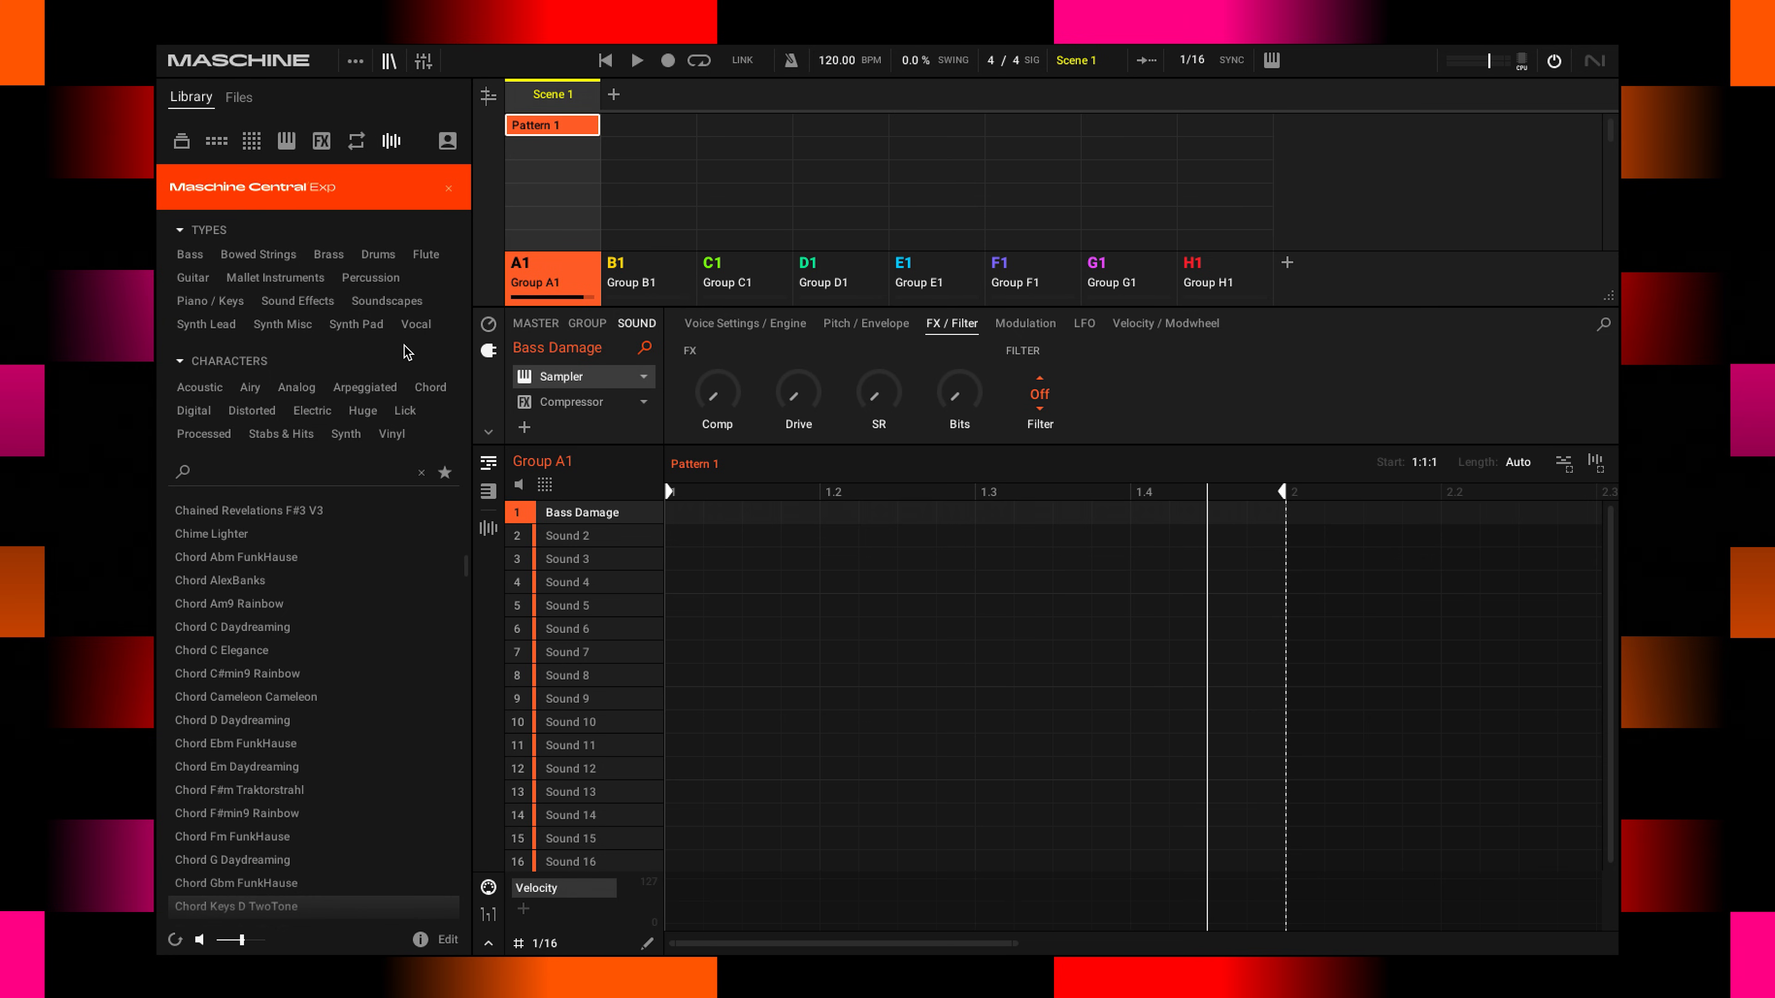
left_click(431, 387)
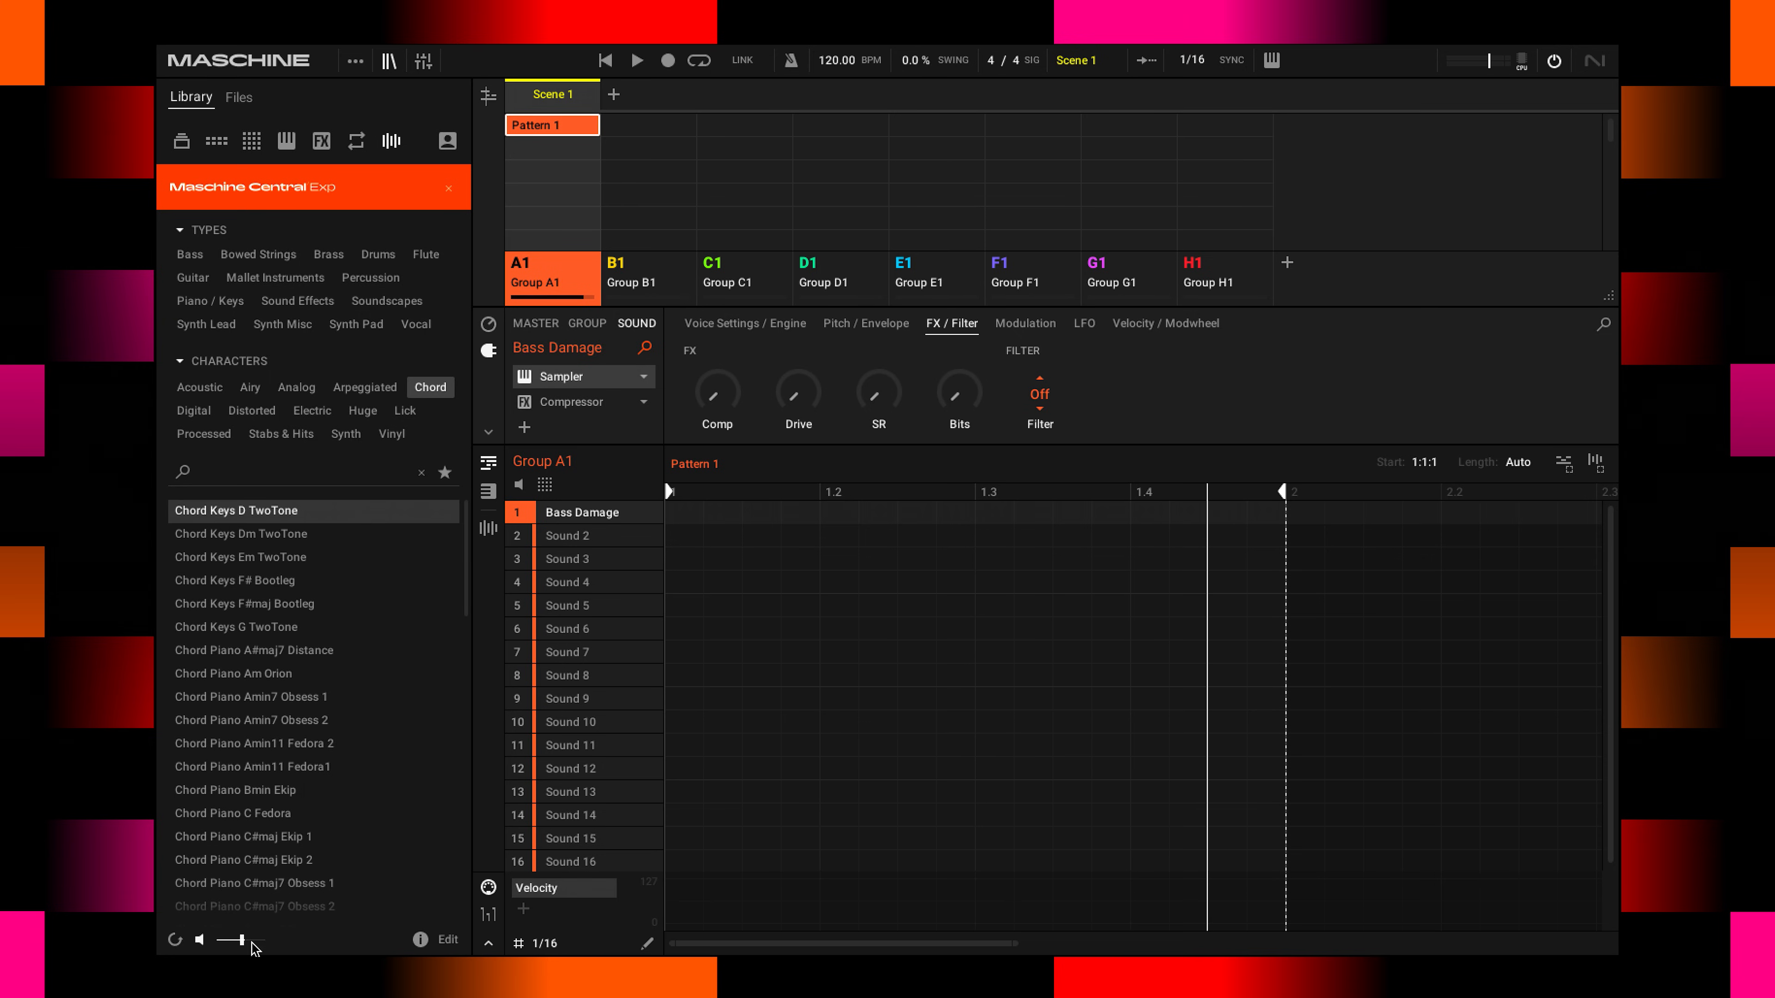
mouse_move(262, 559)
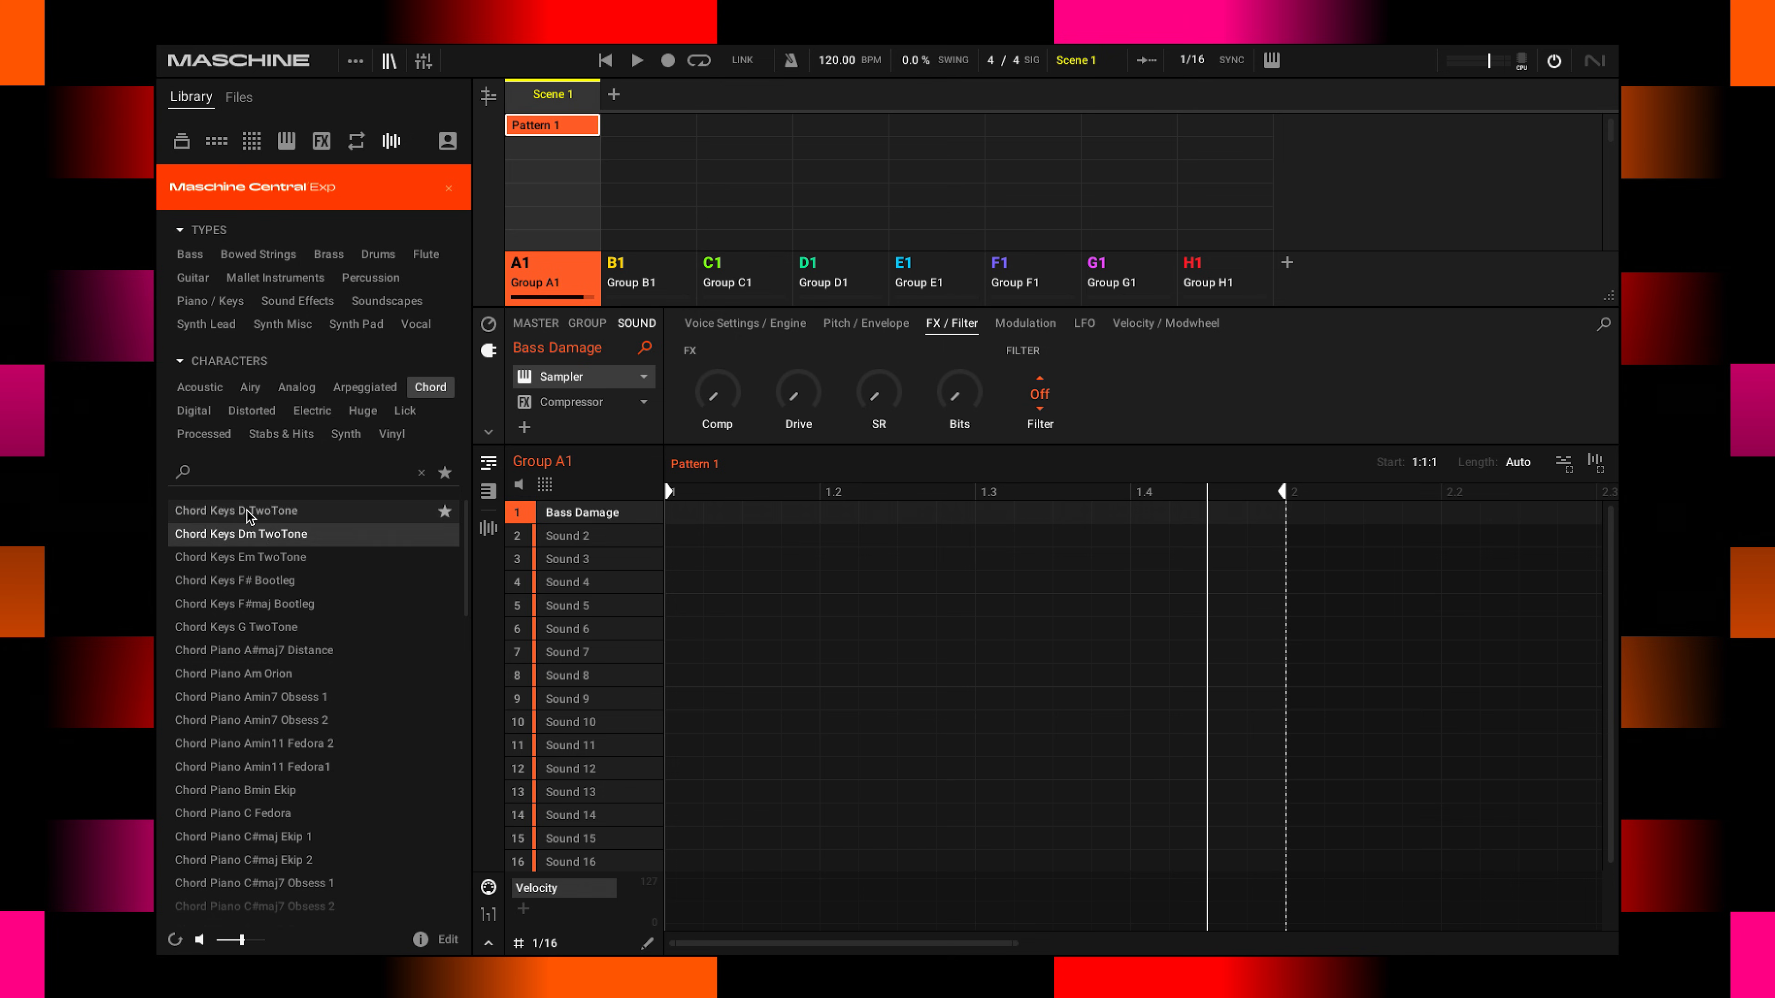
left_click(241, 556)
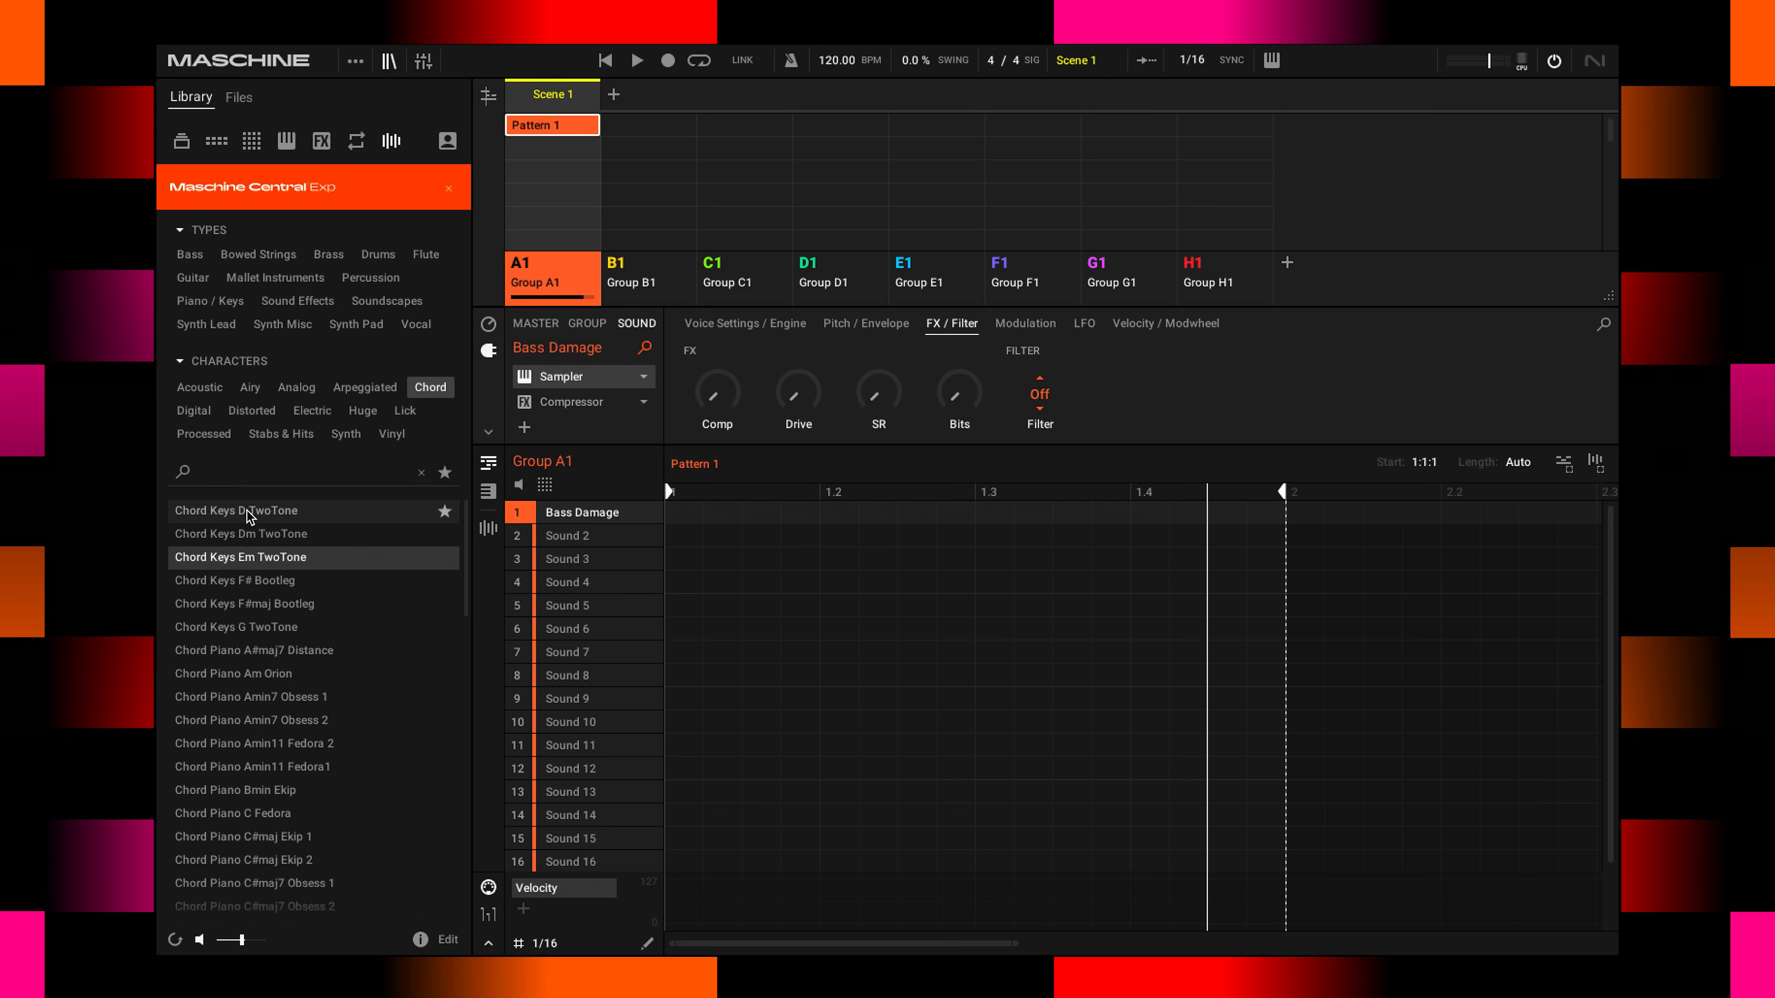
left_click(235, 580)
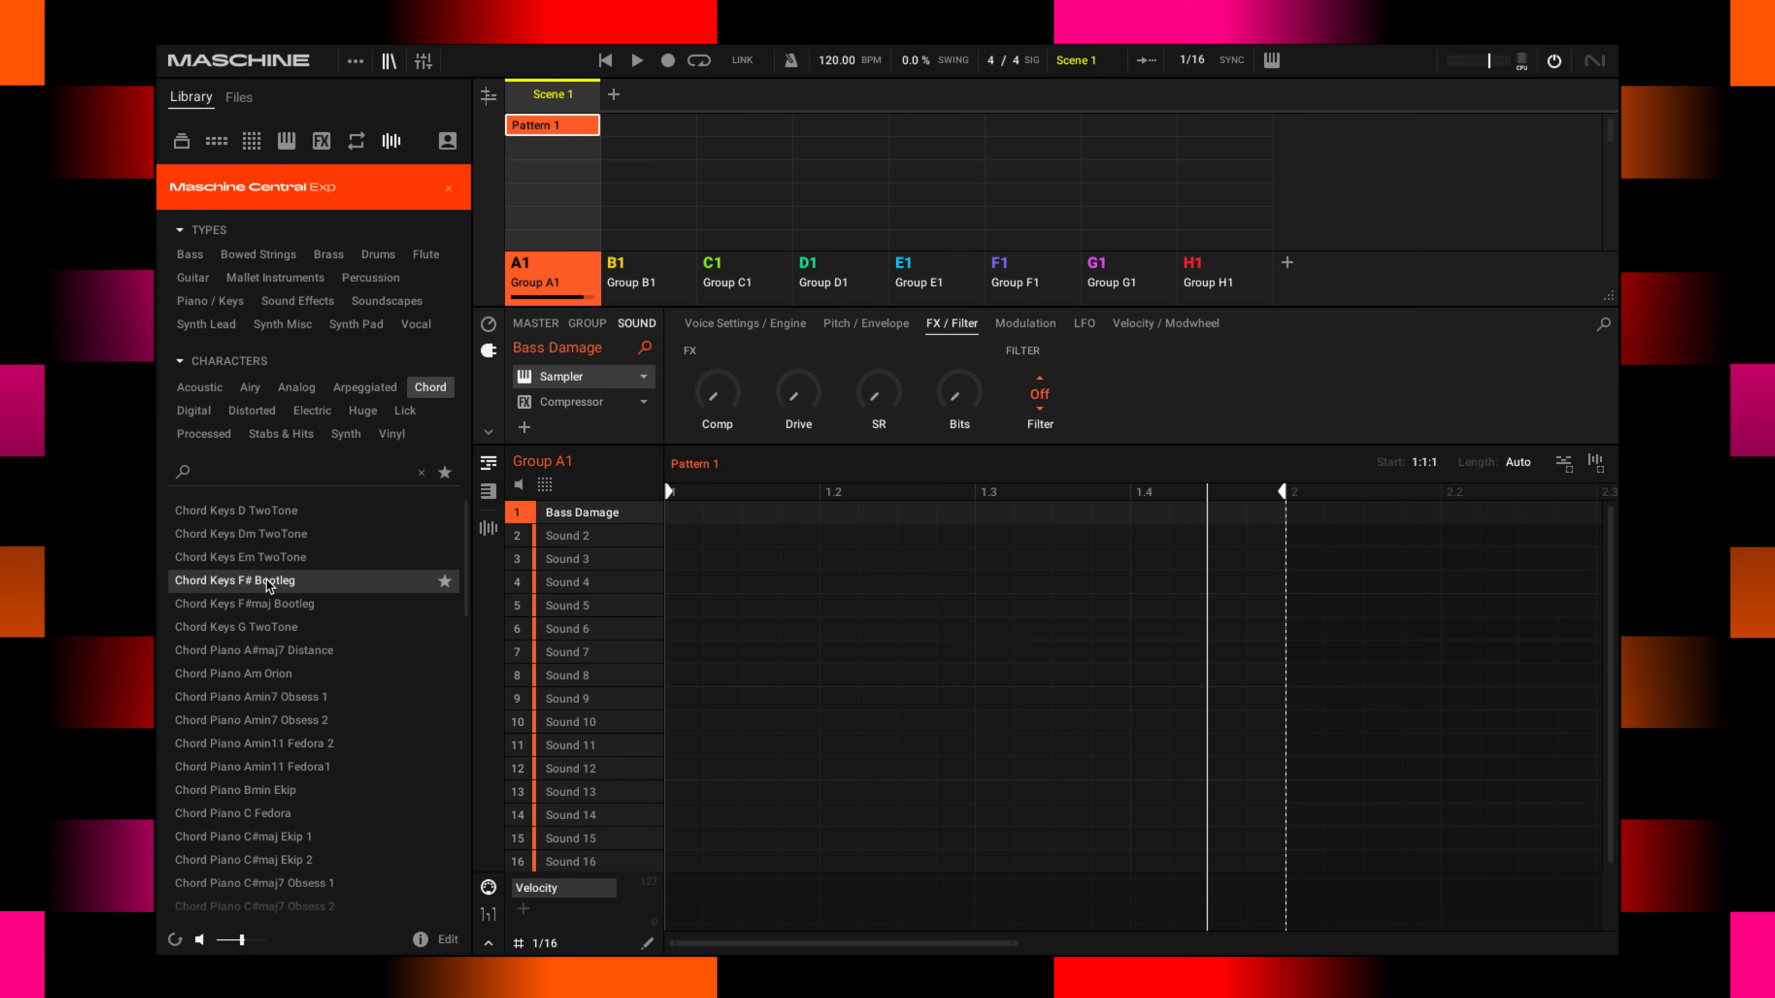
Load Chord Keys F# Bootleg onto sound 1 of Group A1, replacing Bass Damage.
double_click(235, 581)
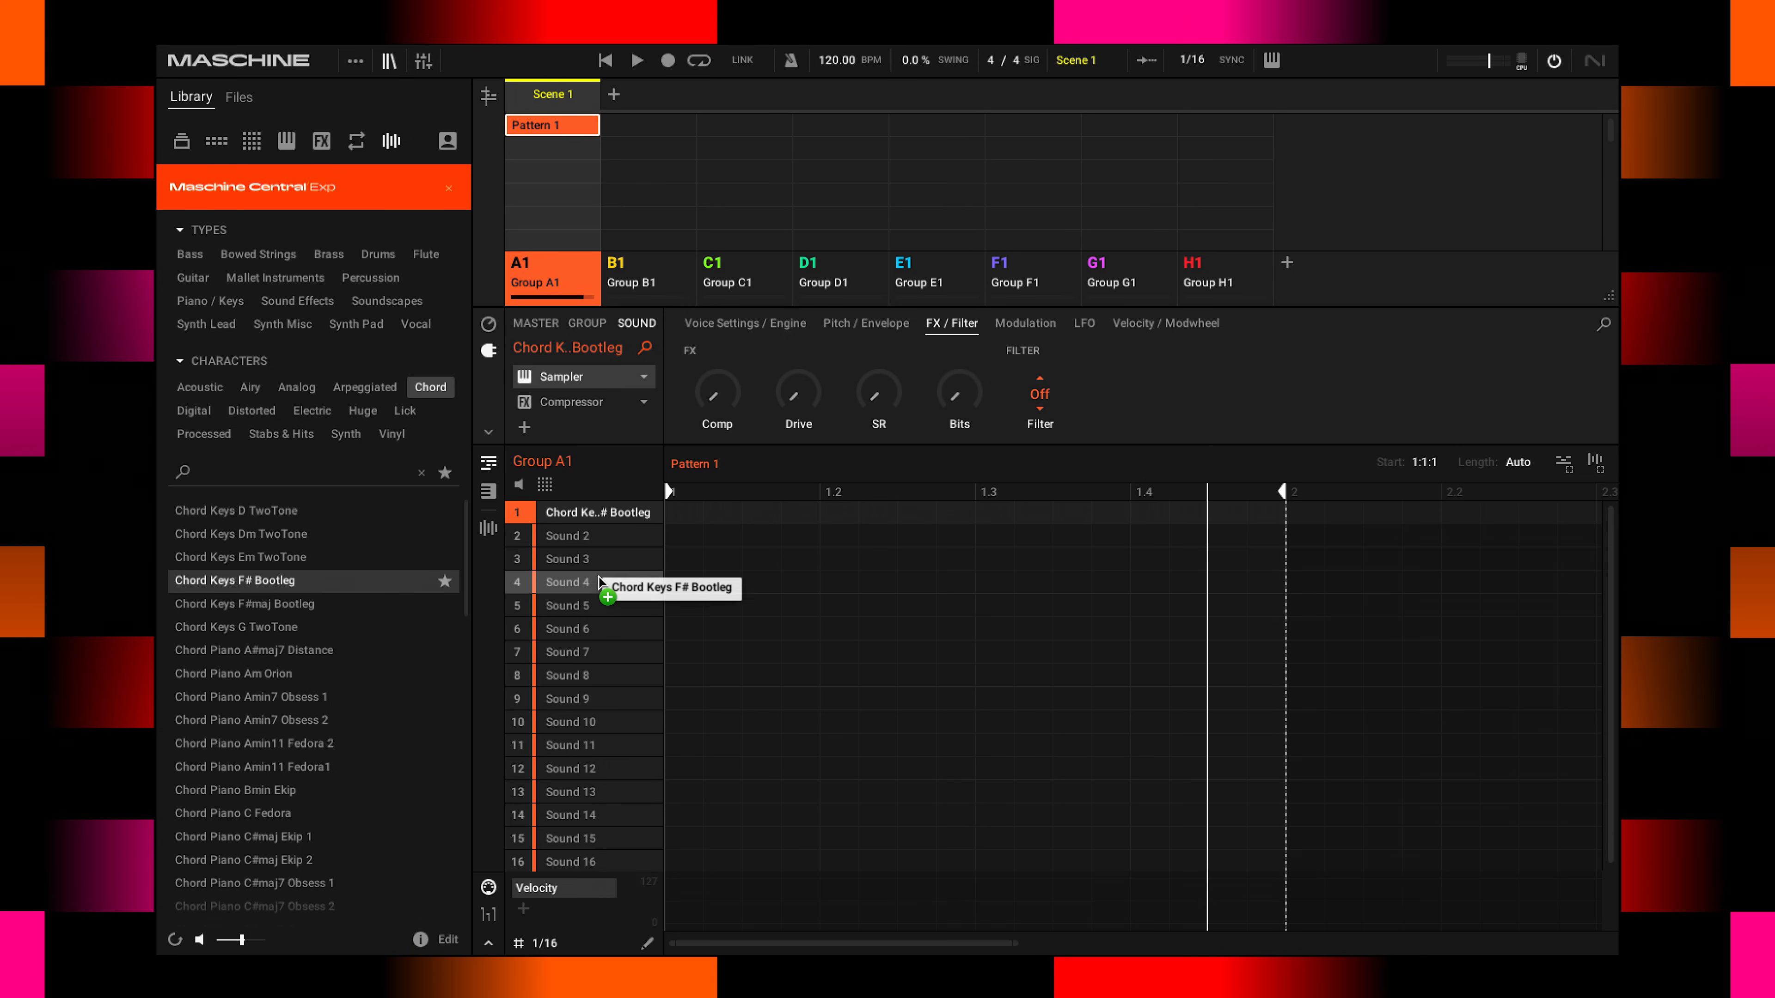
left_click_drag(600, 582, 600, 651)
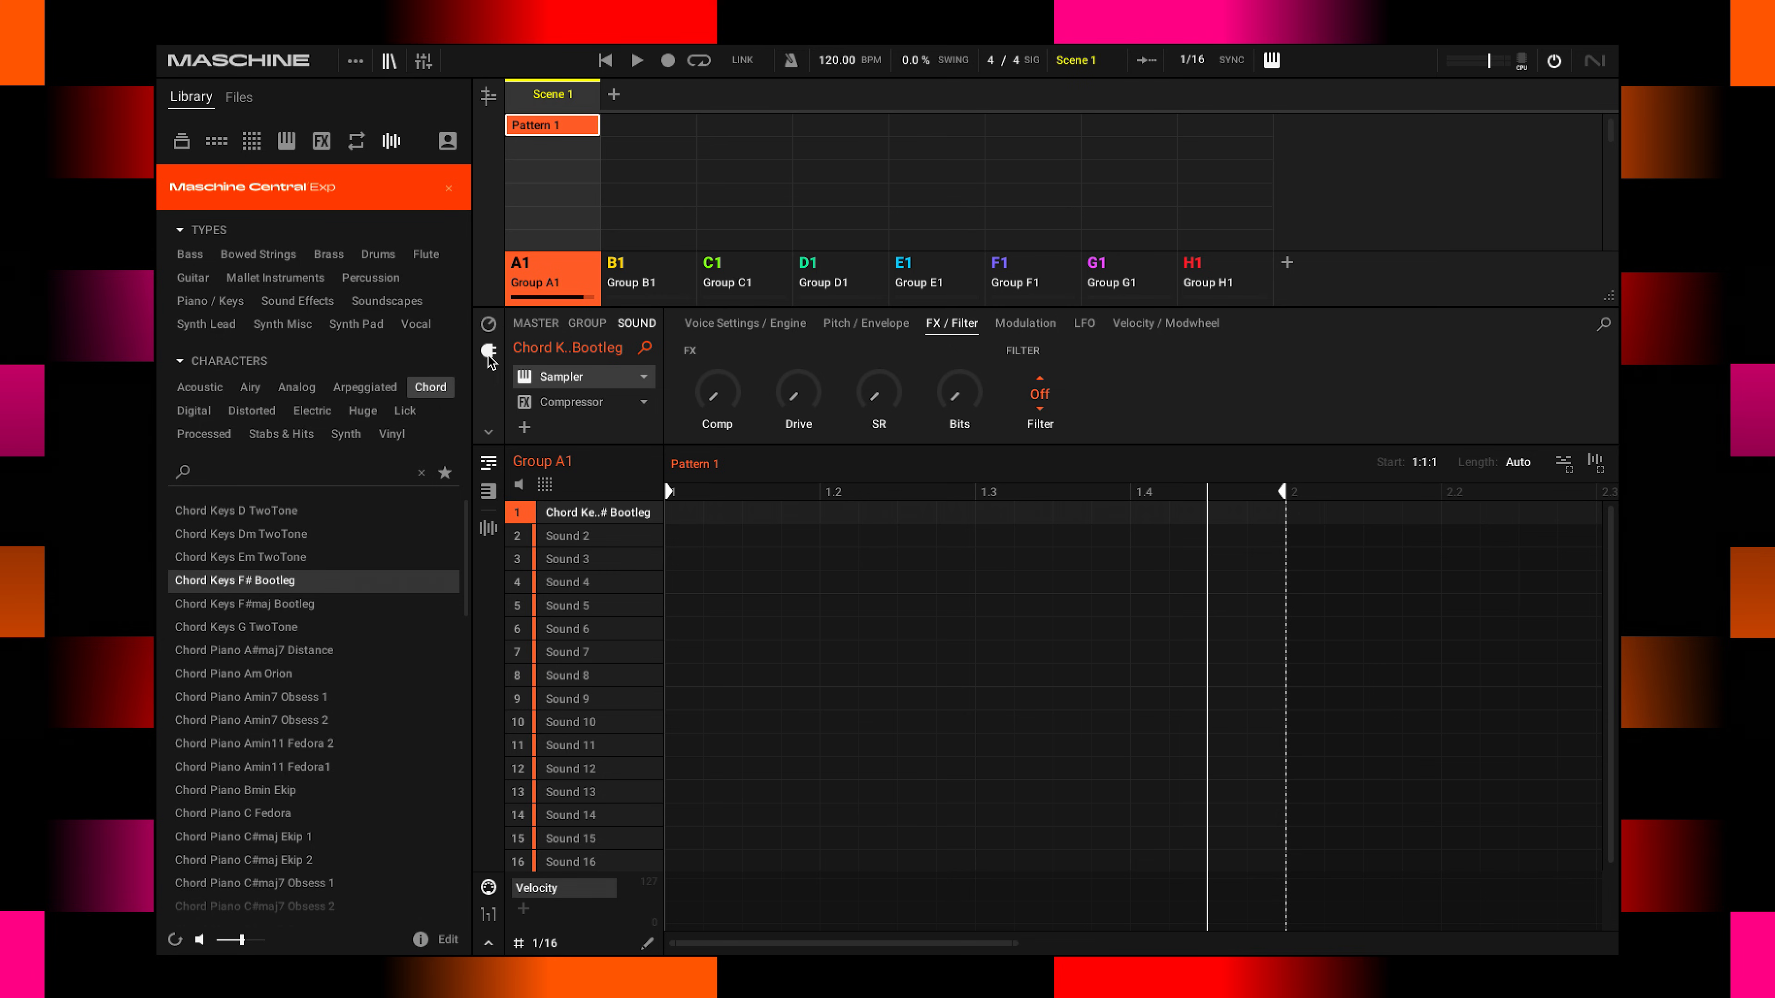
mouse_move(490, 357)
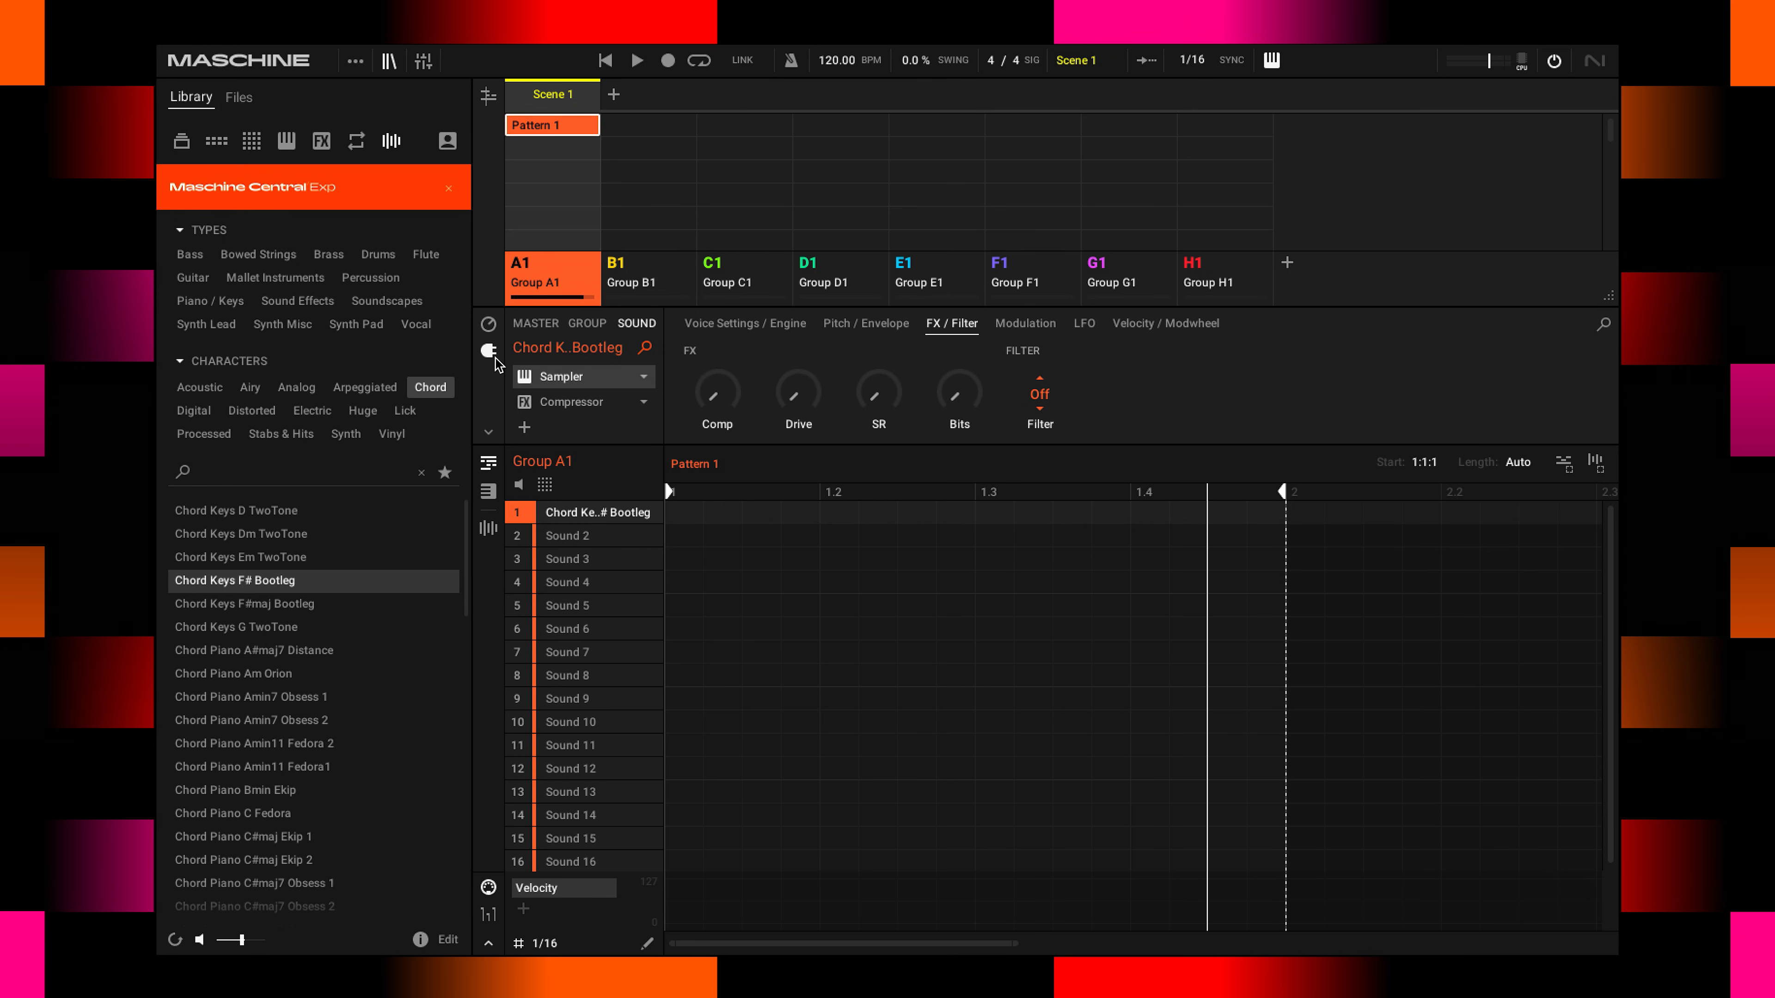
mouse_move(655, 345)
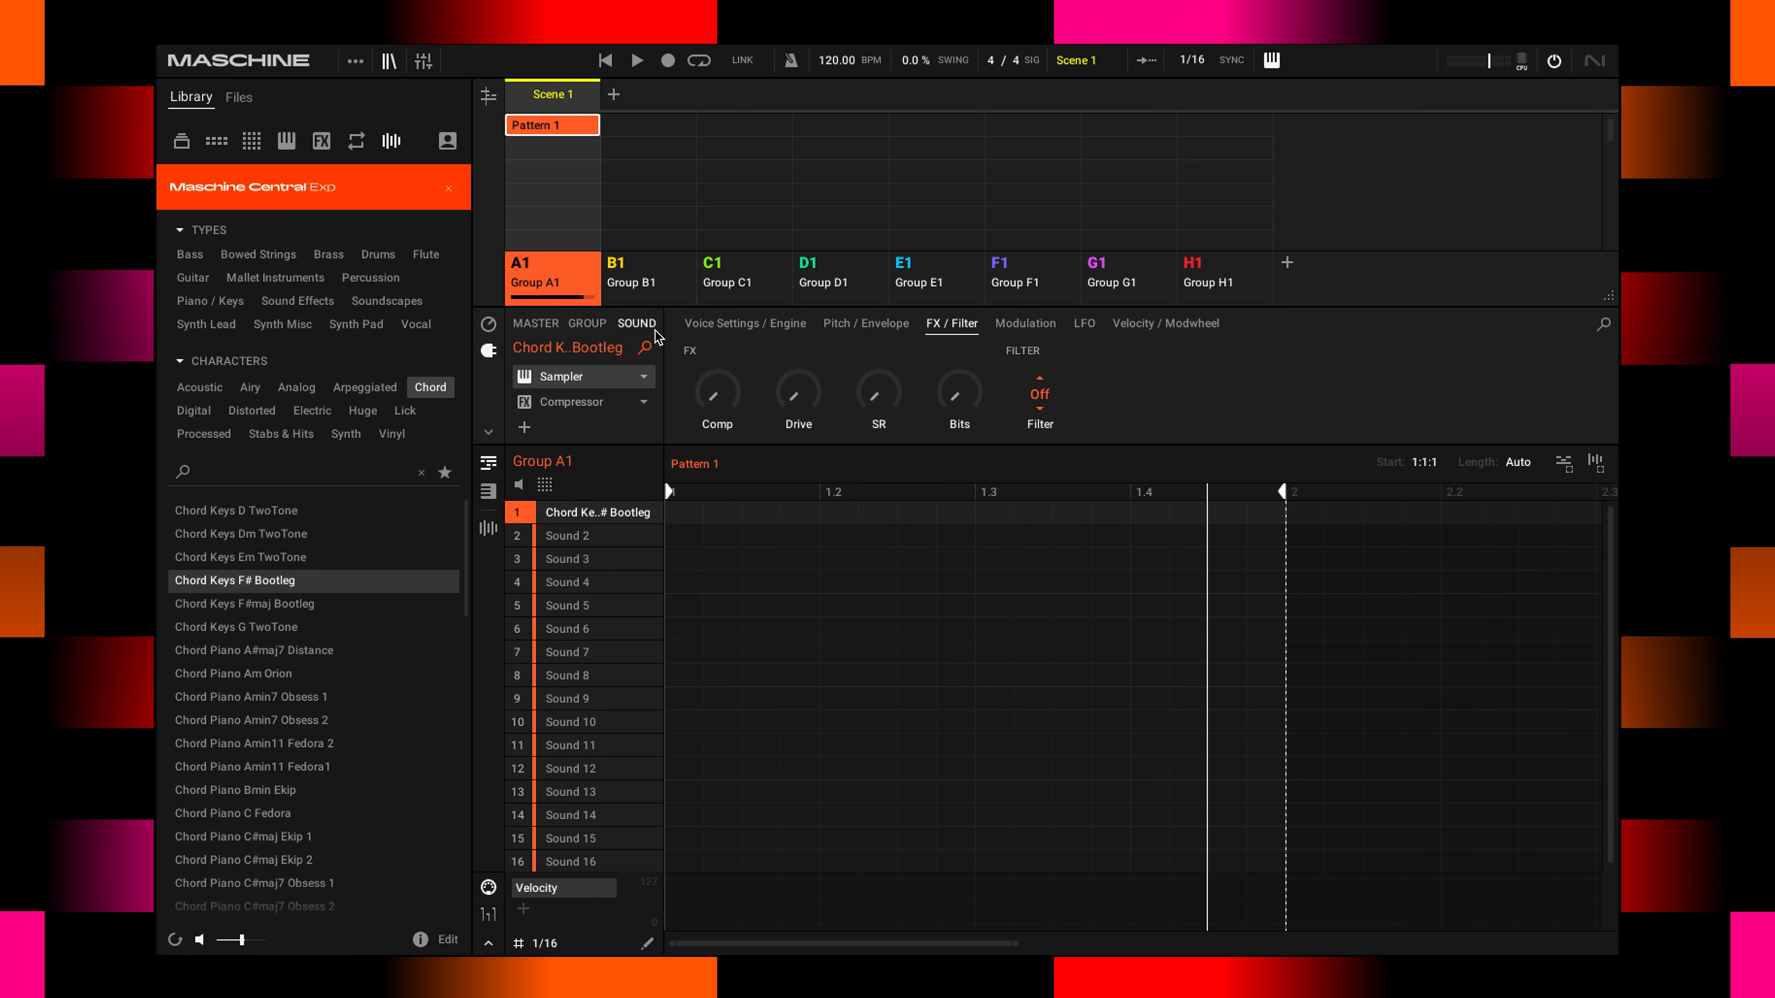
mouse_move(647, 339)
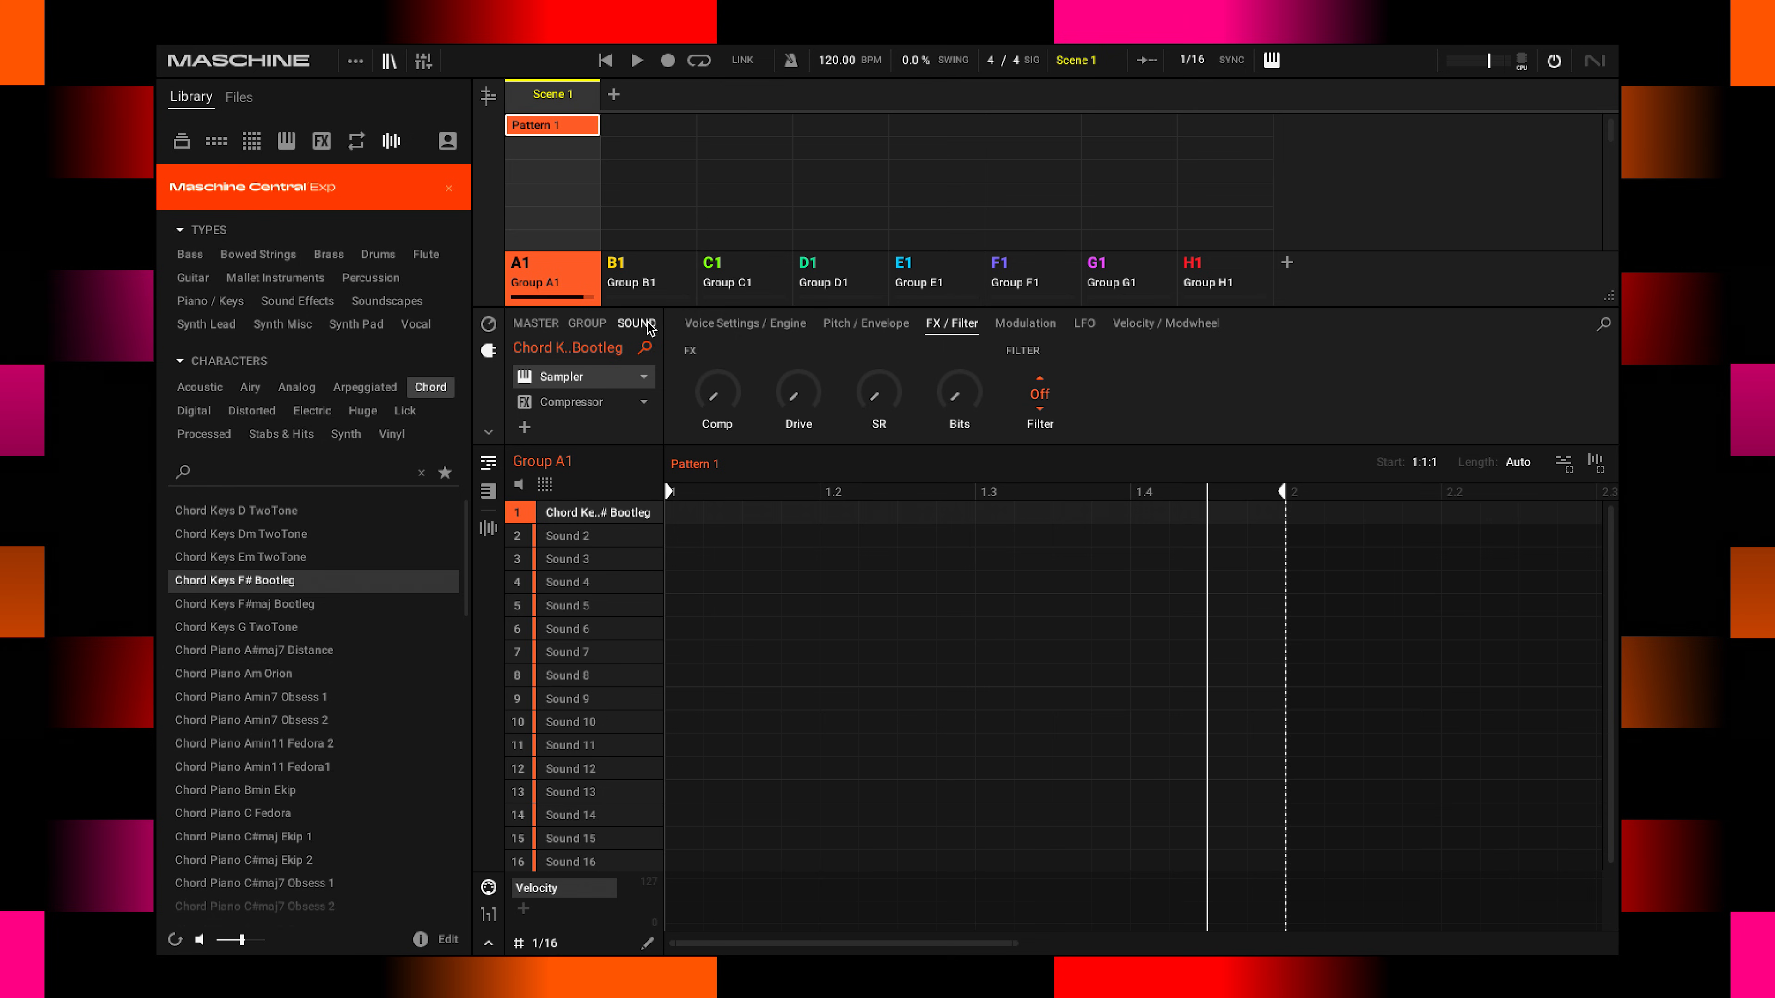
mouse_move(632, 333)
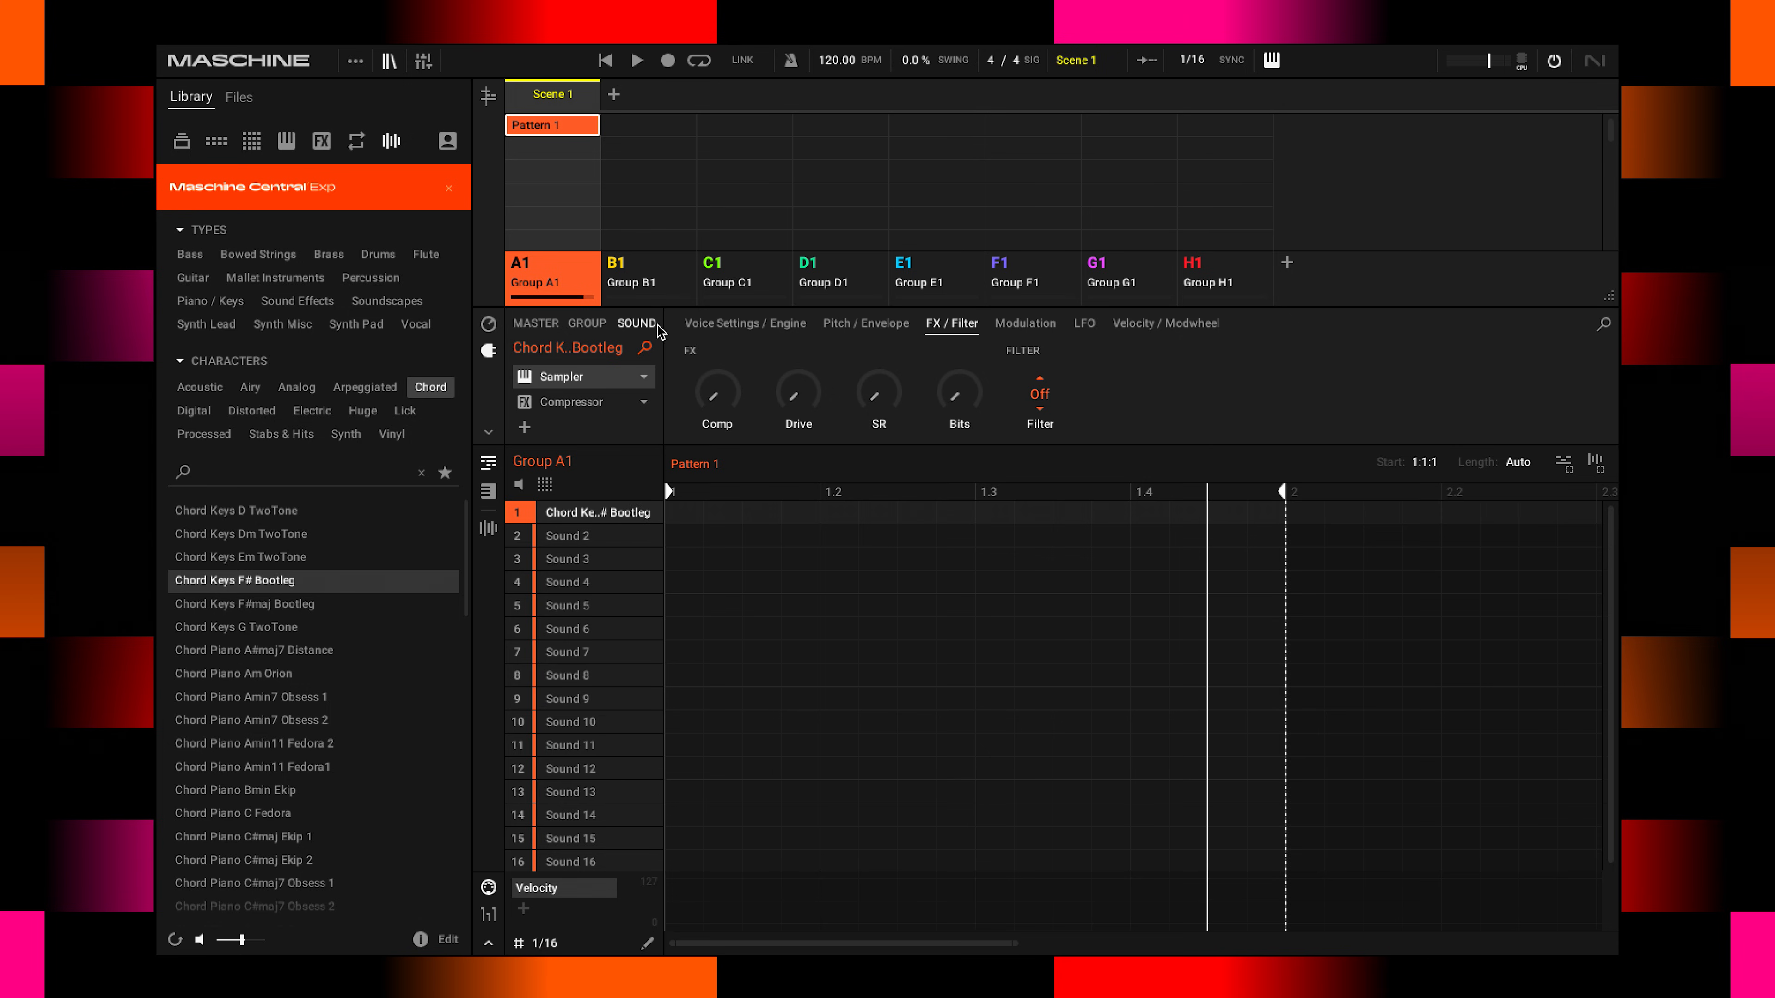
mouse_move(646, 334)
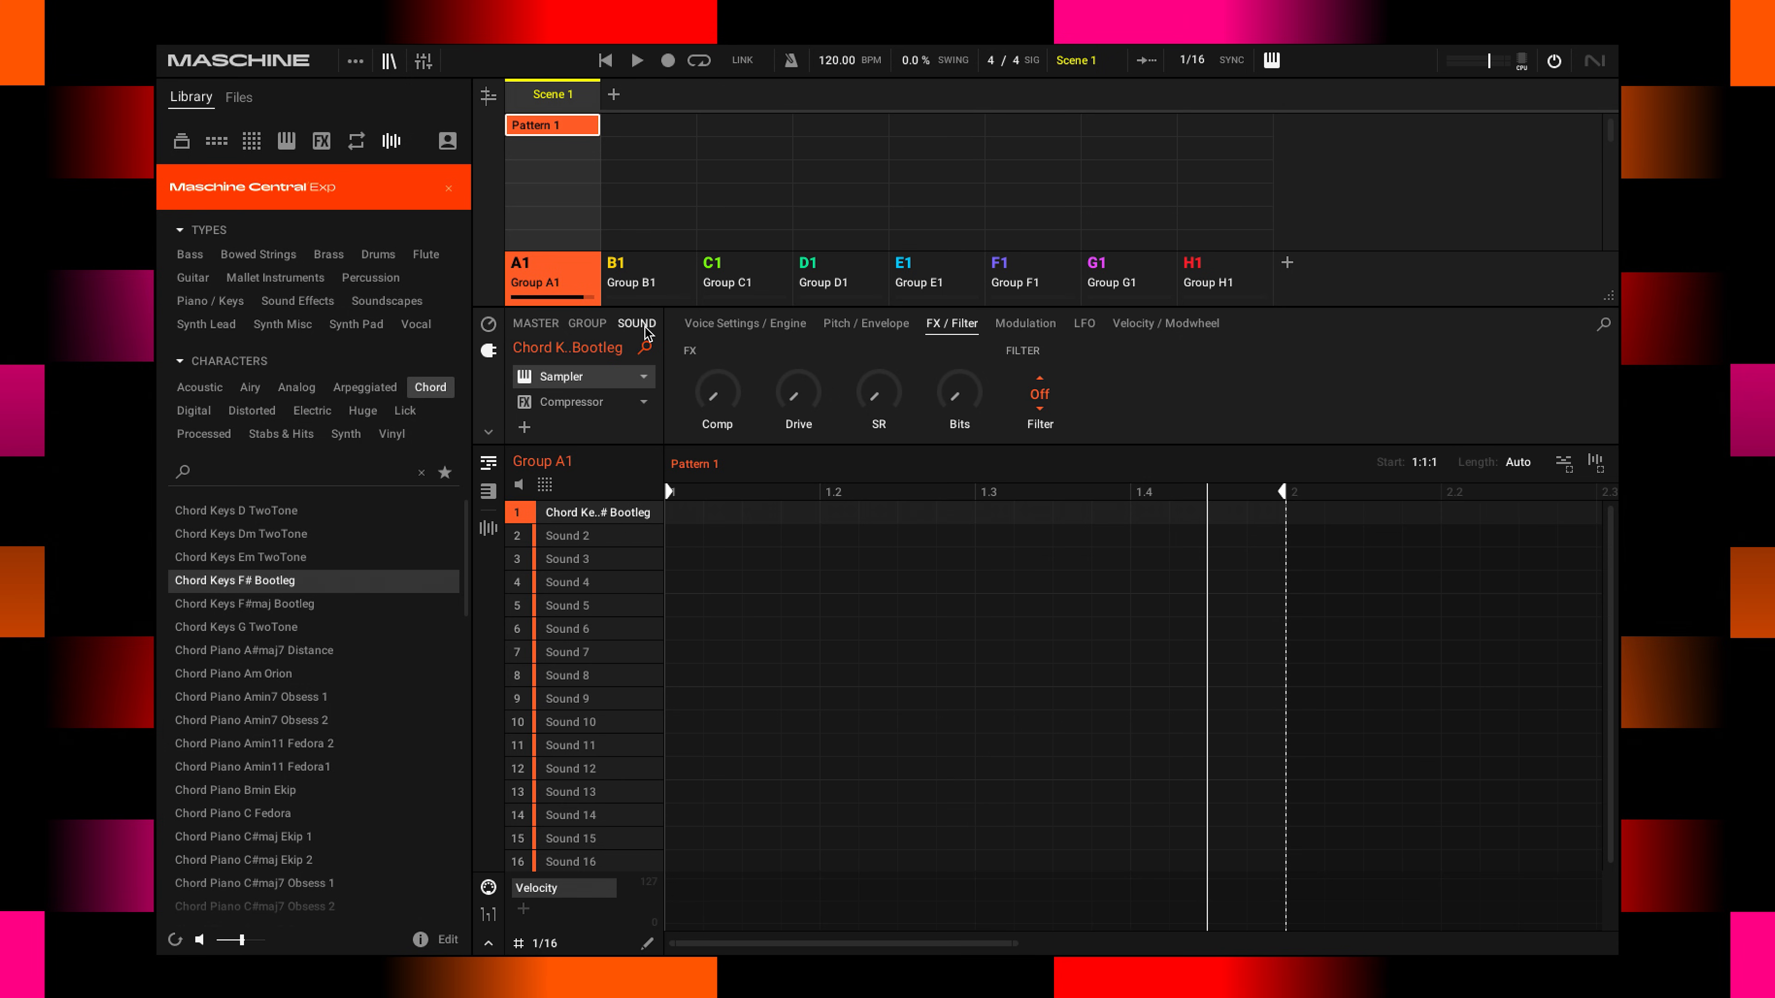
mouse_move(566, 383)
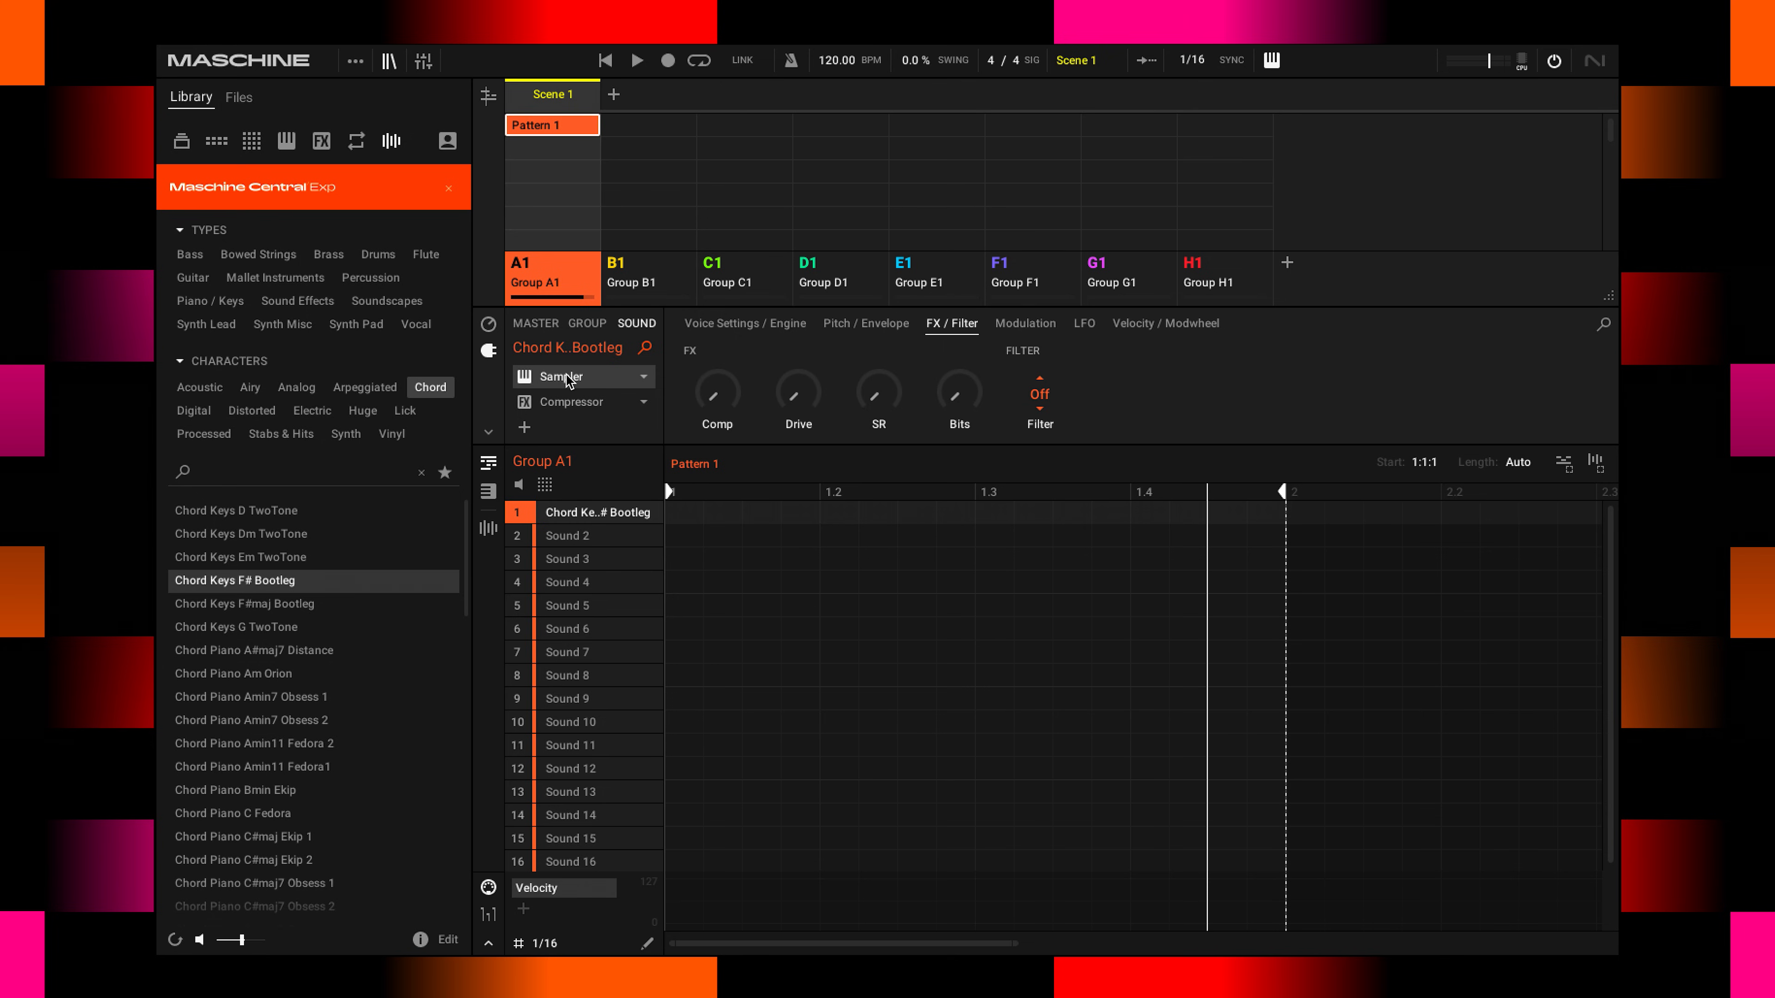
mouse_move(603, 422)
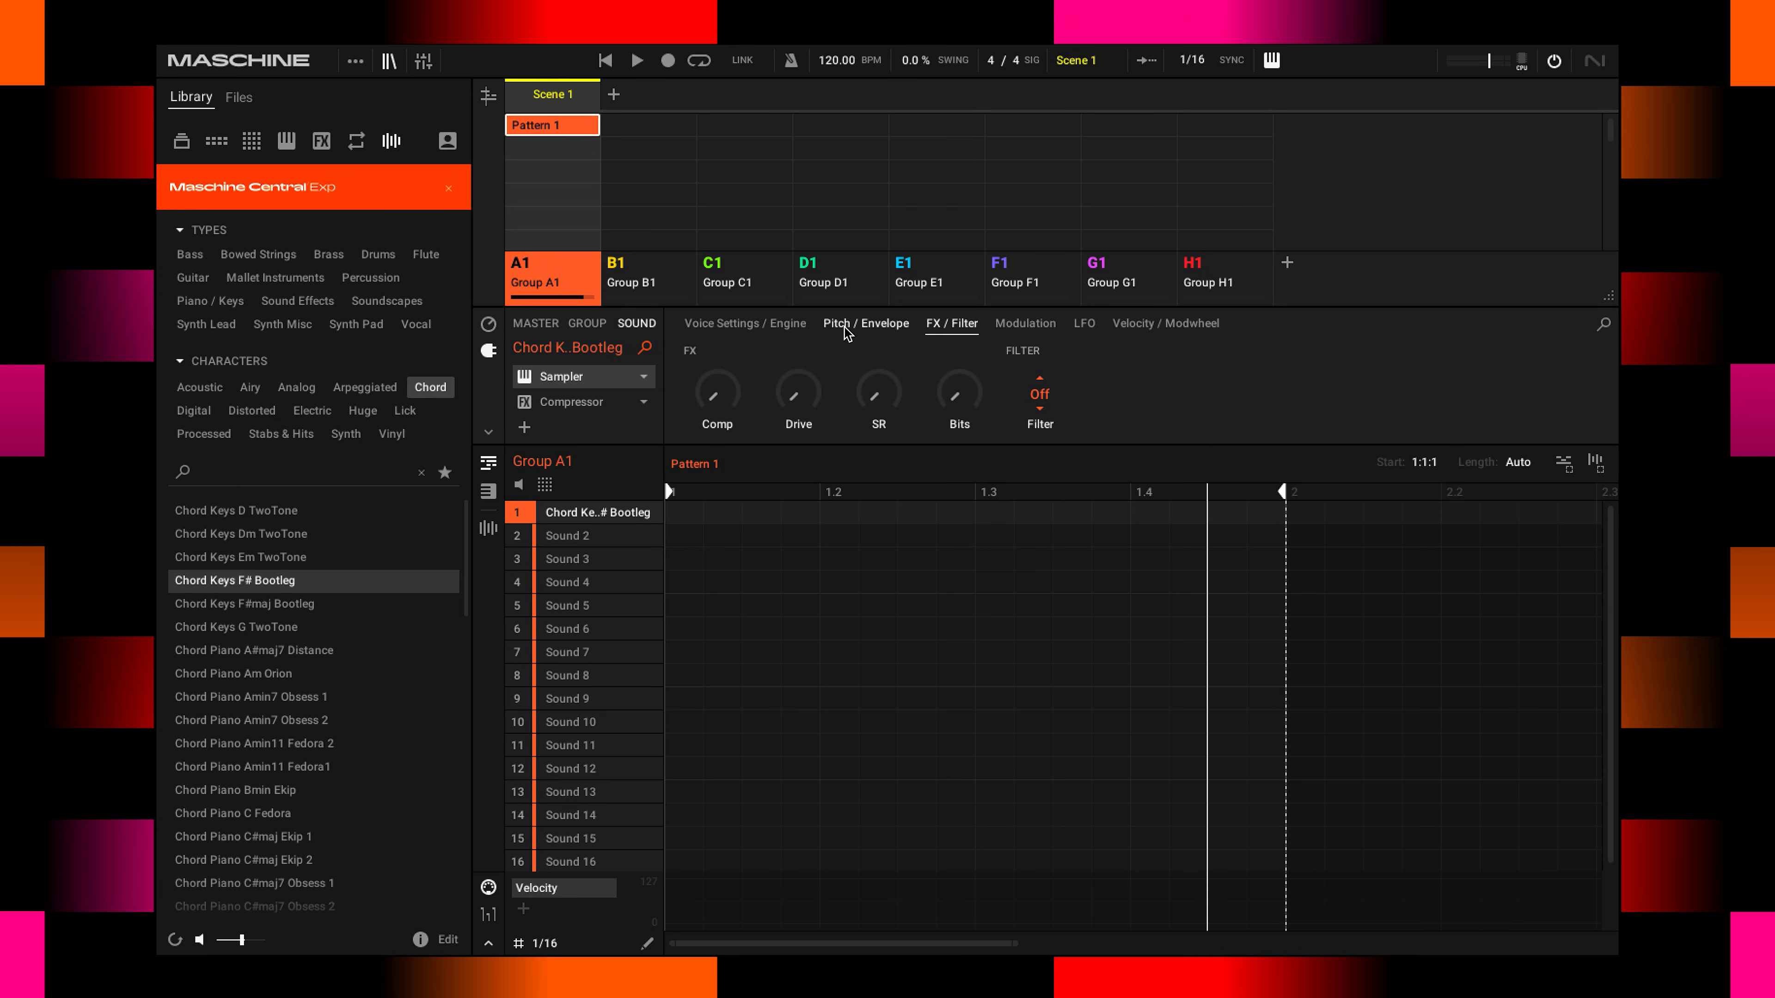
mouse_move(768, 329)
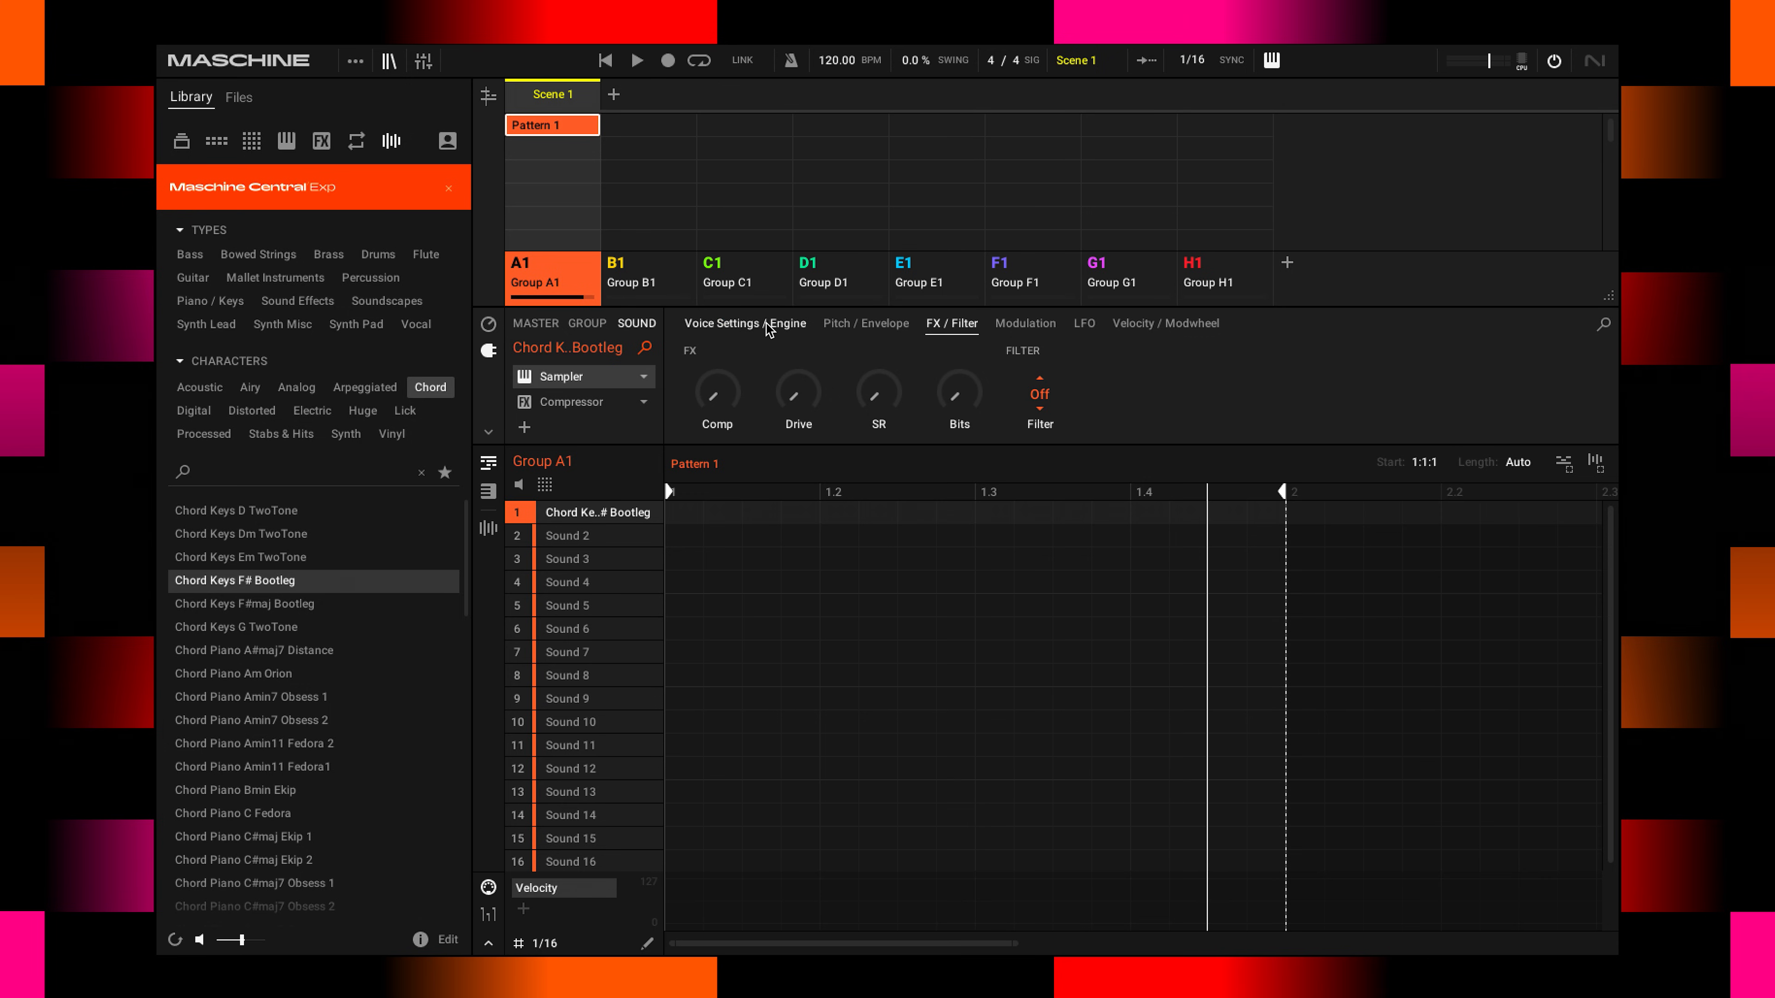
Lower the sampler's Polyphony from 8 to 1 on the Voice Settings / Engine page.
left_click(744, 323)
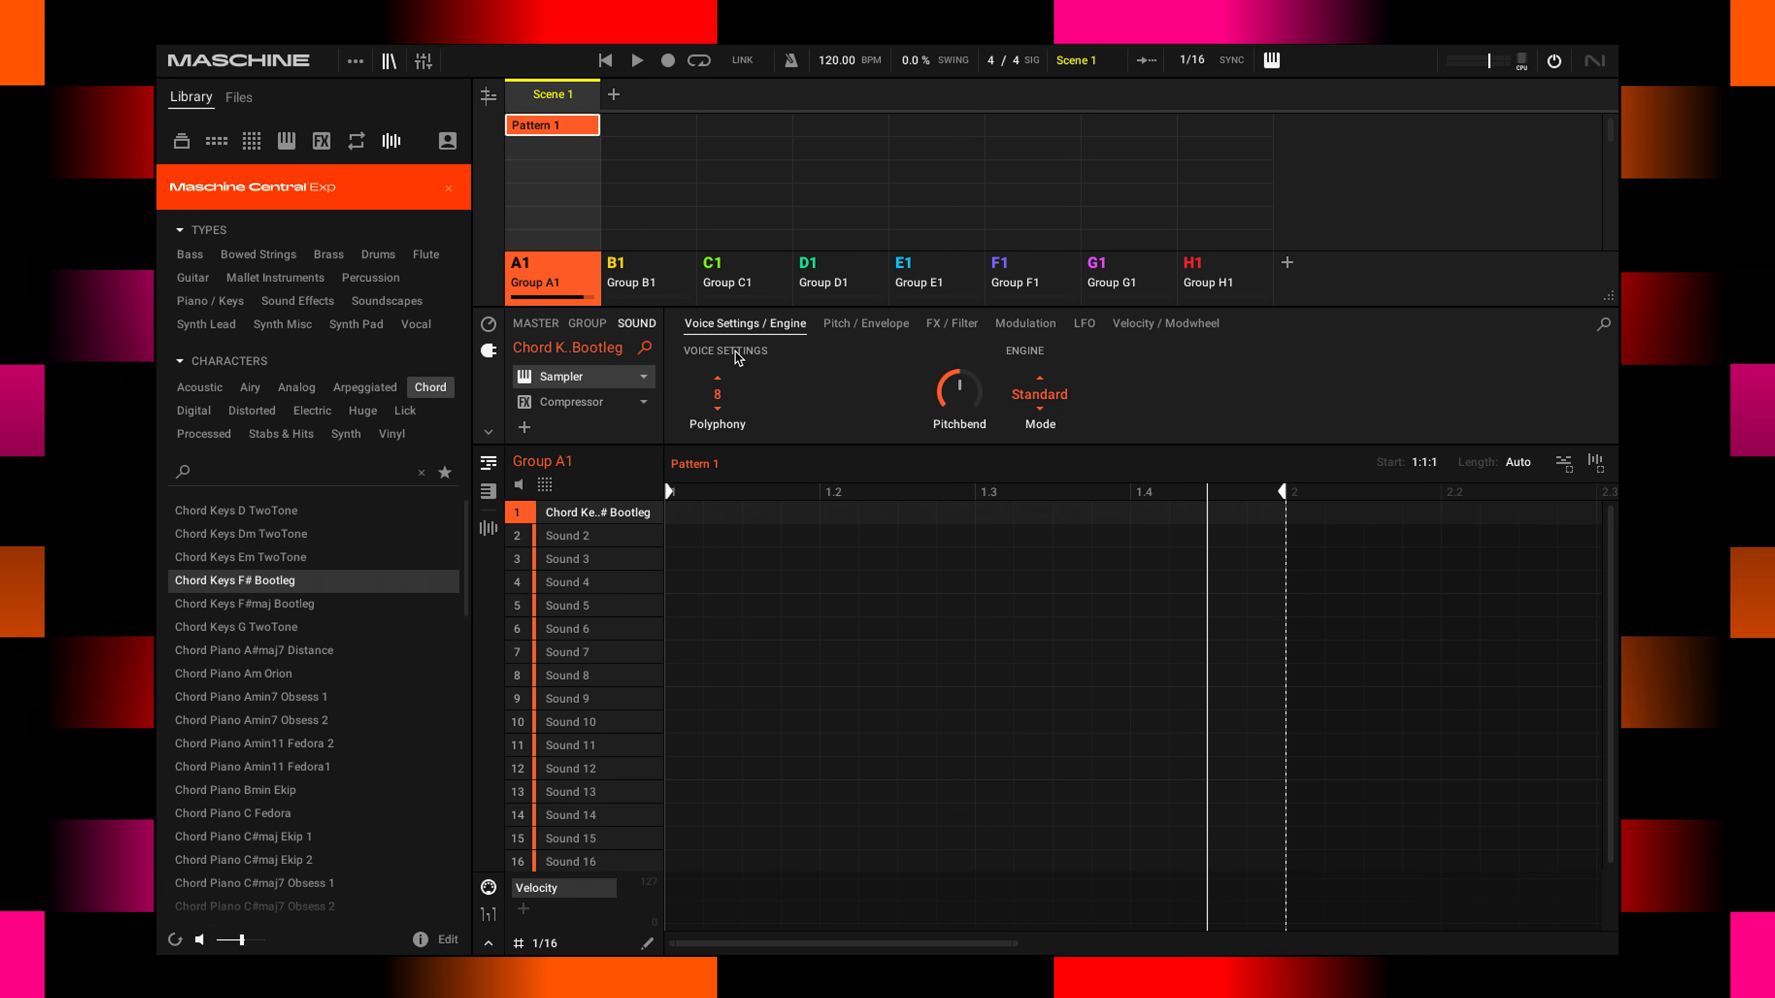
mouse_move(750, 386)
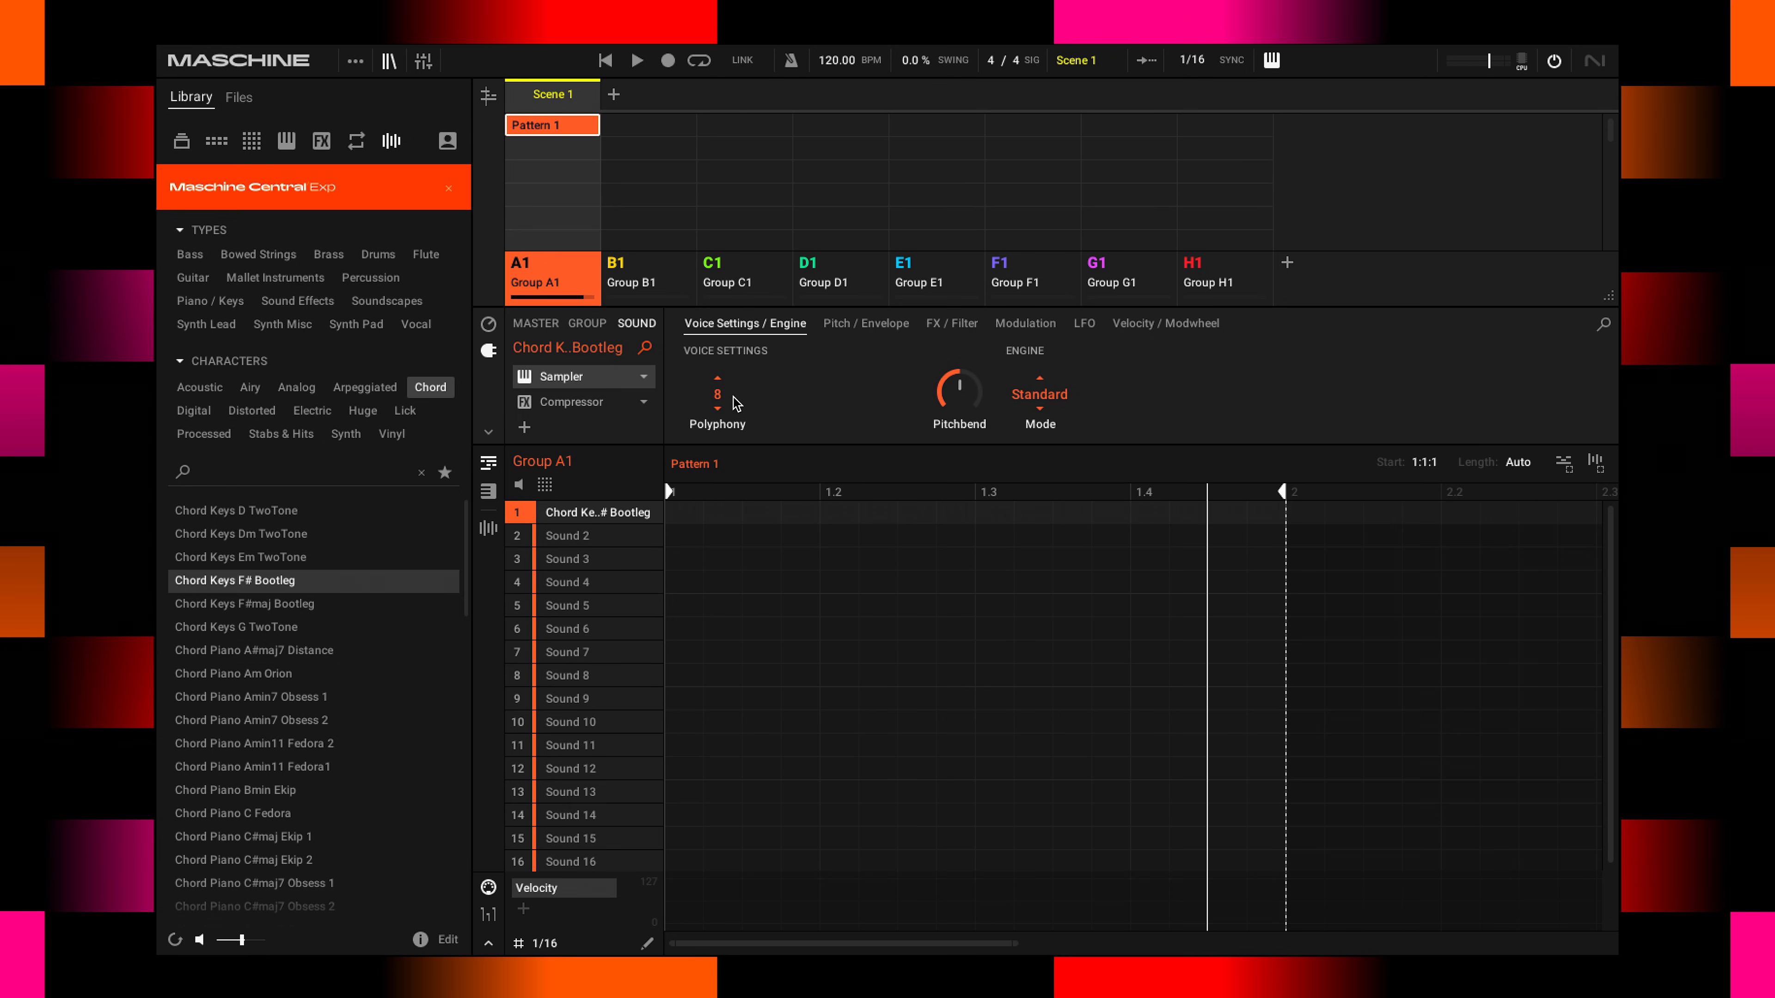
left_click(716, 395)
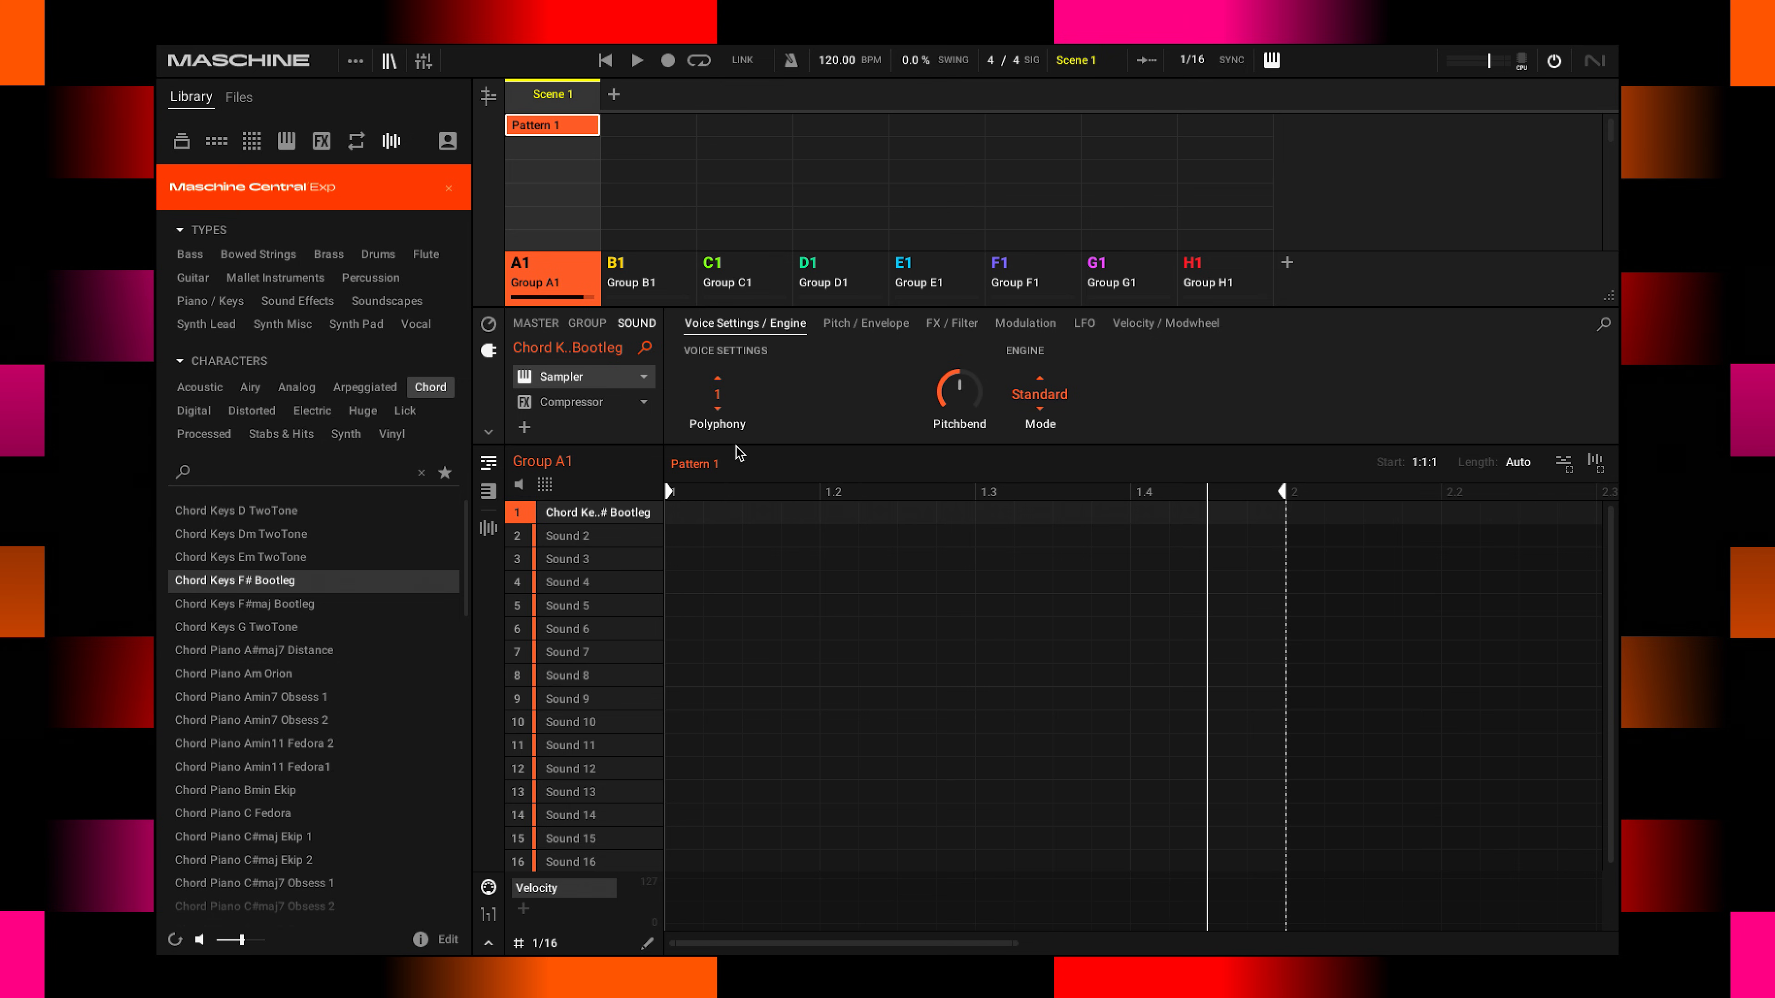
left_click(865, 323)
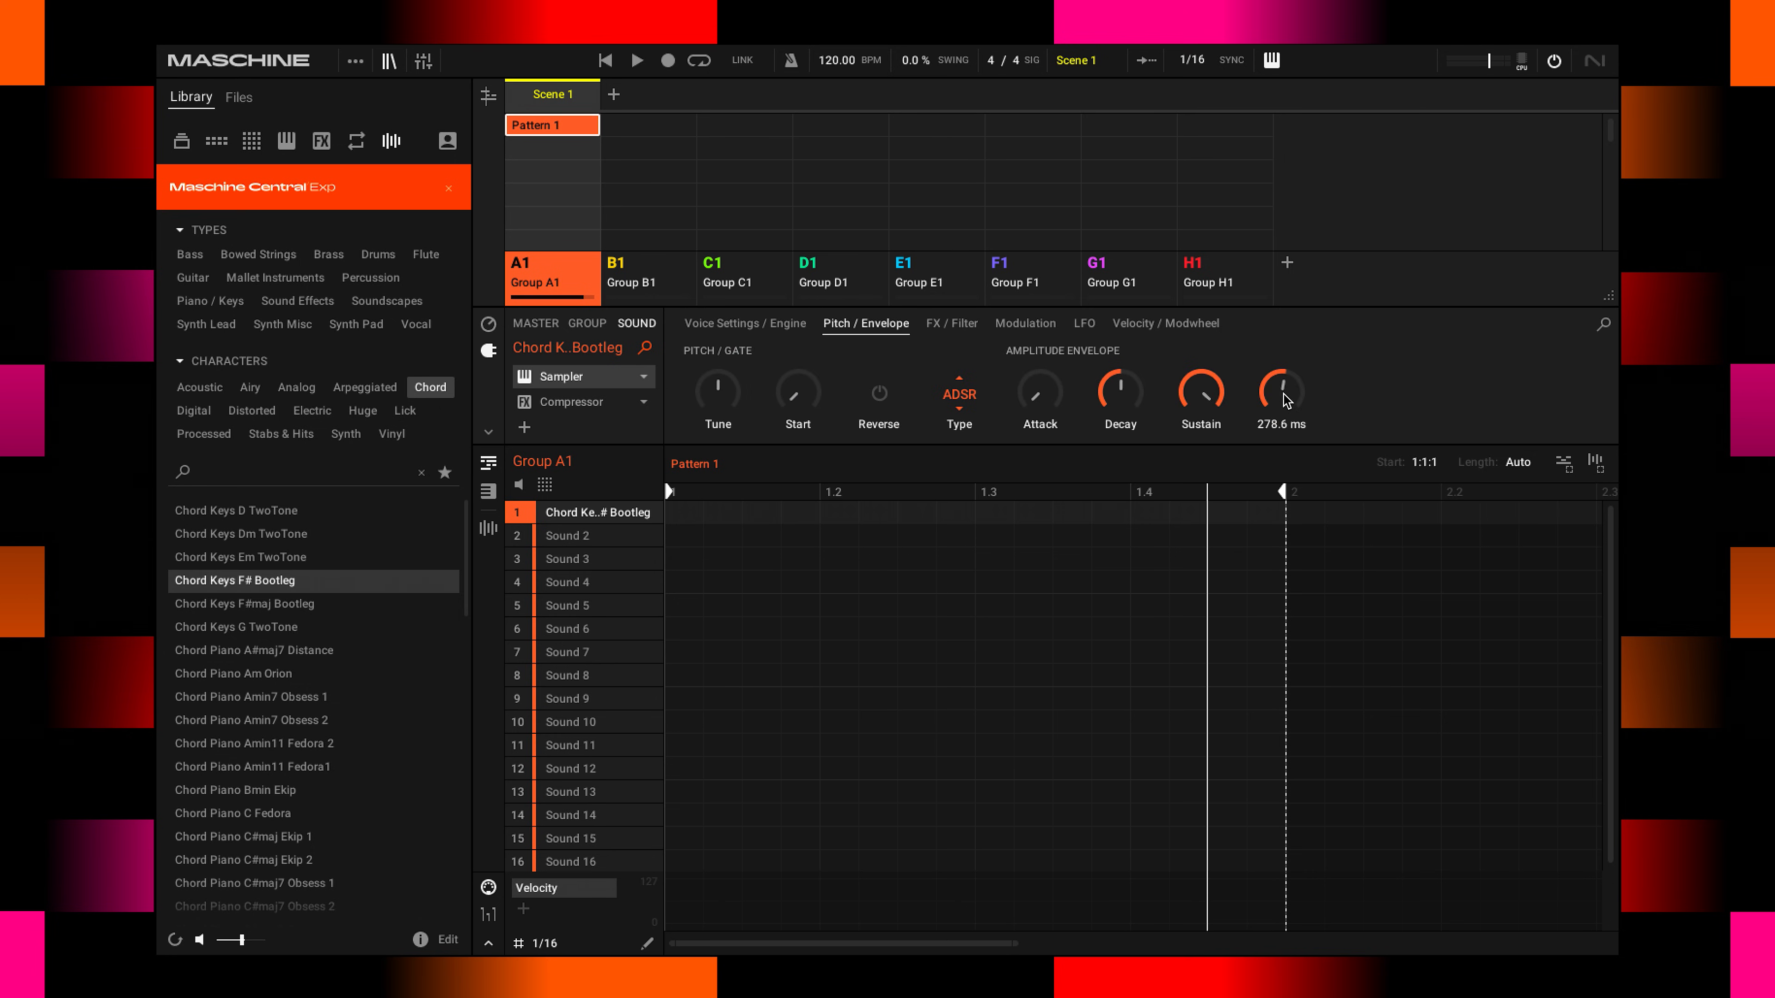
Raise the Comp knob on the FX / Filter page from 0% to 30%.
left_click(953, 324)
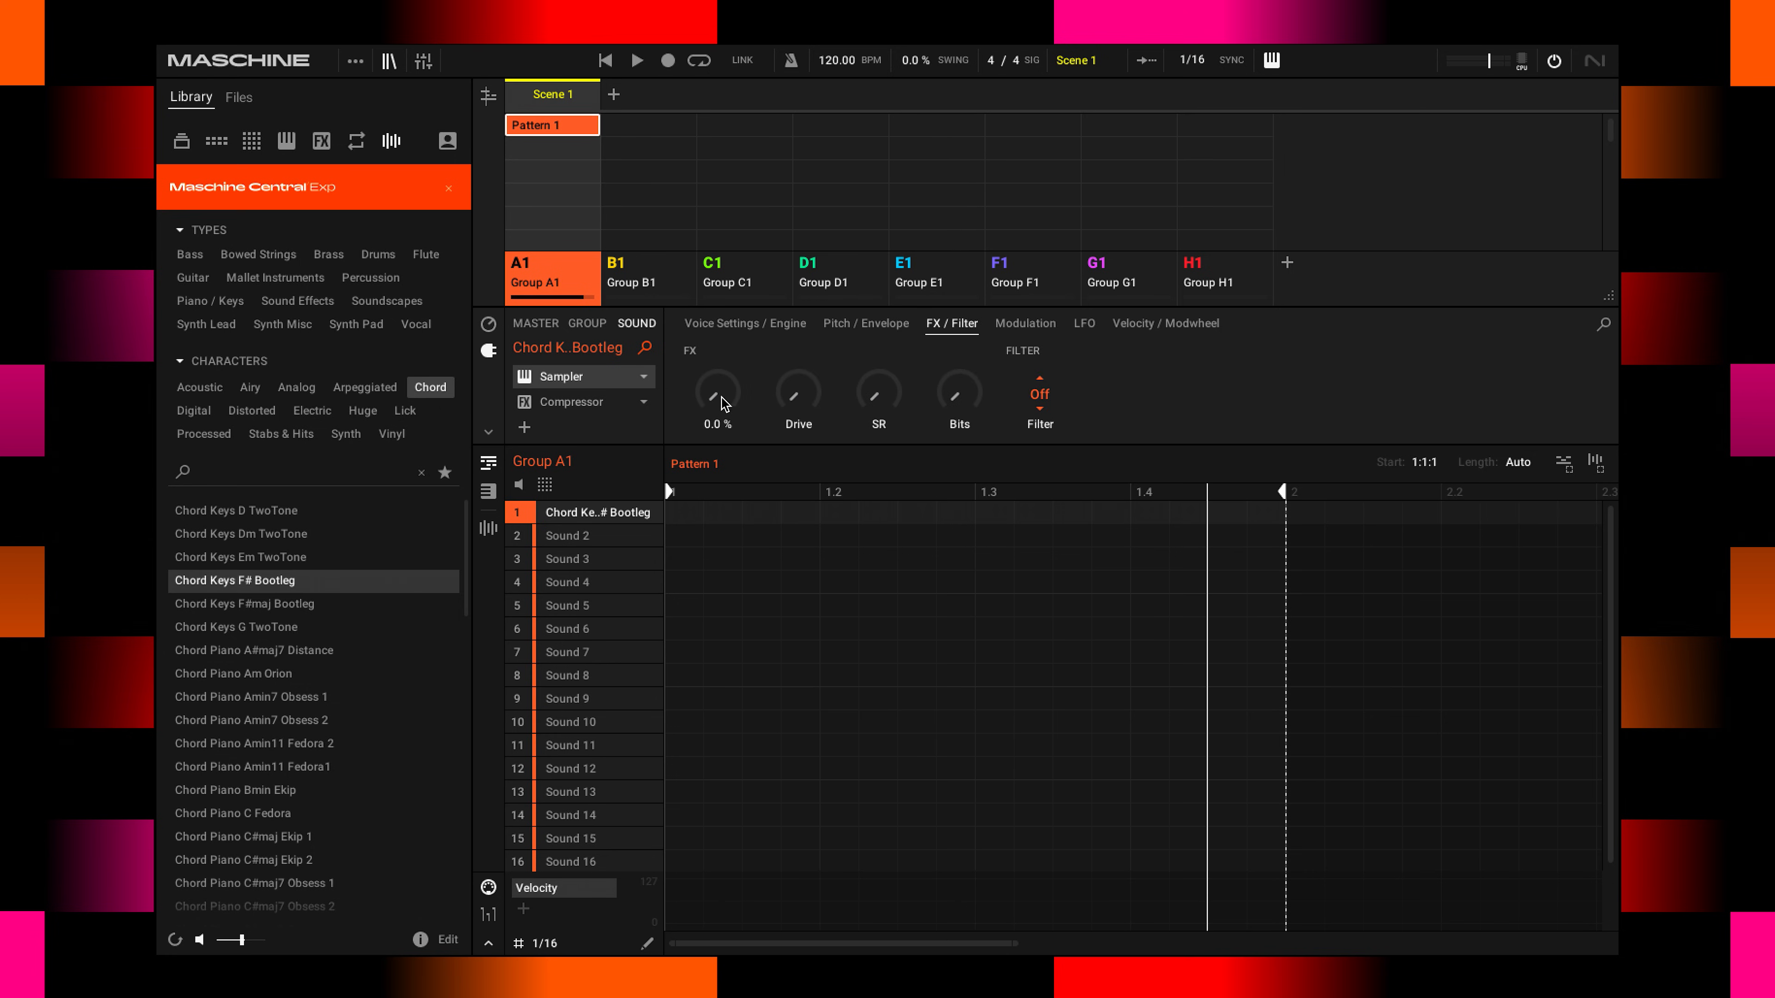
left_click_drag(717, 390, 716, 362)
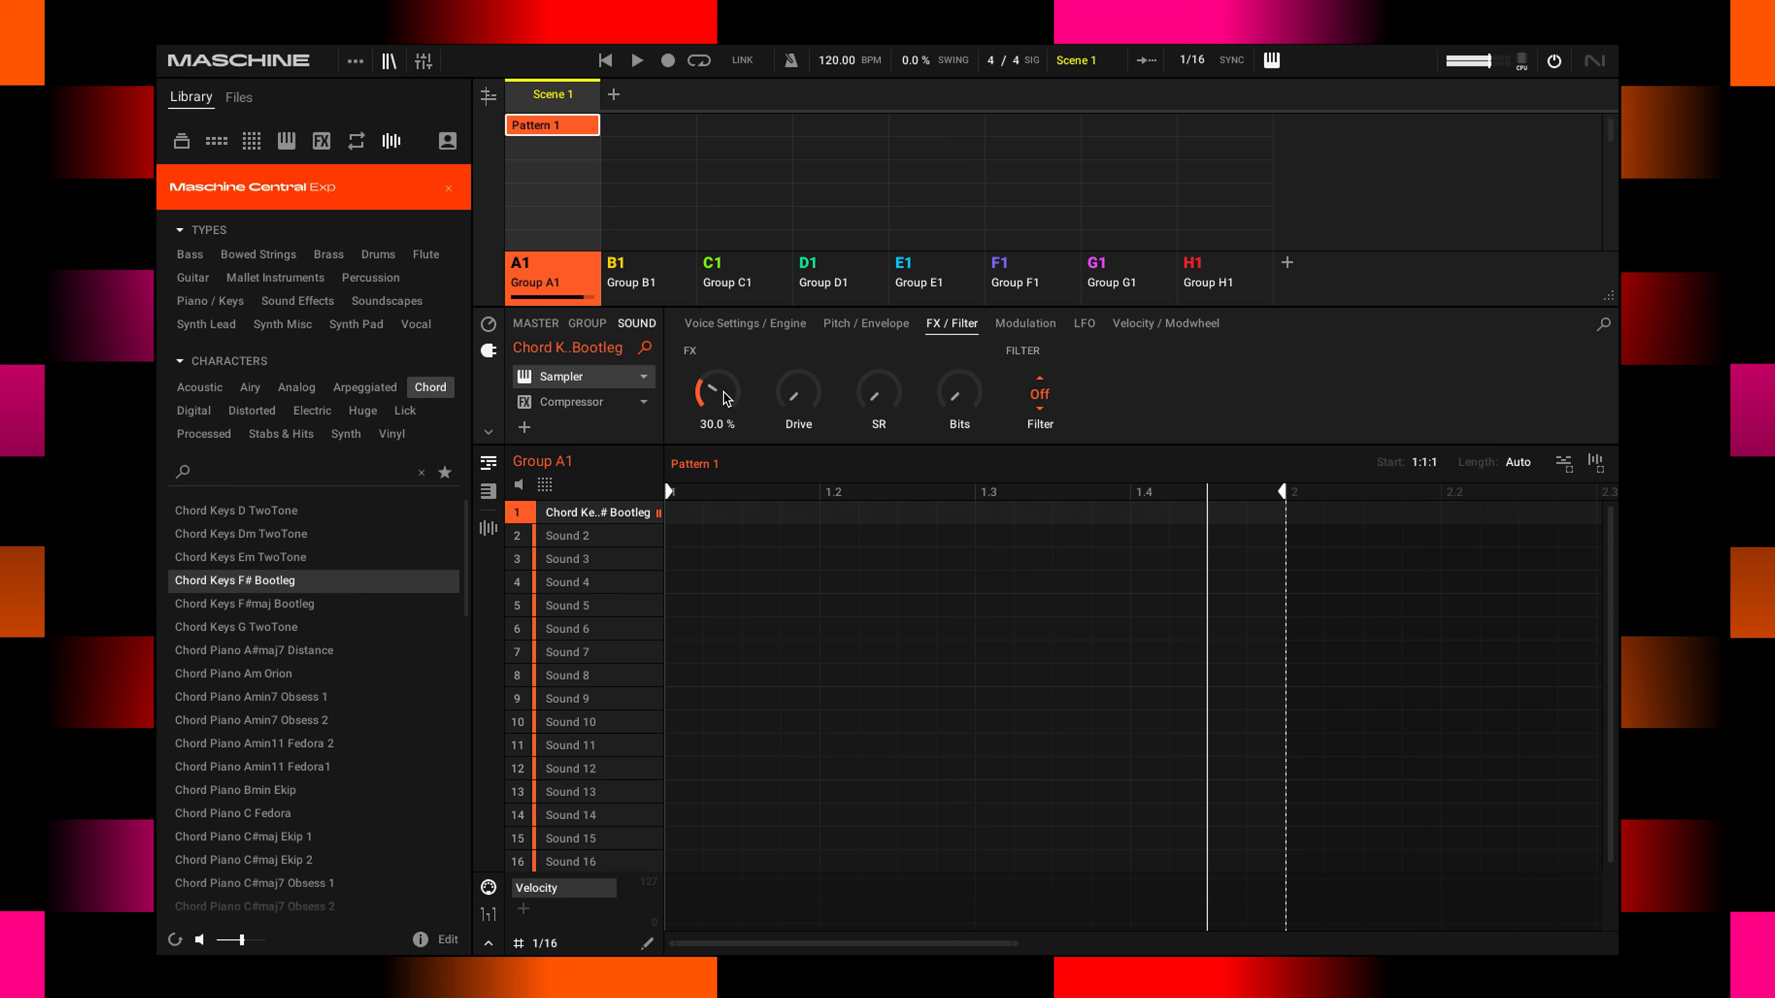
left_click(745, 323)
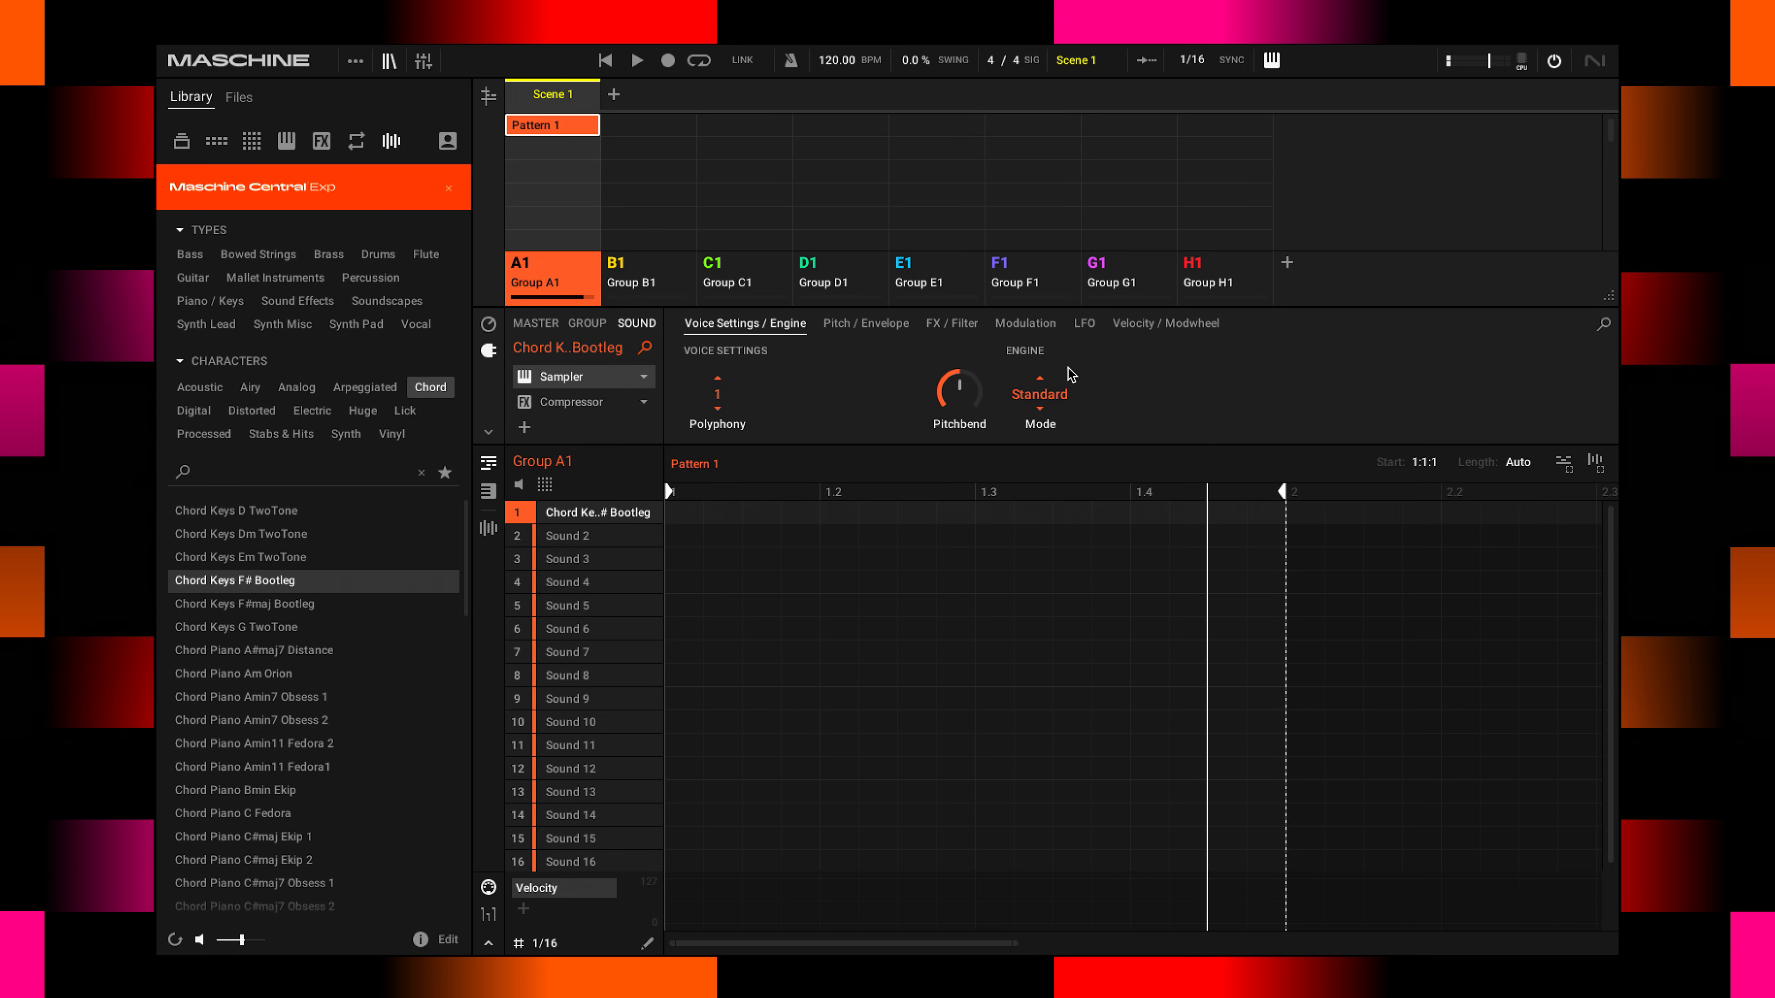
Change the engine Mode from Standard to S1200.
left_click(1039, 394)
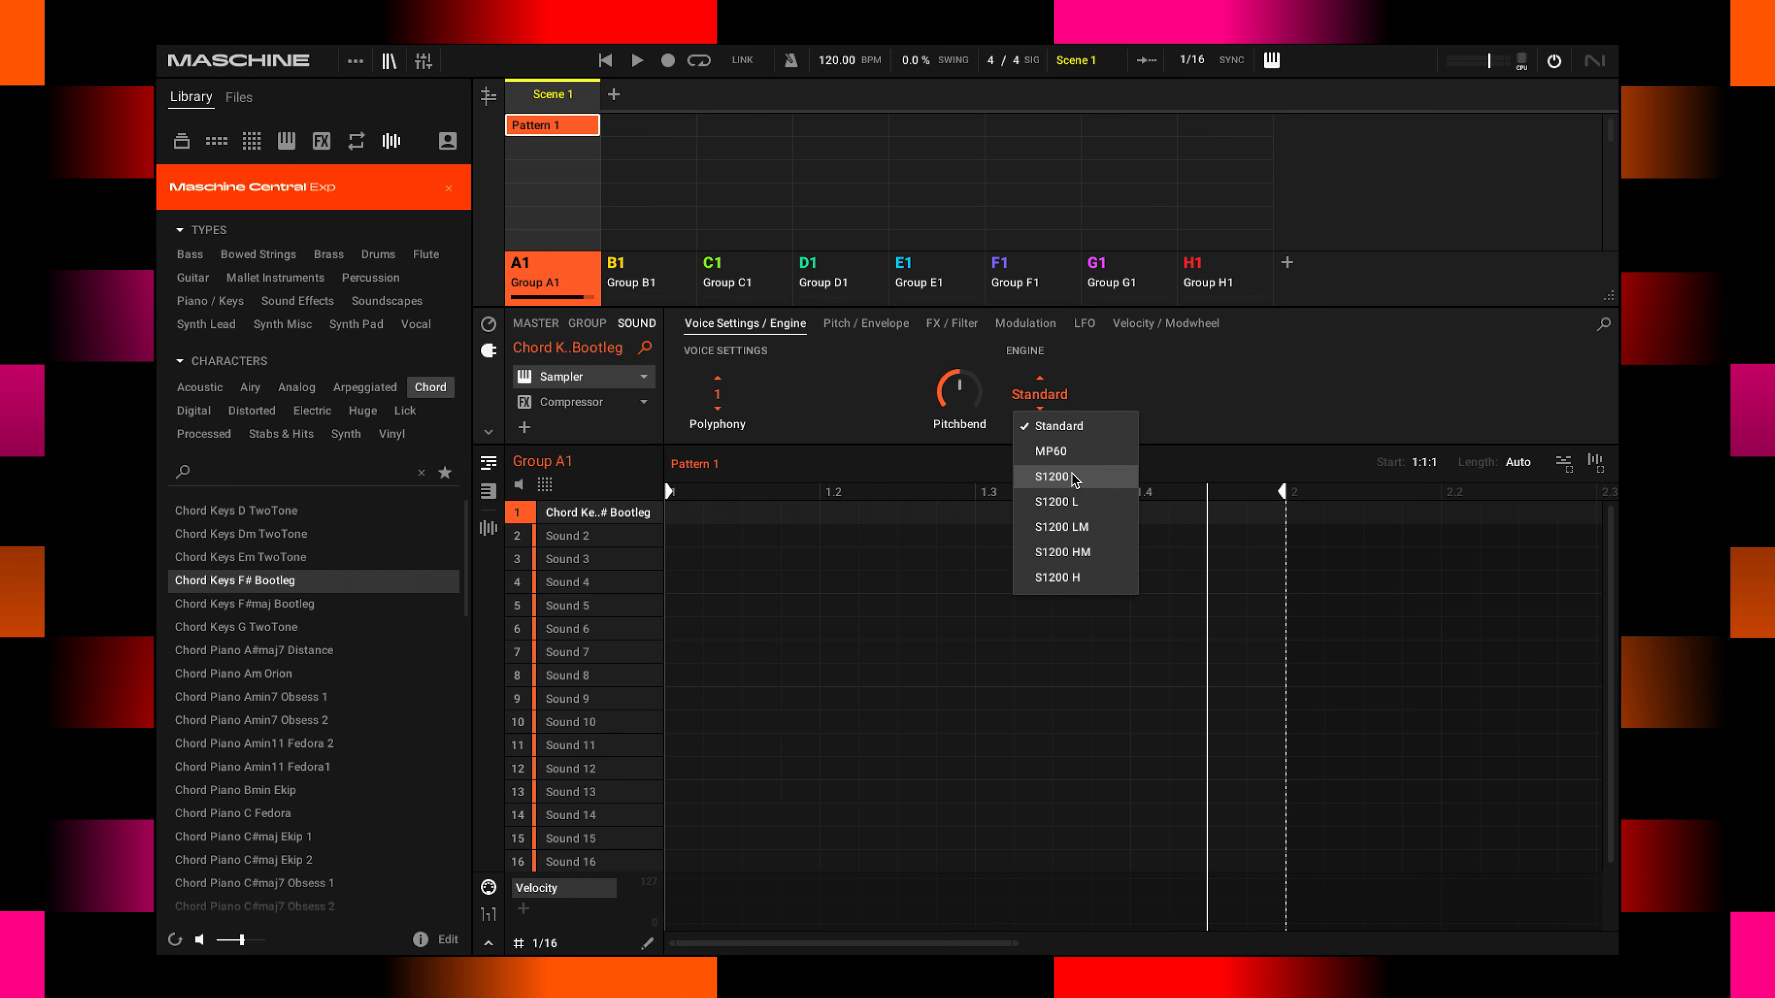
mouse_move(1052, 384)
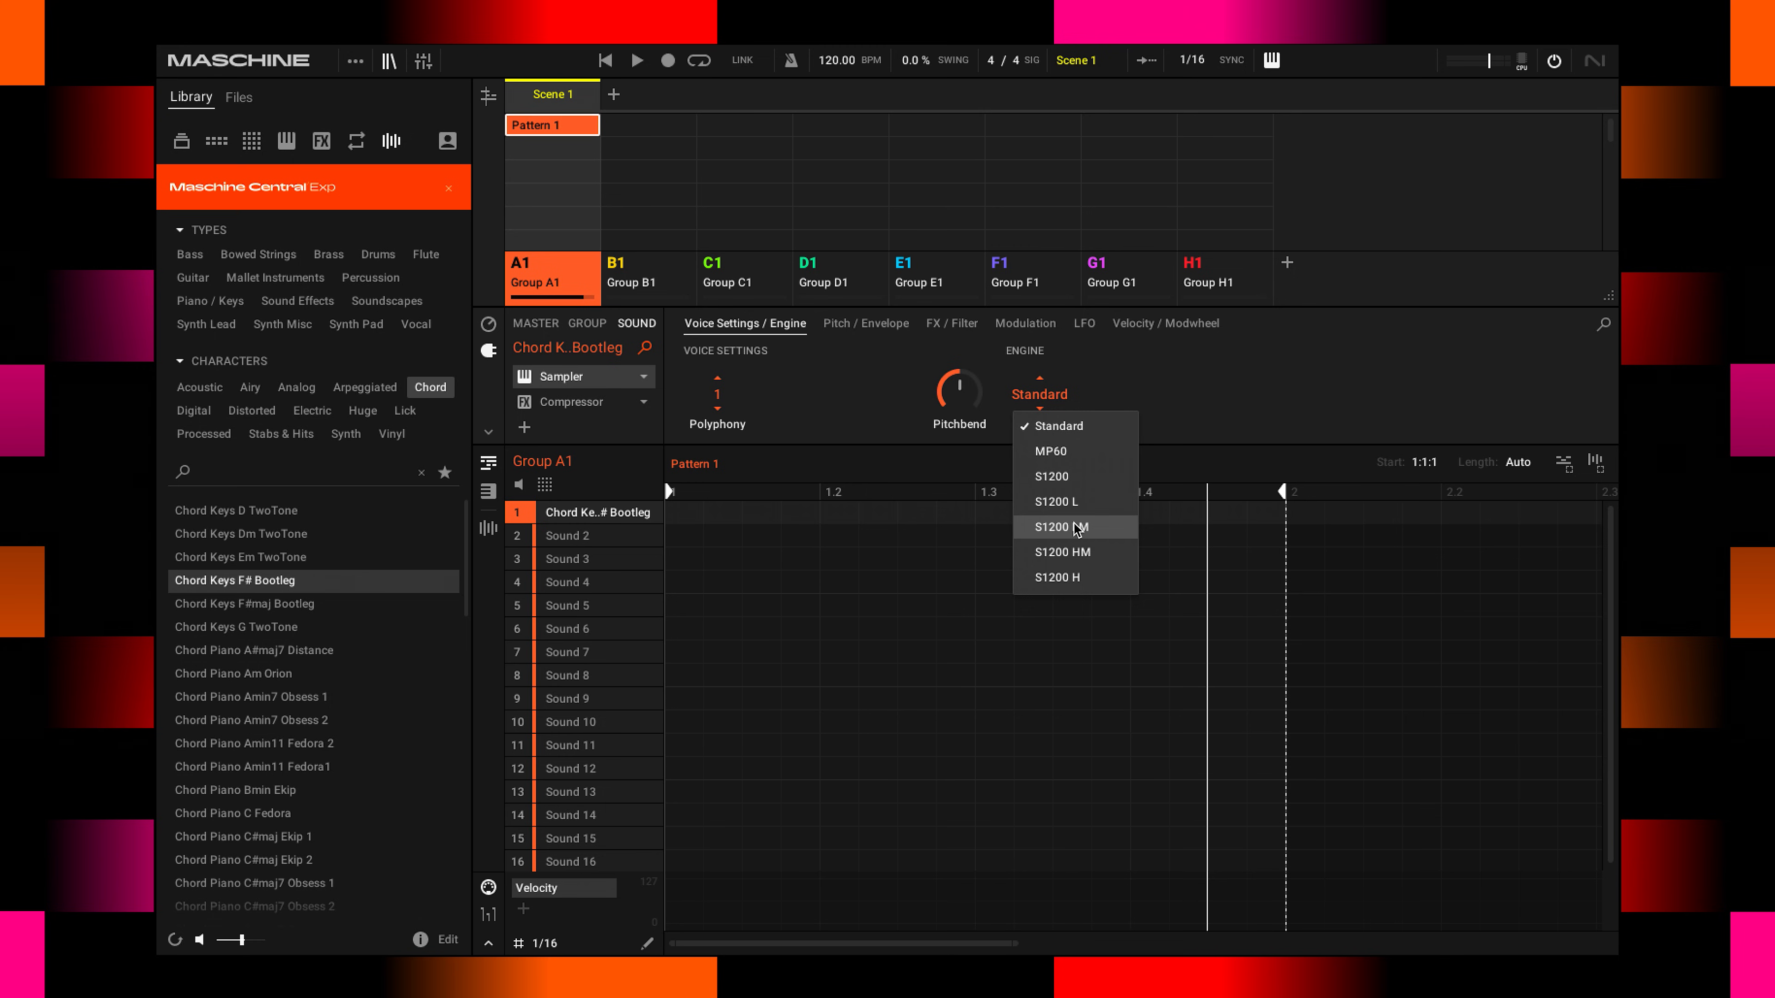
mouse_move(1086, 460)
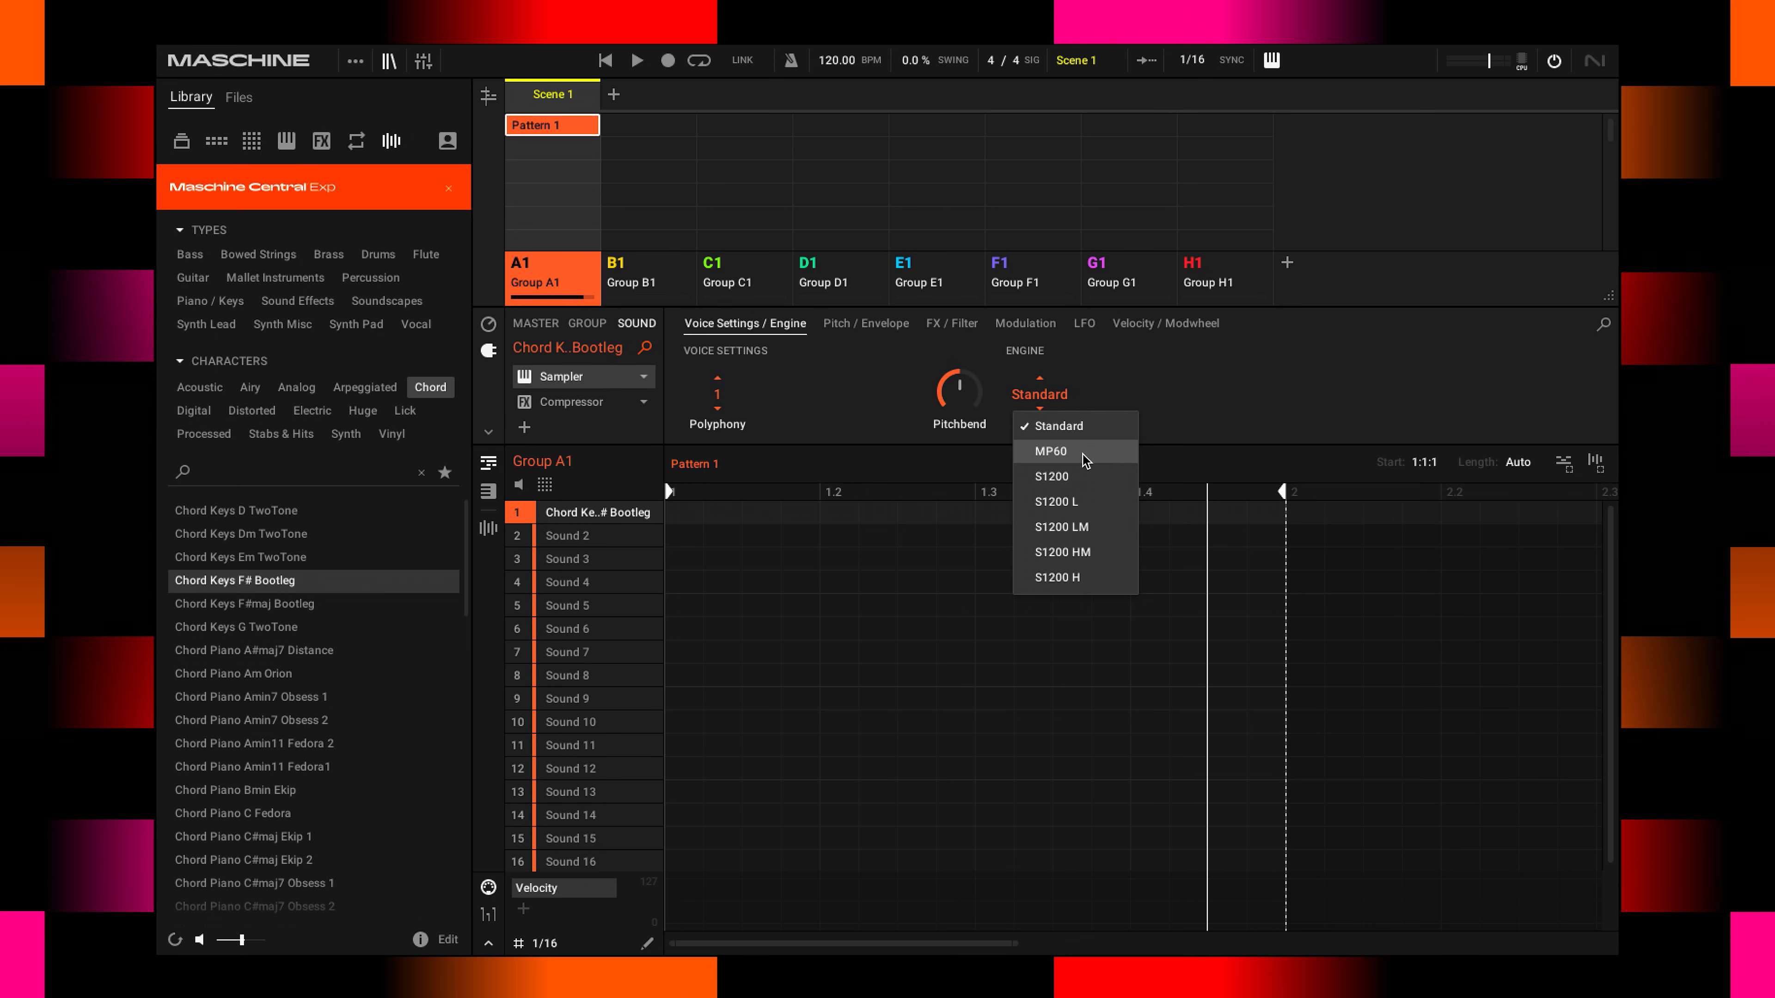
mouse_move(1067, 591)
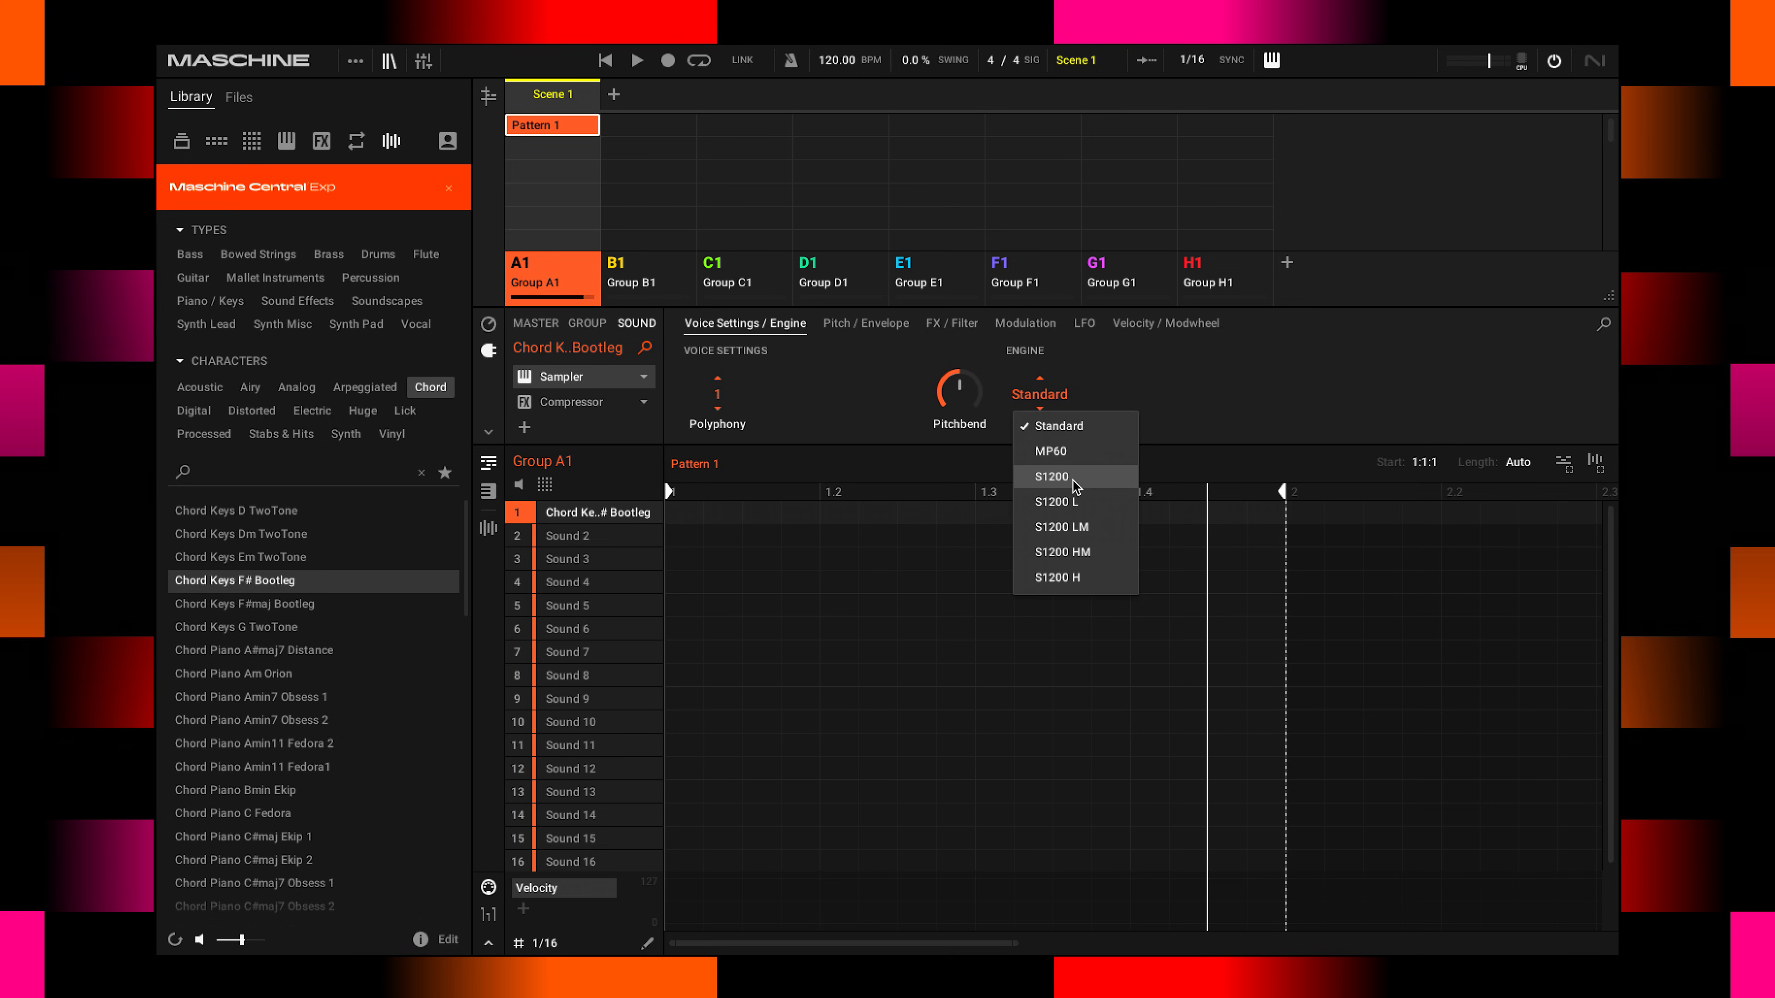
left_click(1050, 477)
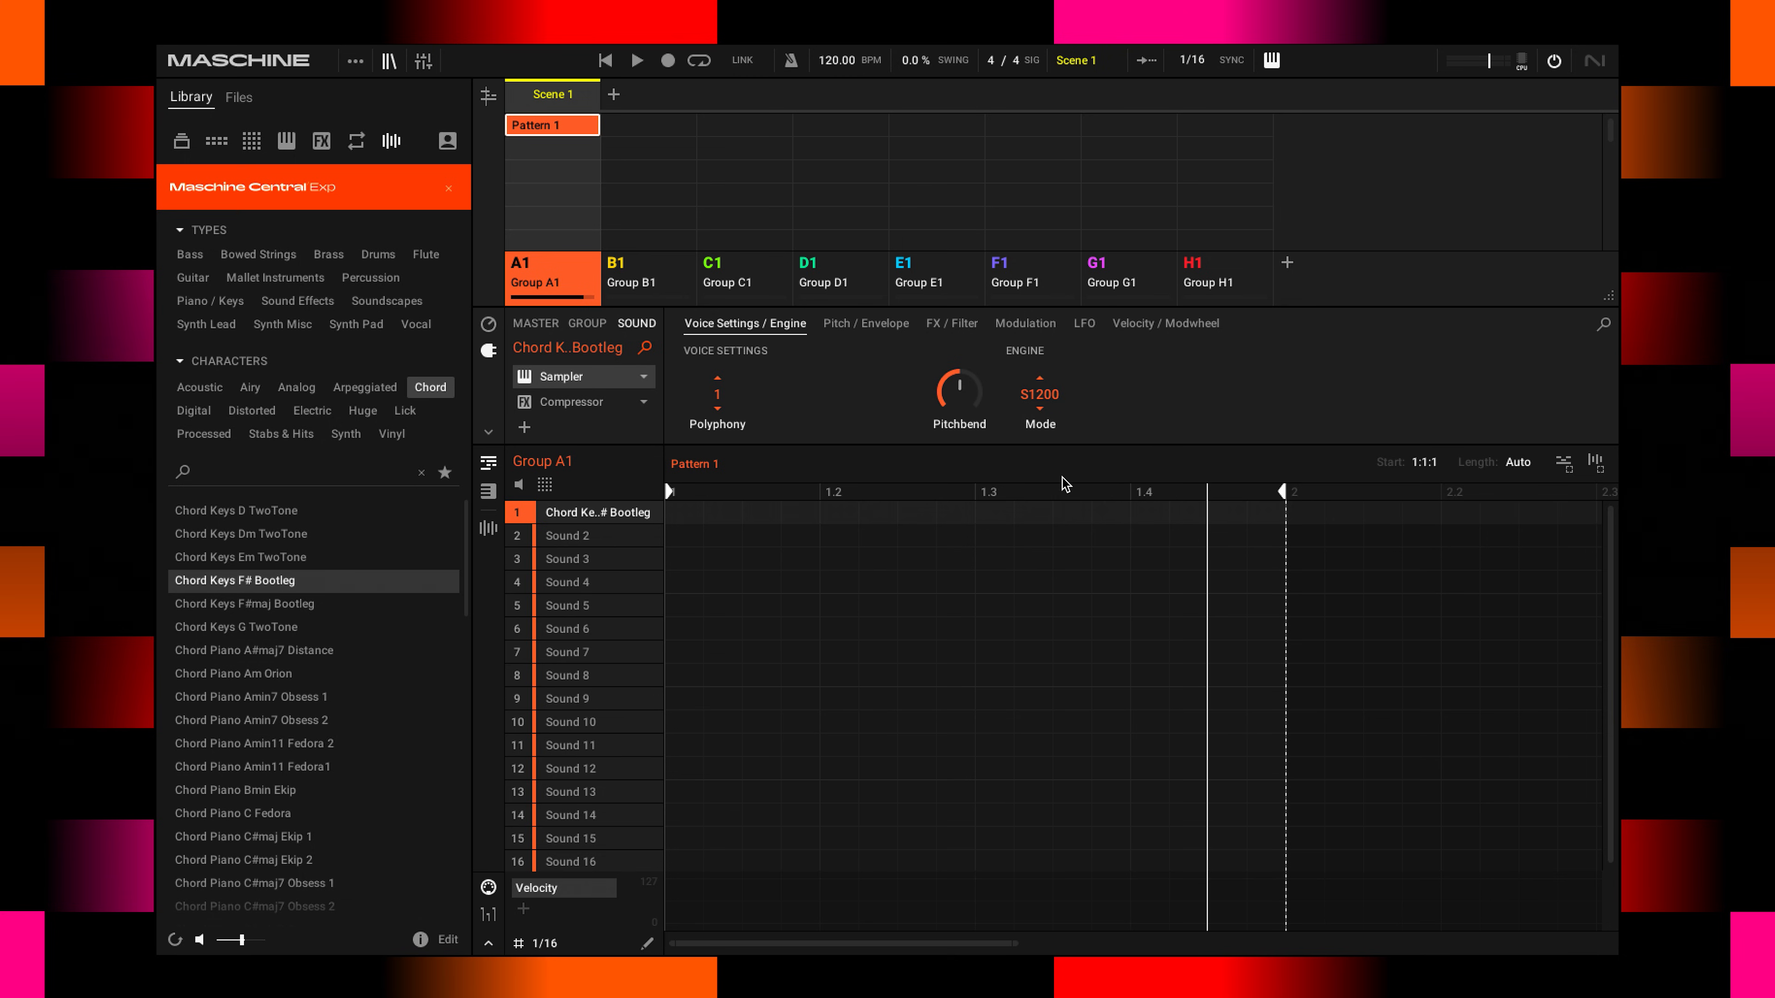
mouse_move(1086, 478)
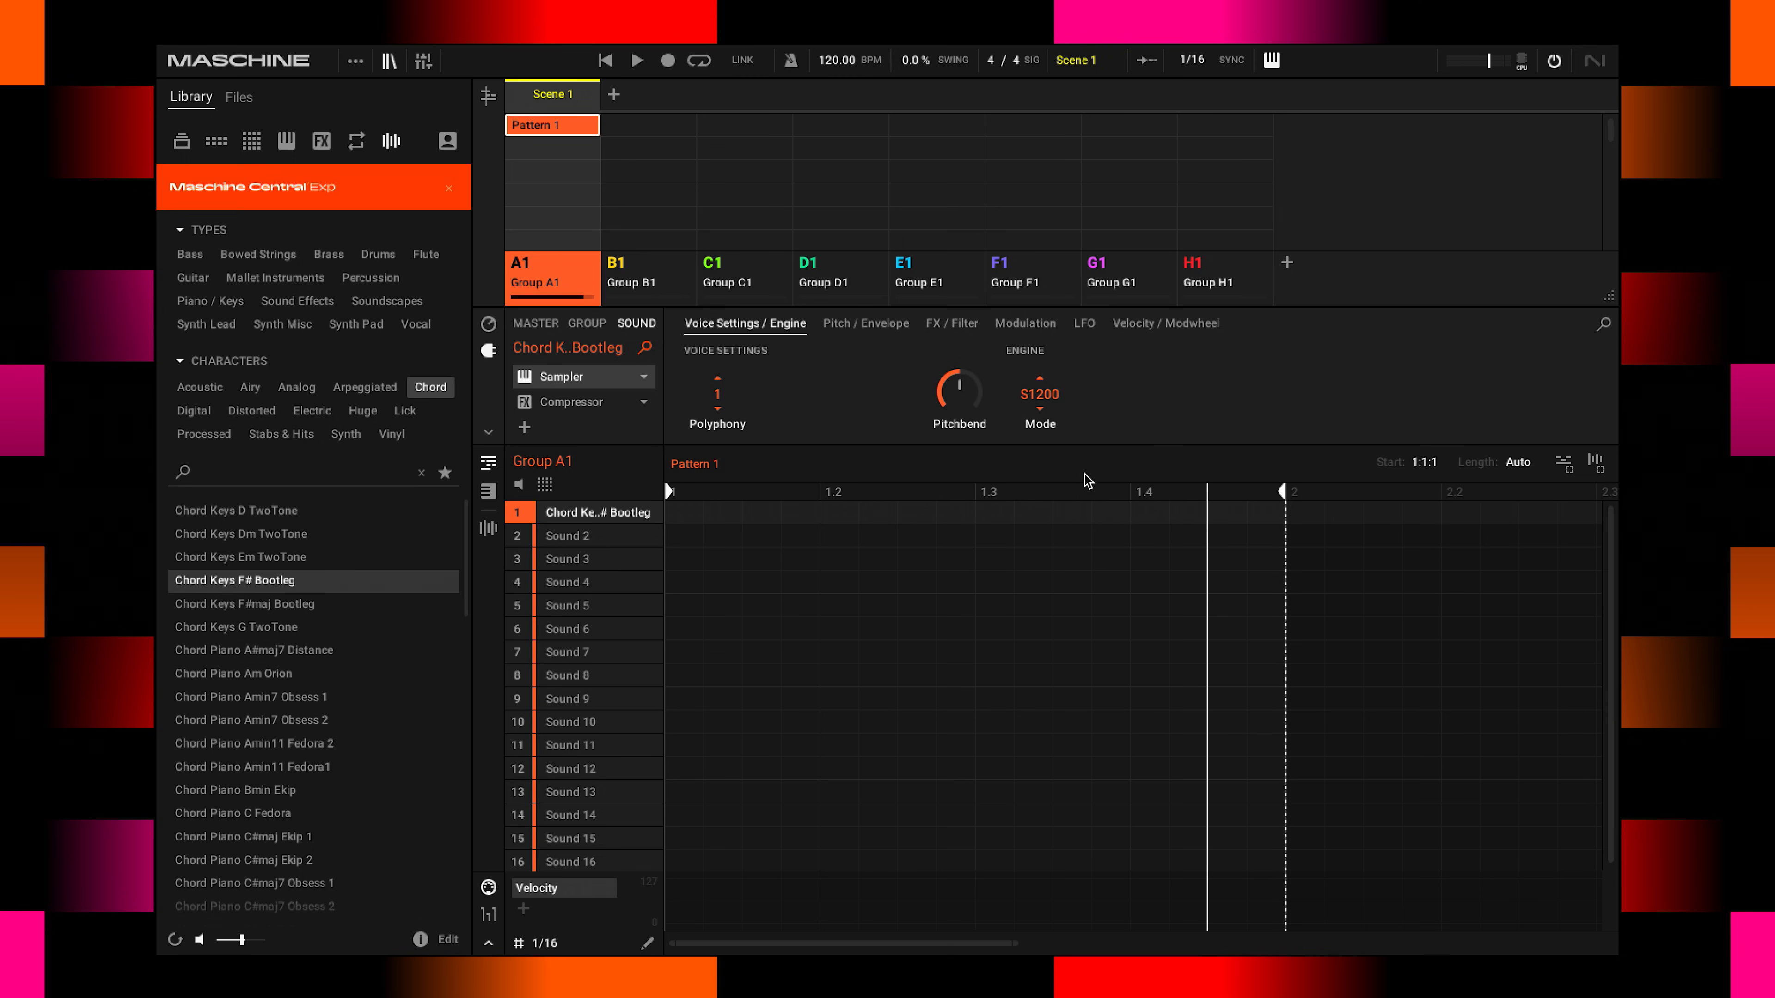
mouse_move(1097, 469)
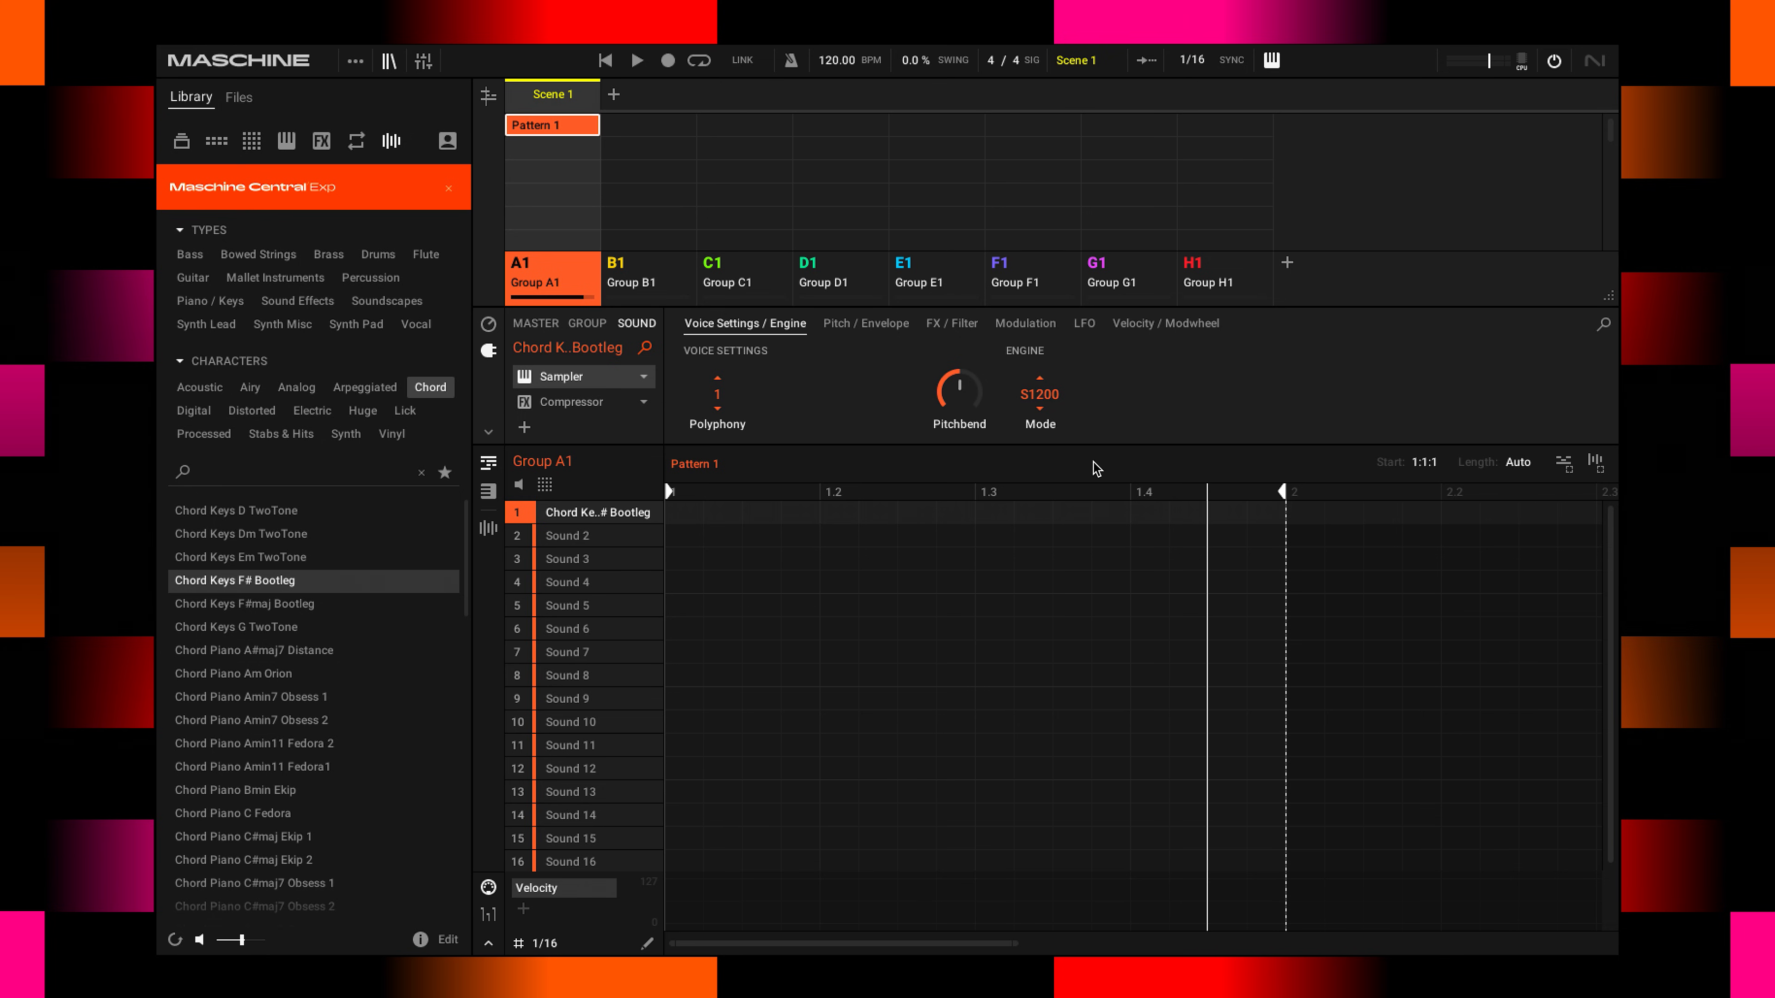